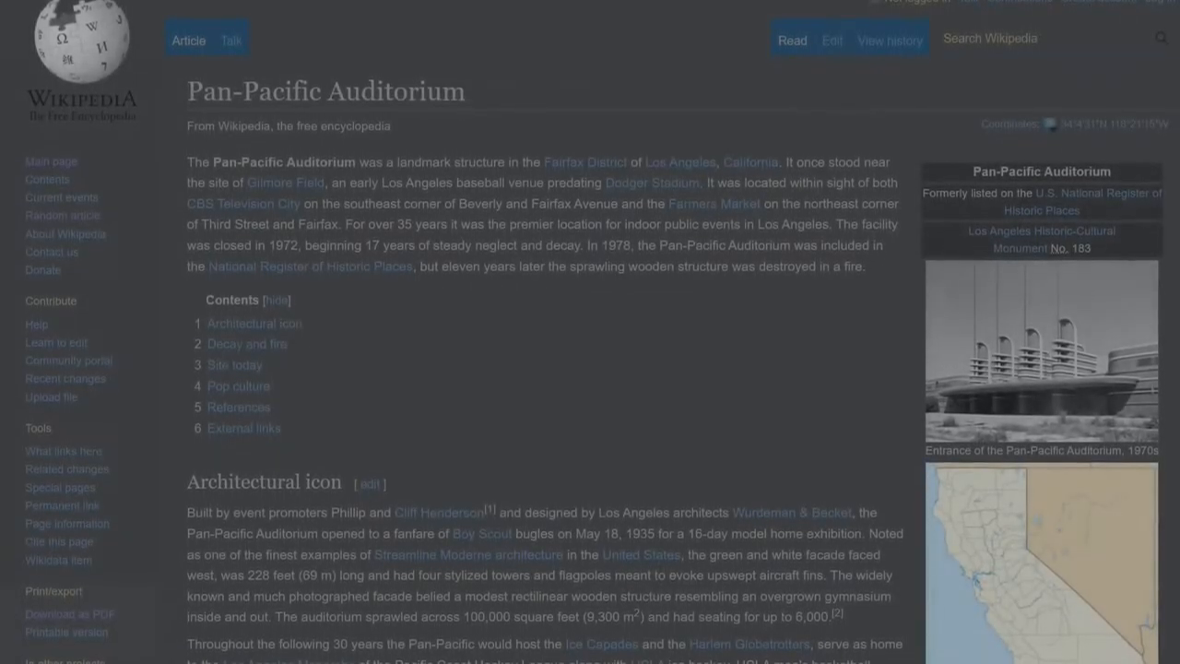
scroll("up", 3)
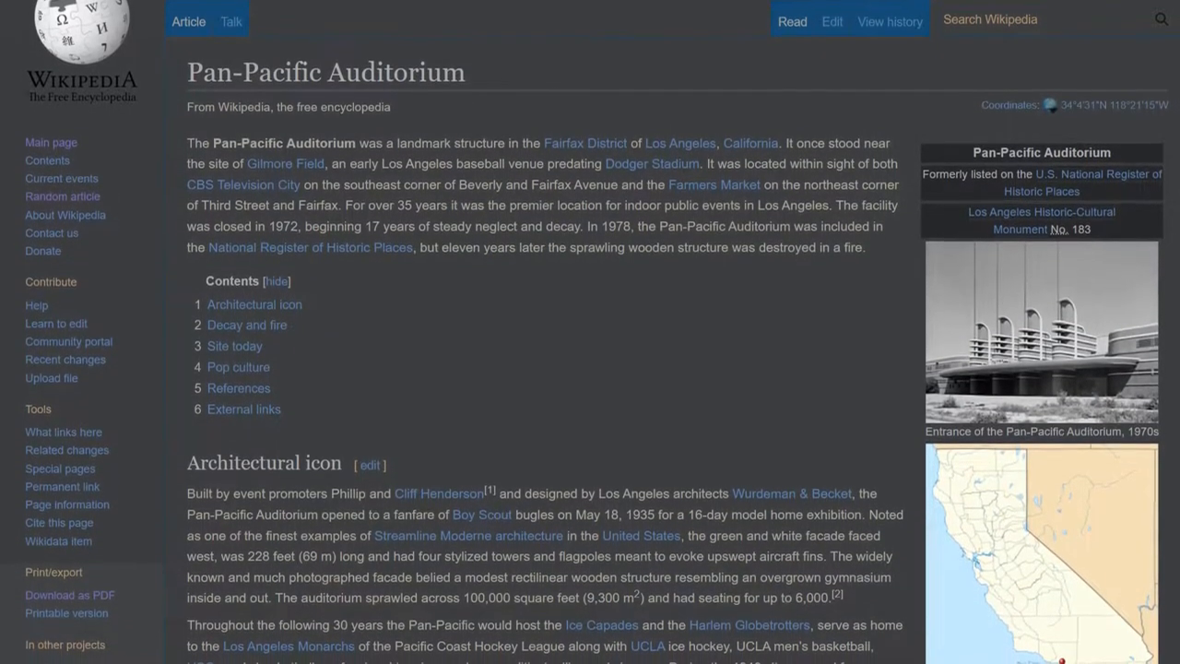
scroll("down", 3)
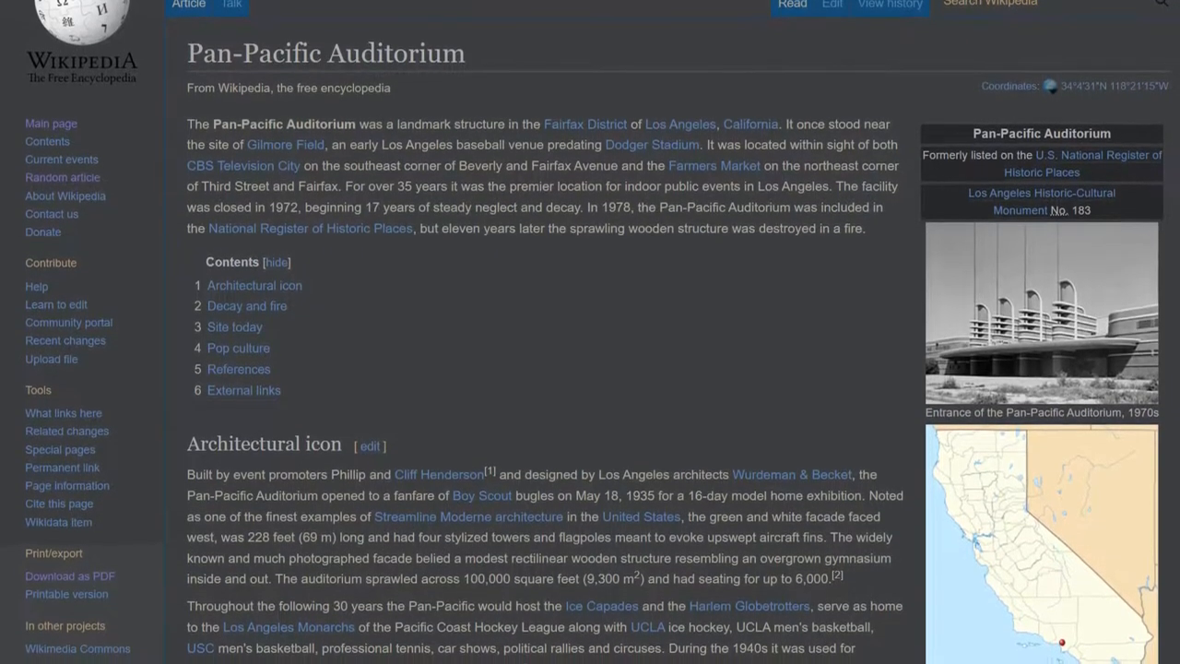
scroll("down", 3)
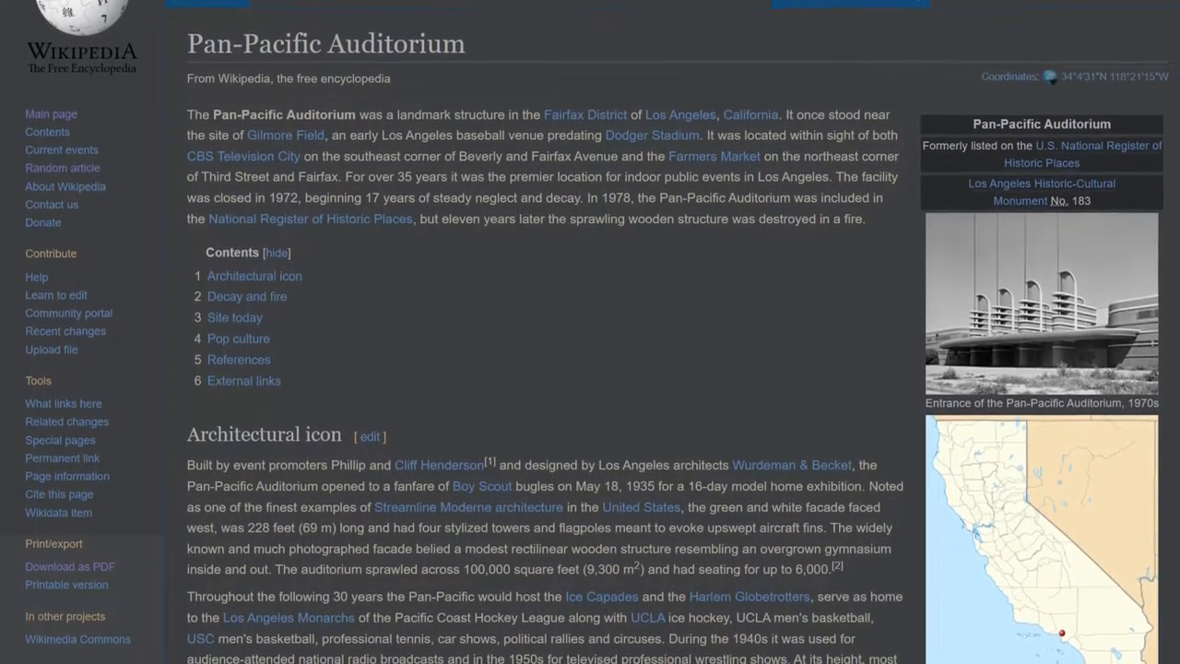
scroll("down", 3)
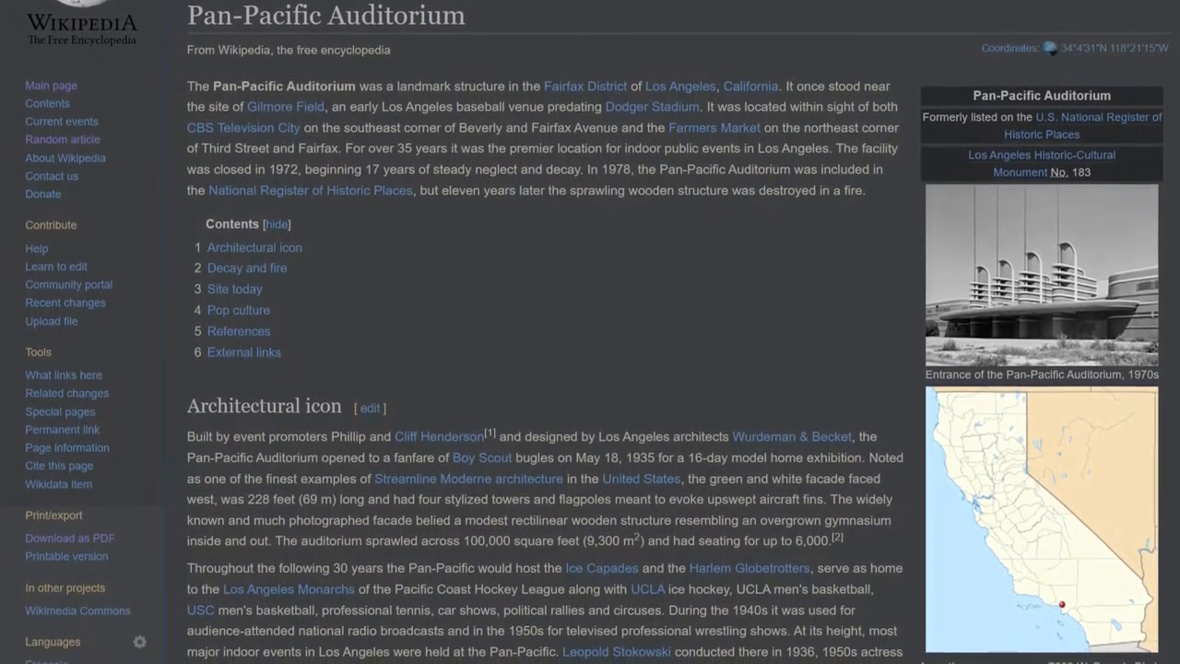
scroll("down", 3)
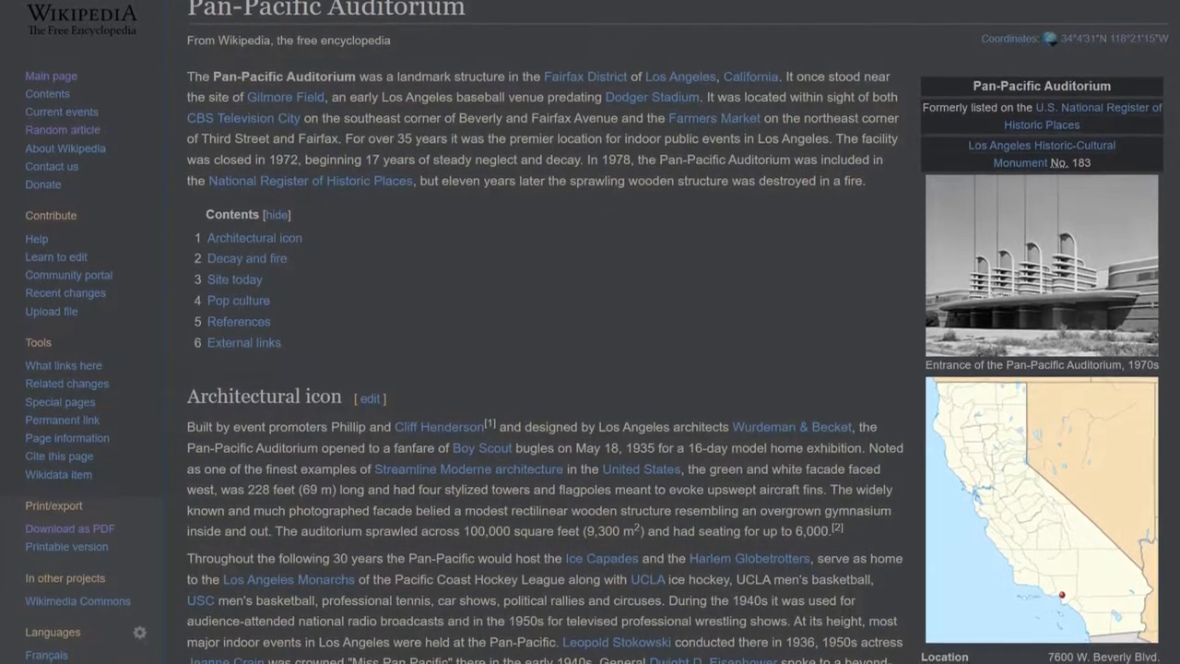
scroll("down", 3)
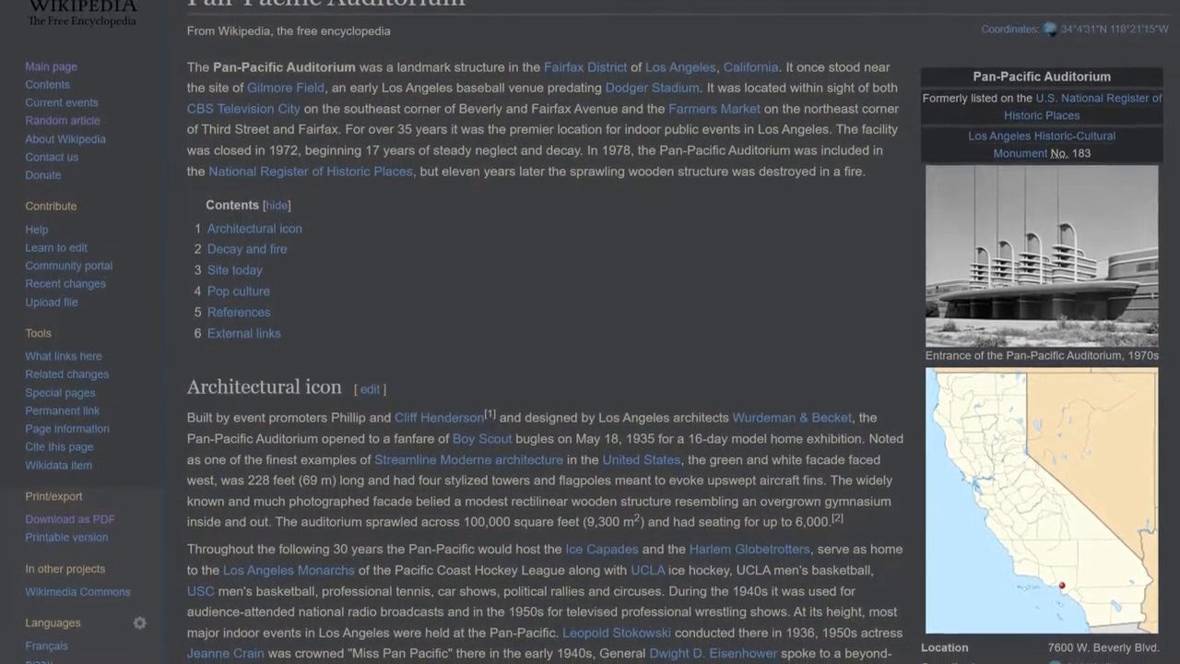
scroll("down", 3)
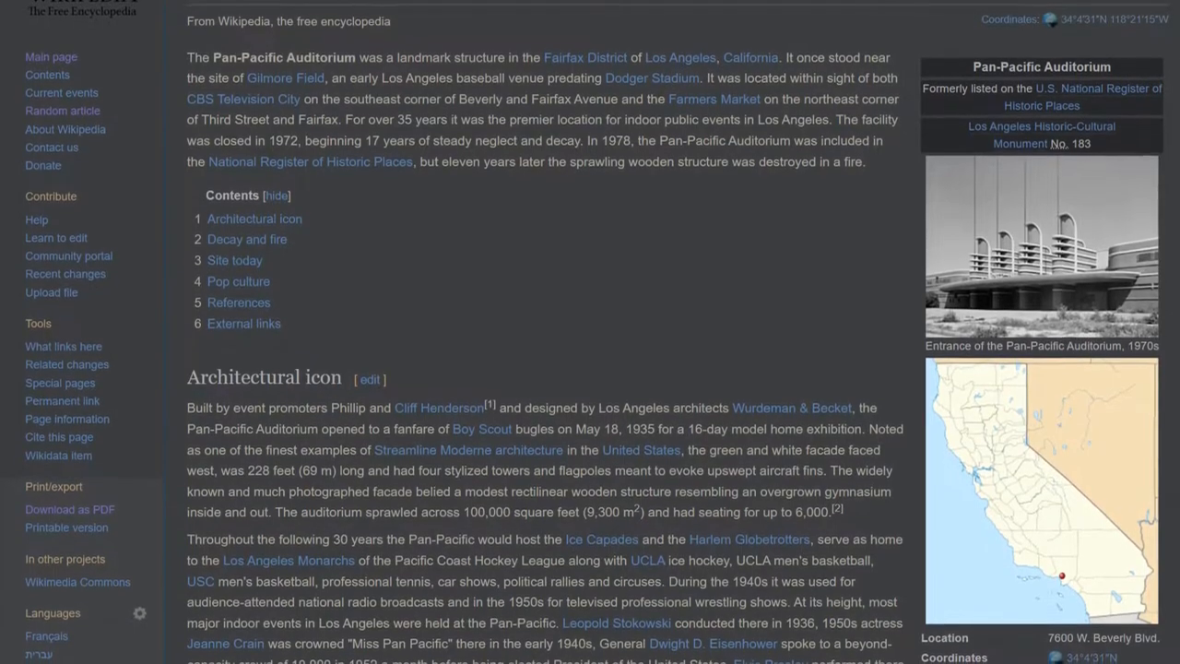
scroll("down", 3)
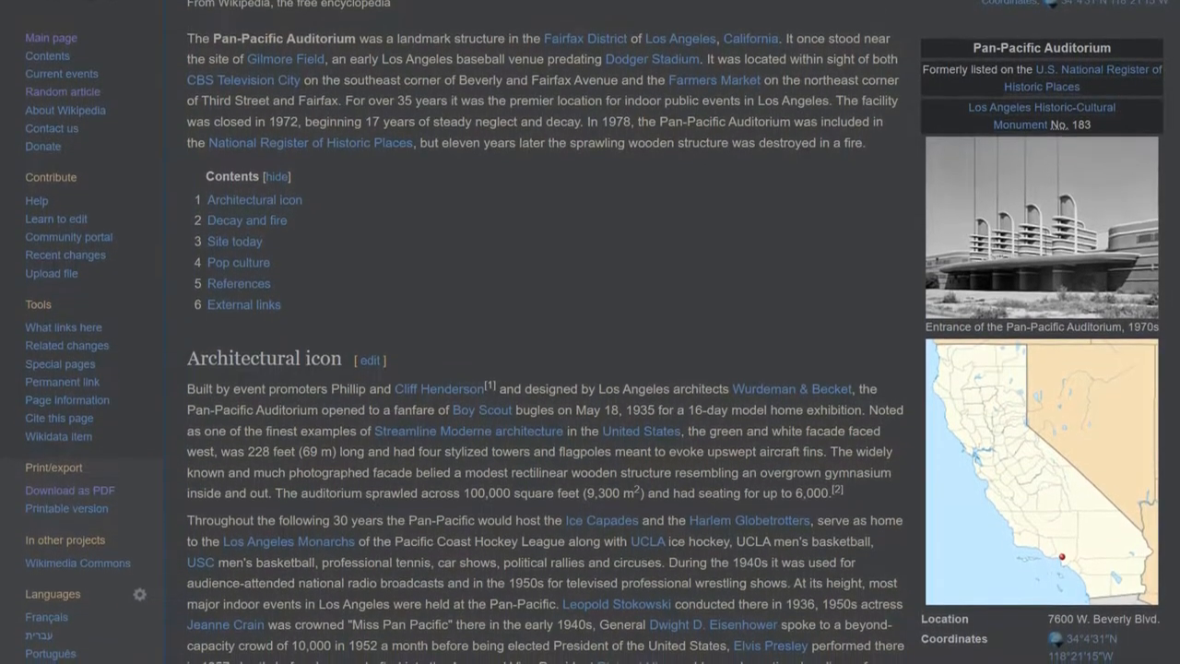
scroll("down", 3)
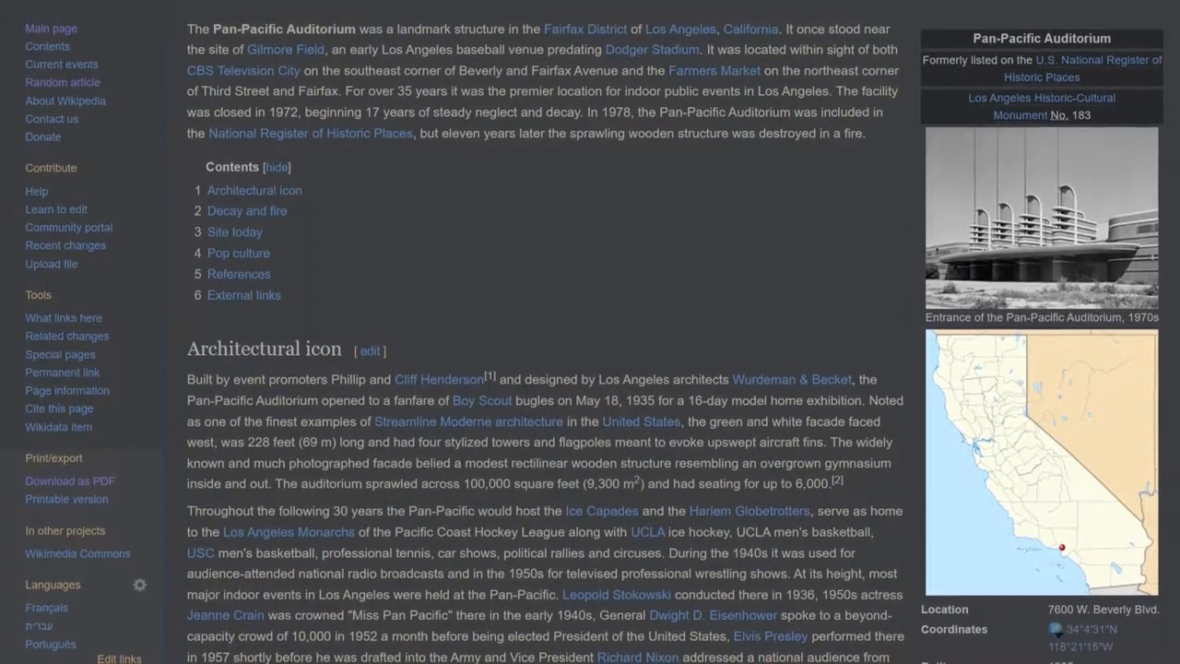
scroll("down", 3)
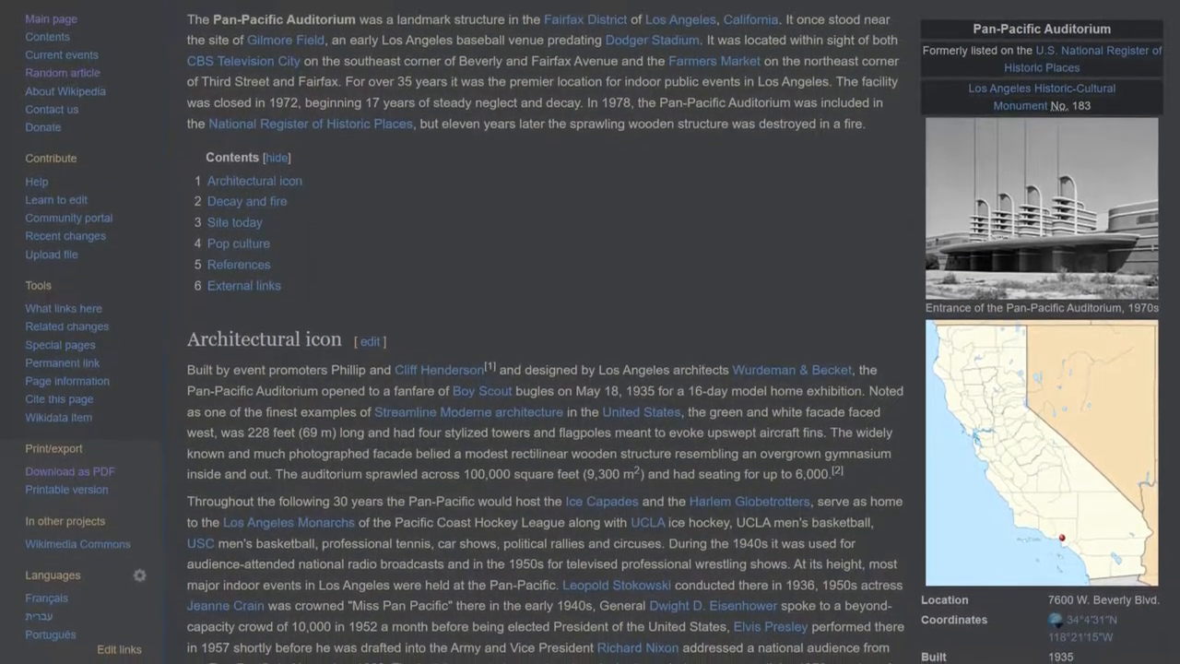
scroll("down", 3)
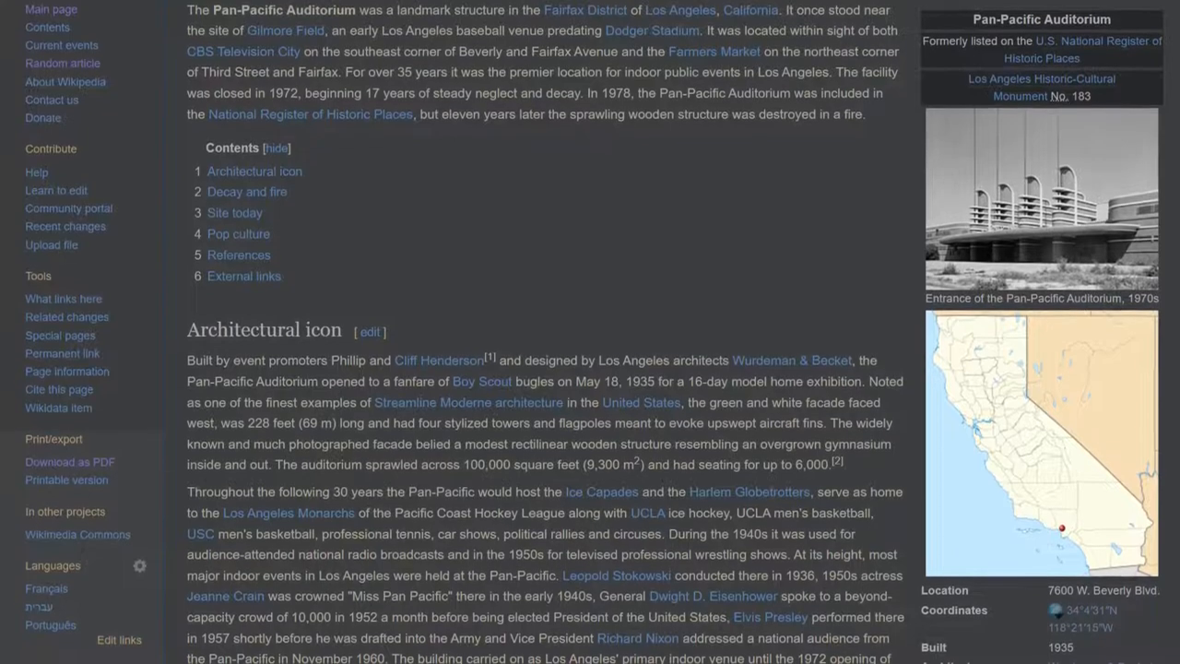
scroll("down", 3)
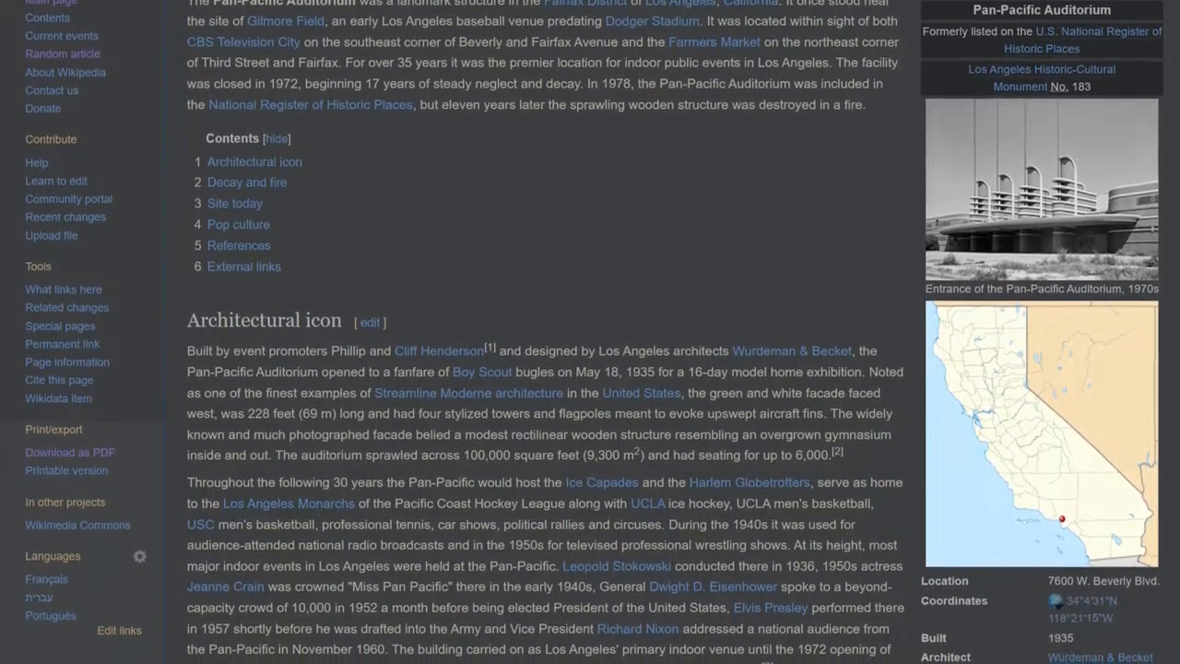
scroll("down", 3)
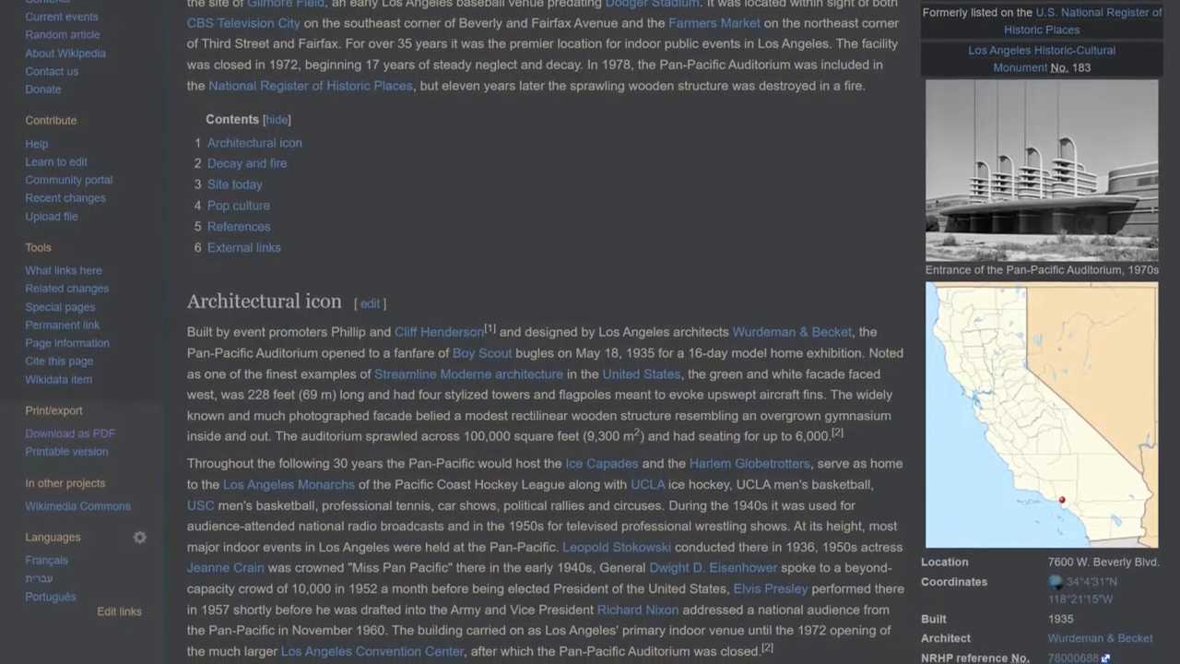
scroll("down", 3)
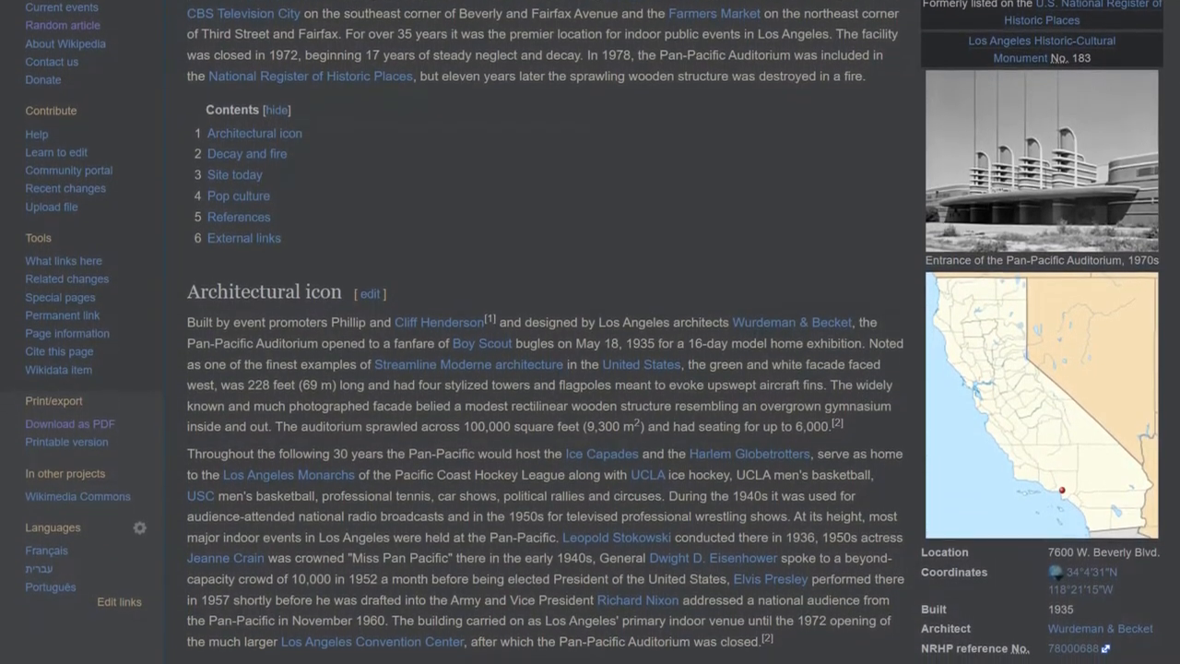
scroll("down", 3)
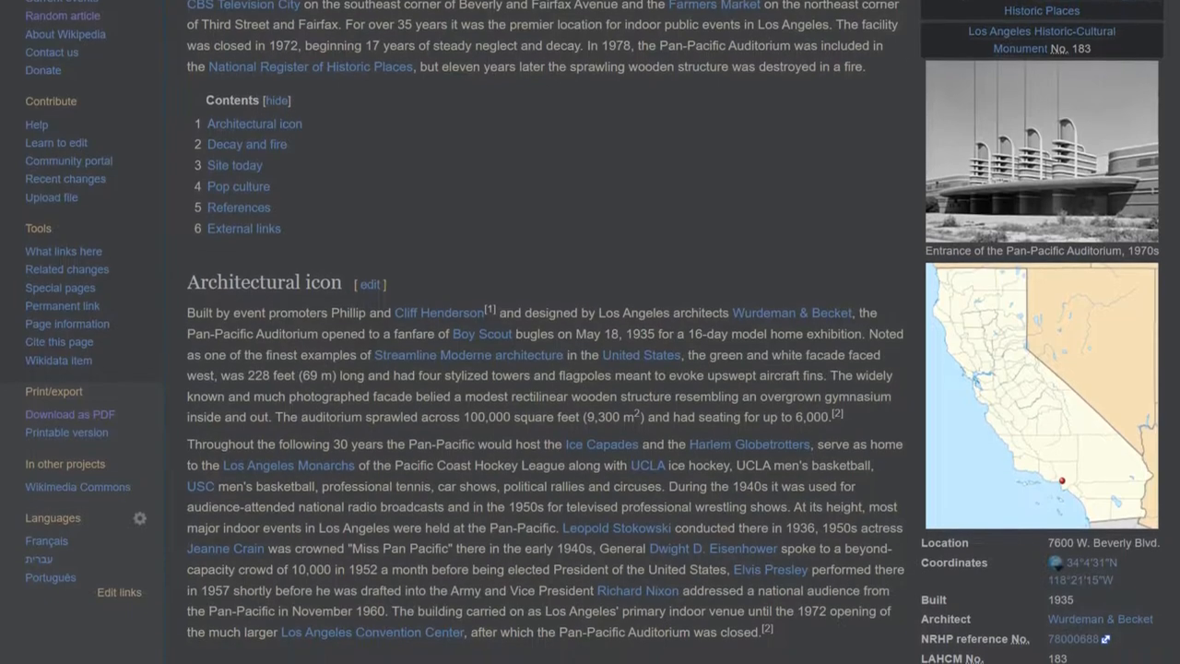
scroll("down", 3)
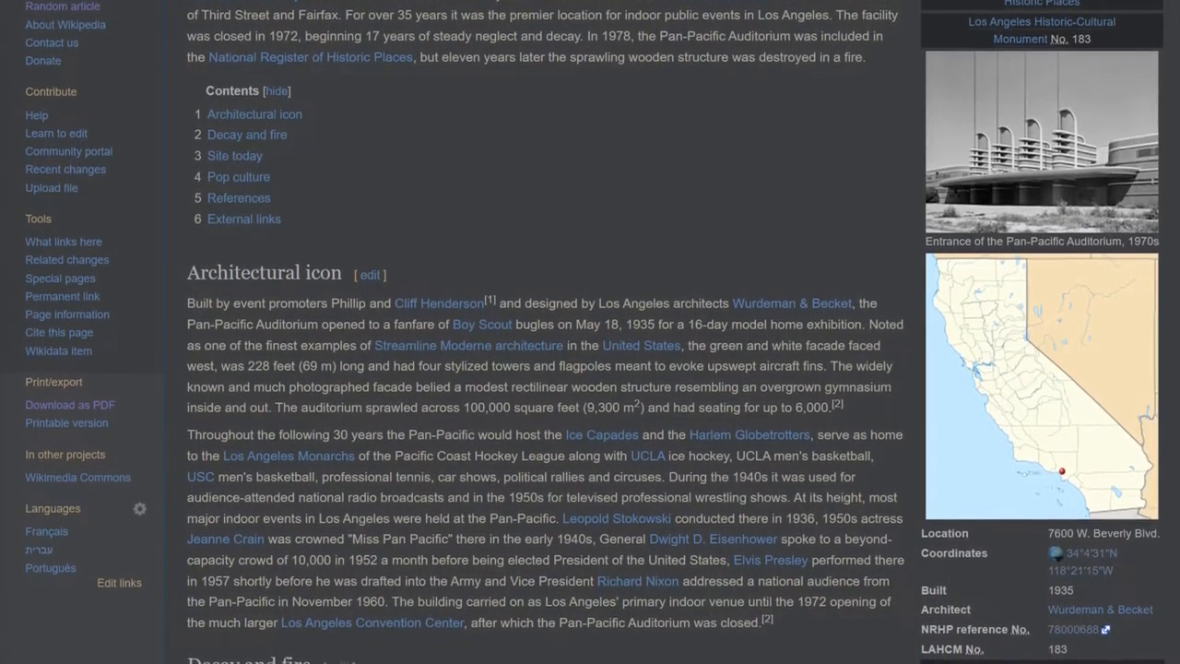
scroll("down", 3)
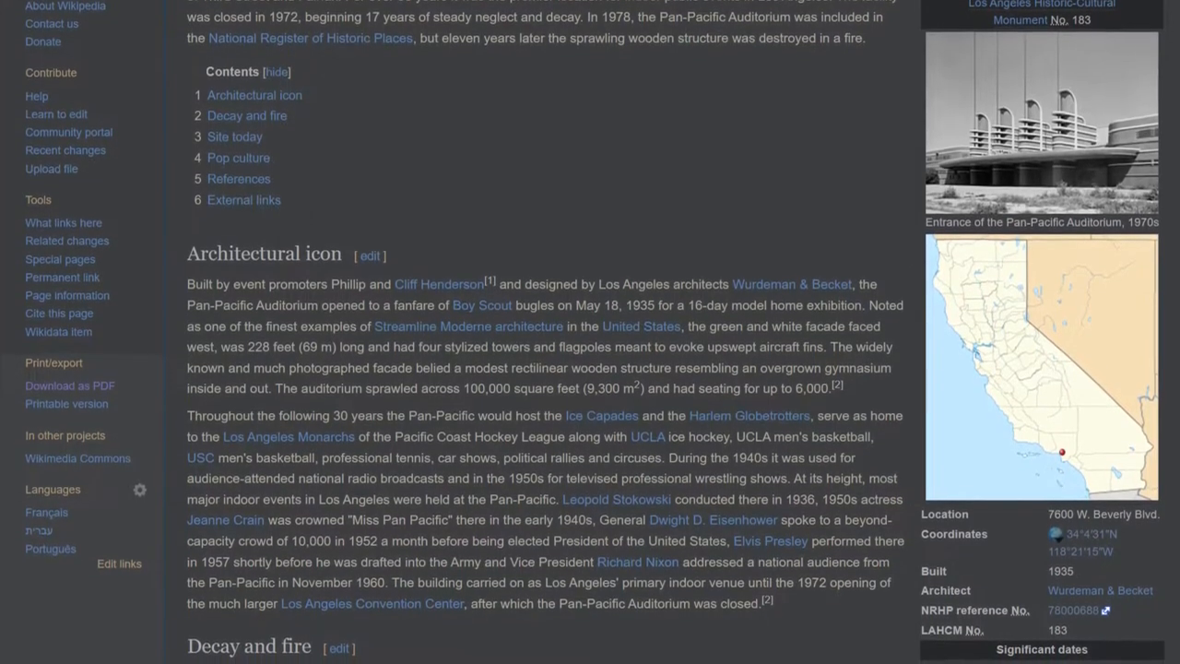
scroll("down", 3)
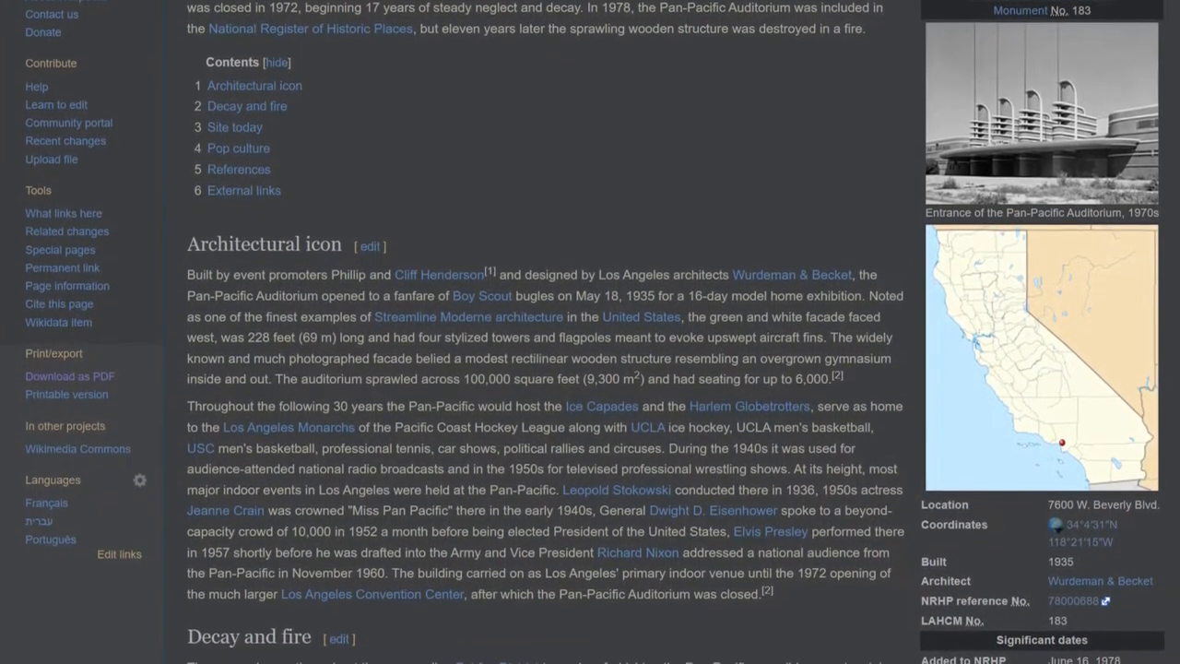
scroll("down", 3)
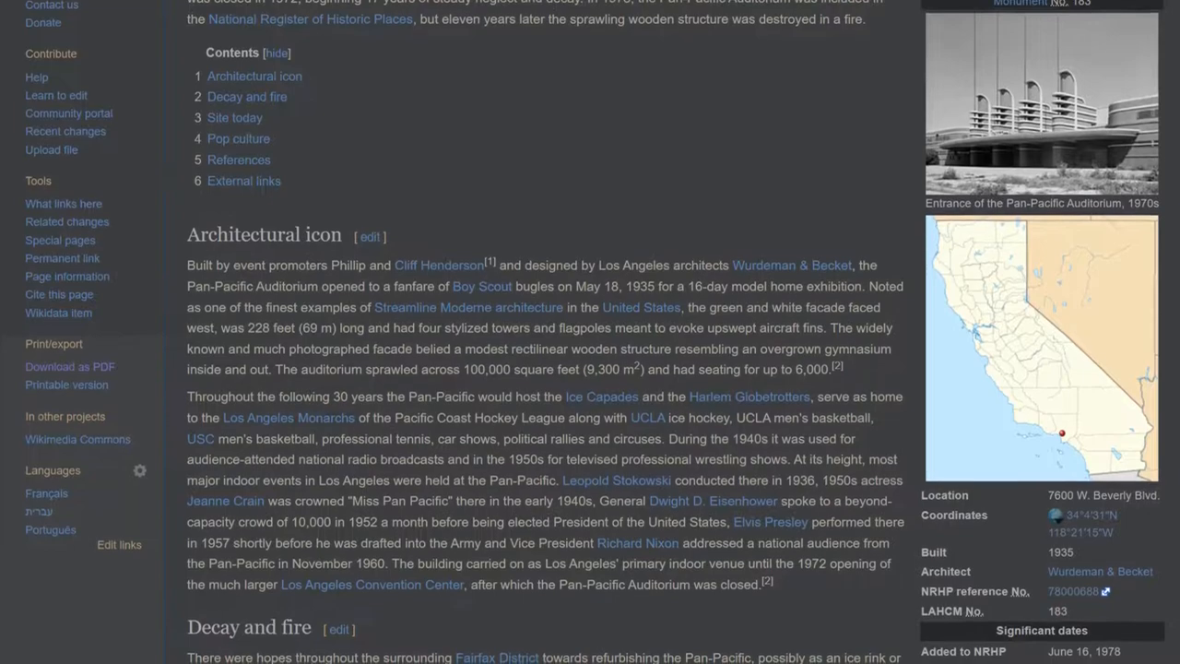
scroll("down", 3)
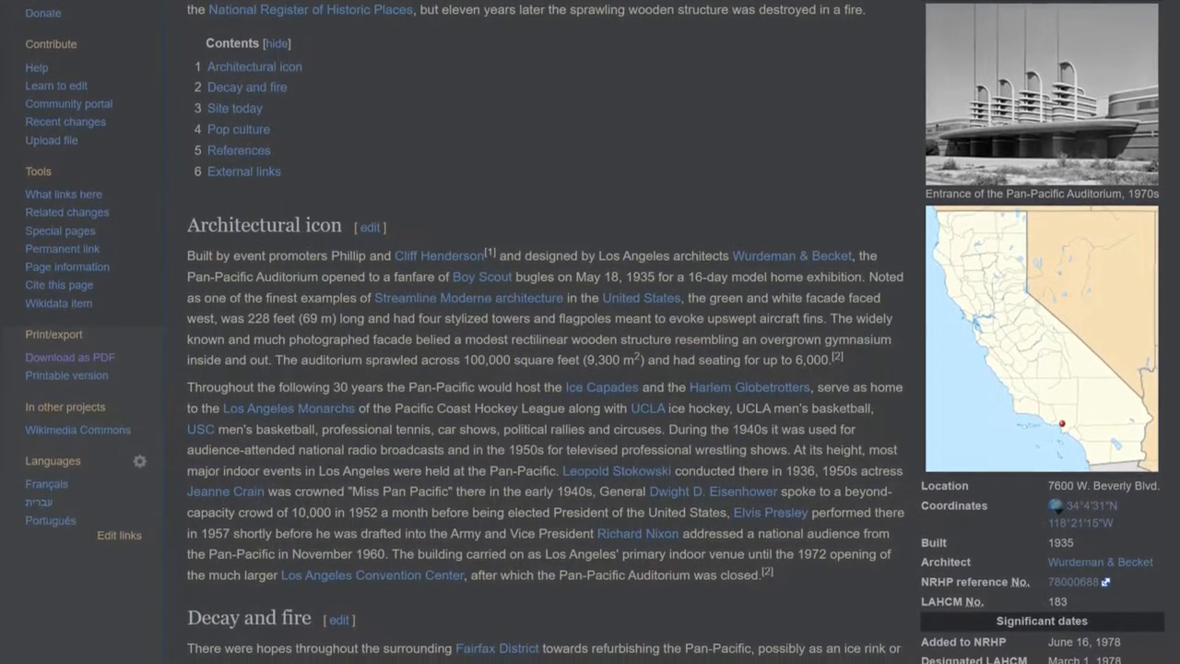
scroll("down", 3)
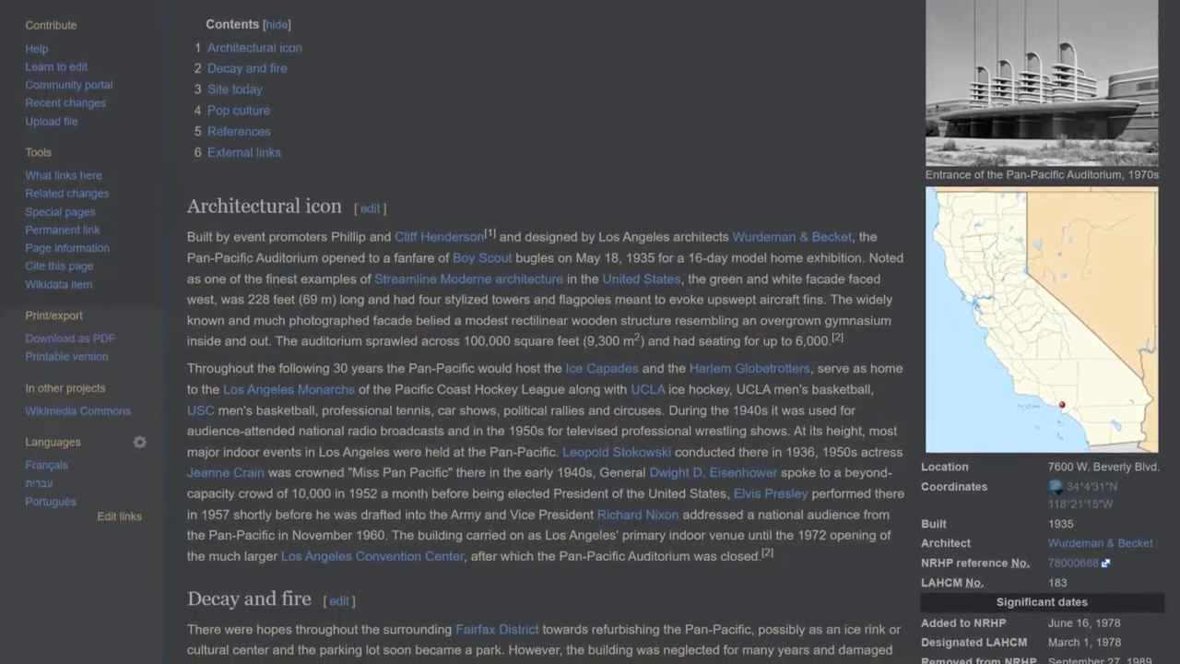
scroll("down", 3)
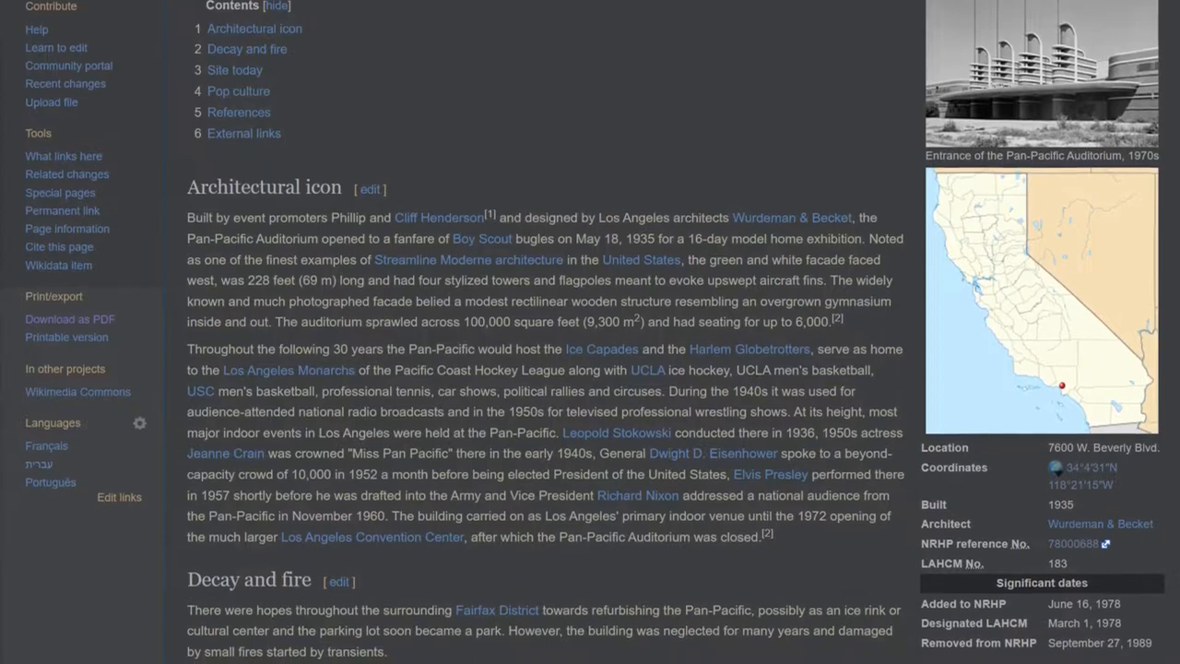
scroll("down", 3)
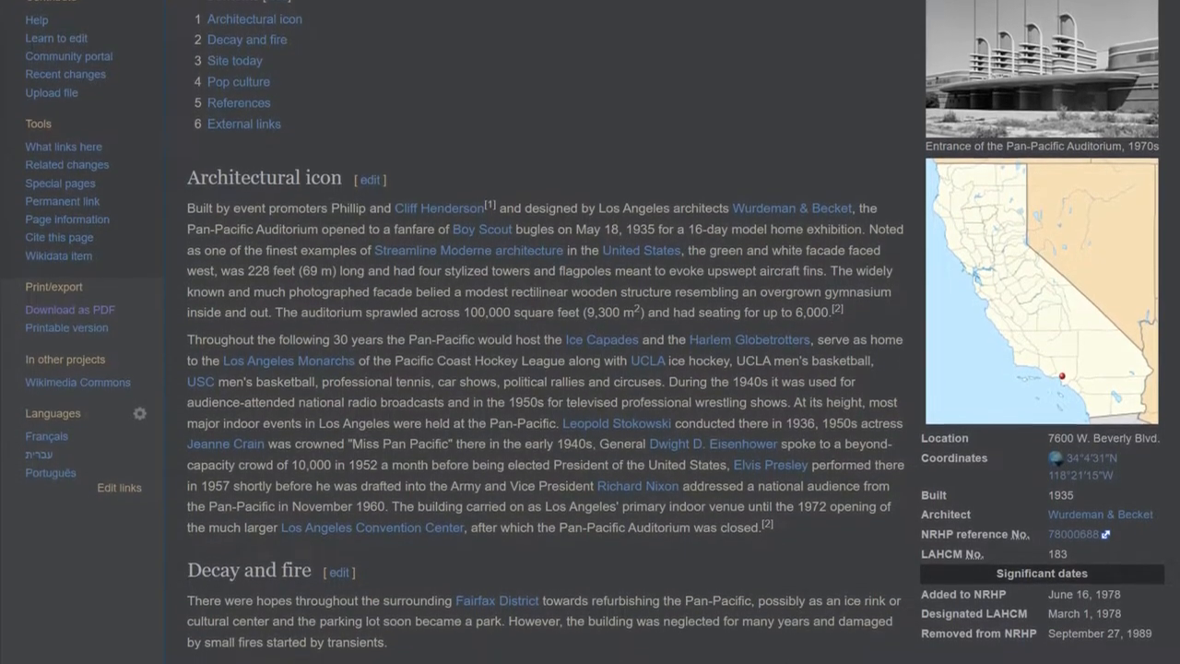
scroll("down", 3)
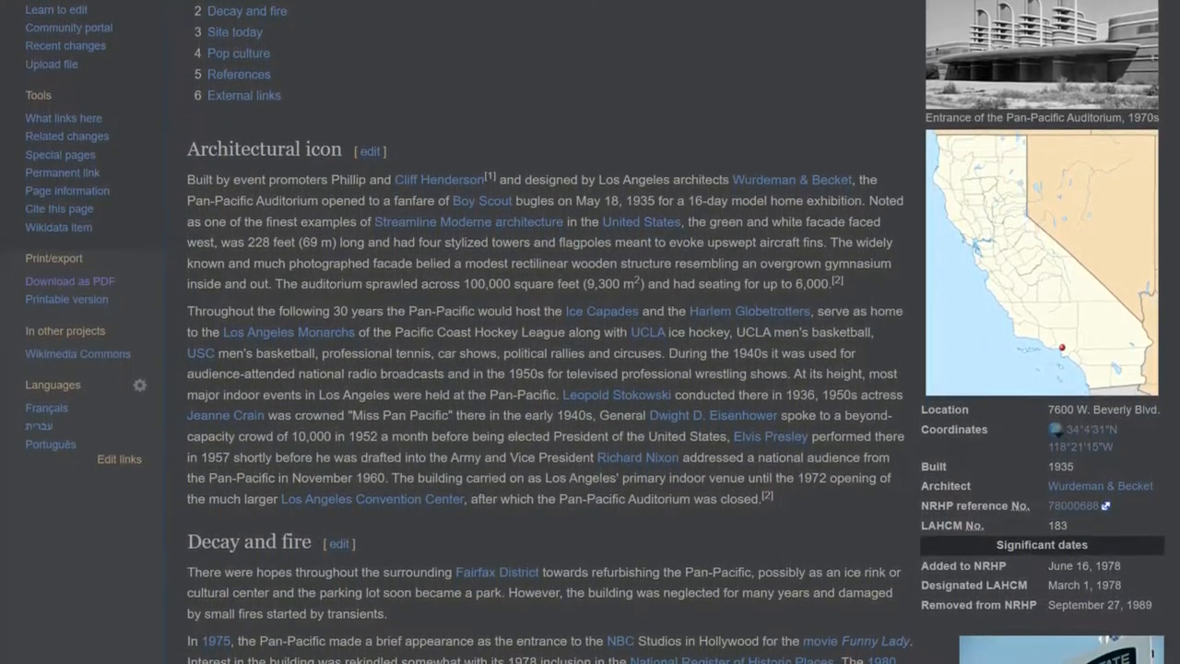
scroll("down", 3)
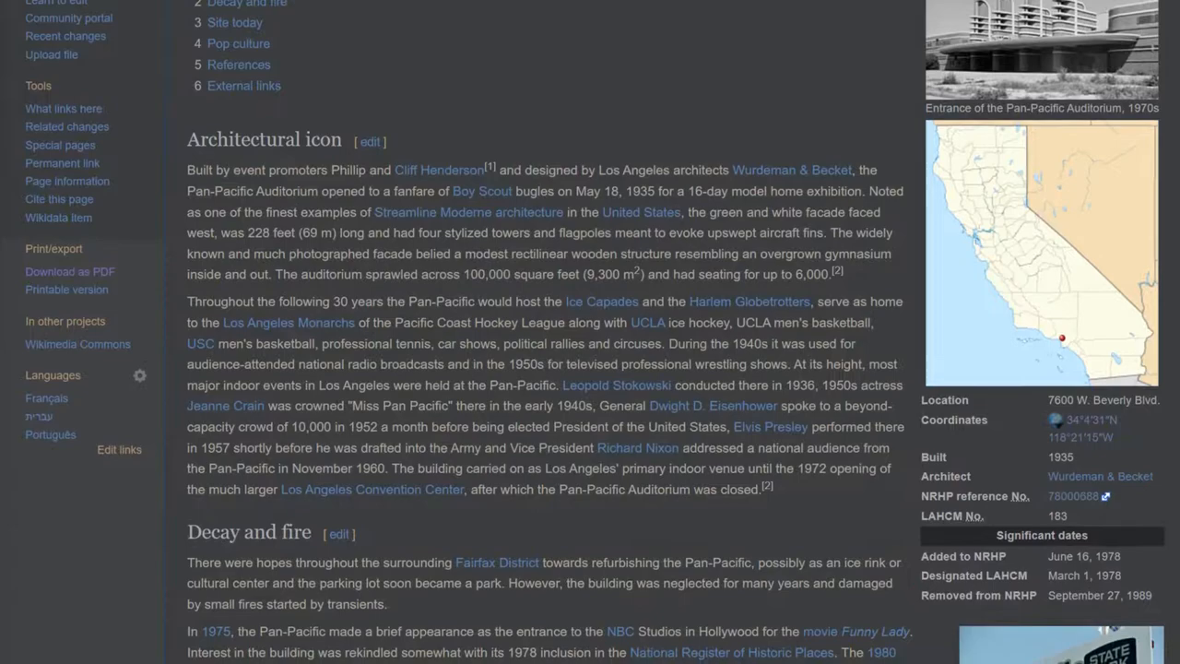
scroll("down", 3)
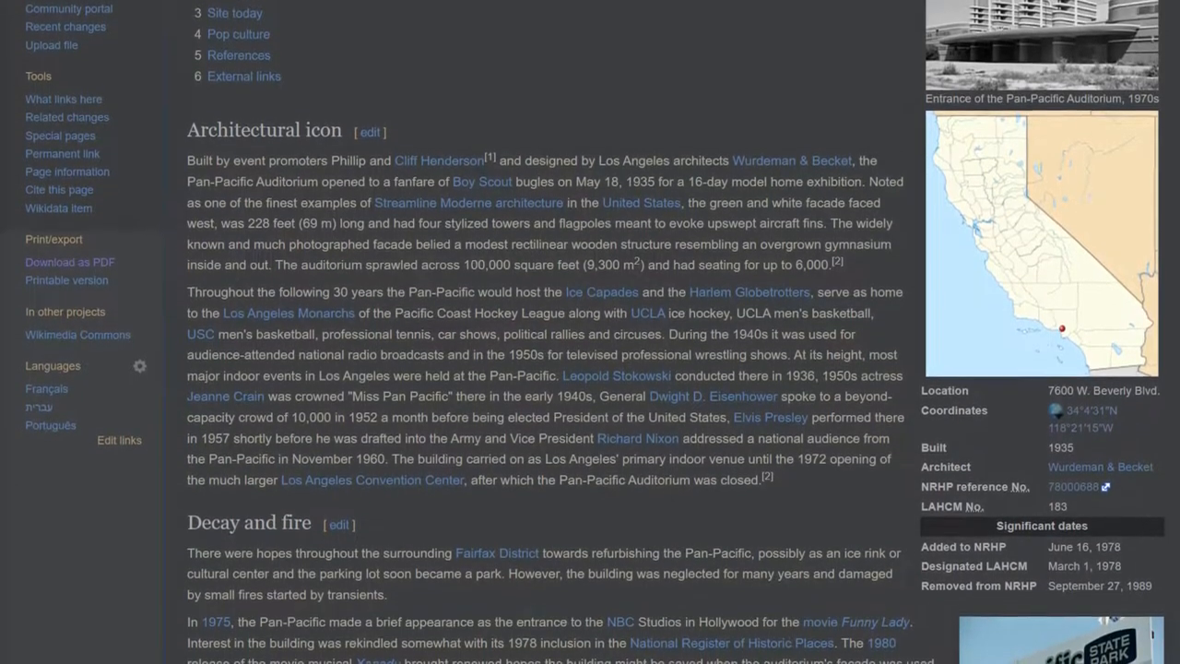
scroll("down", 3)
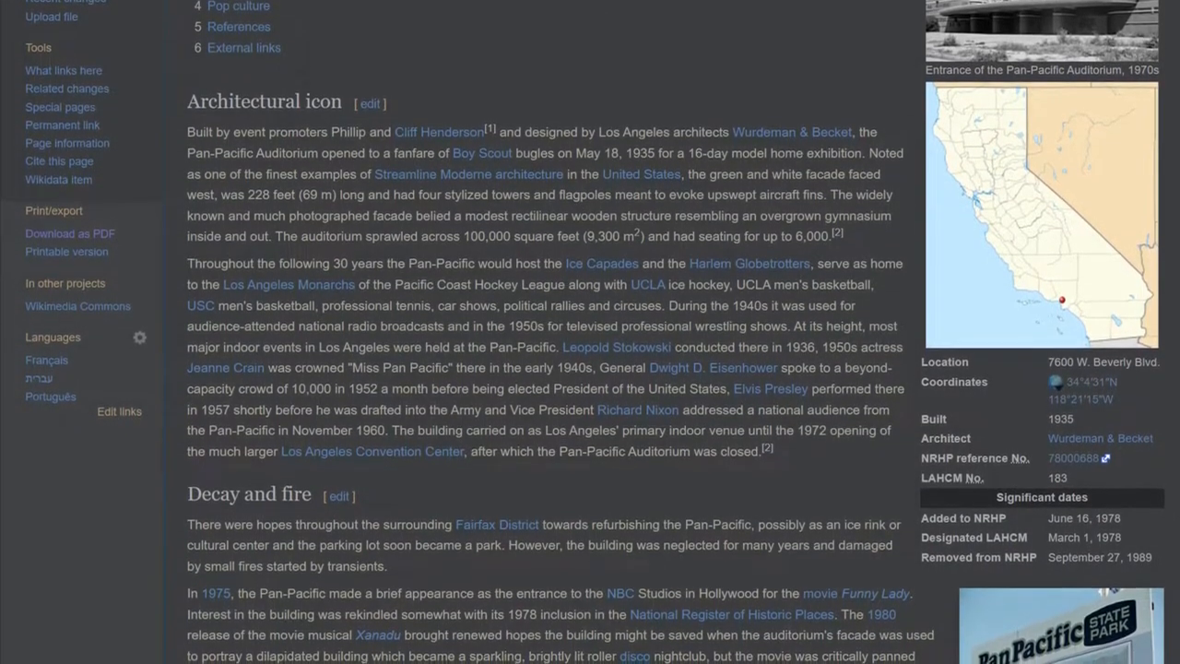
scroll("down", 3)
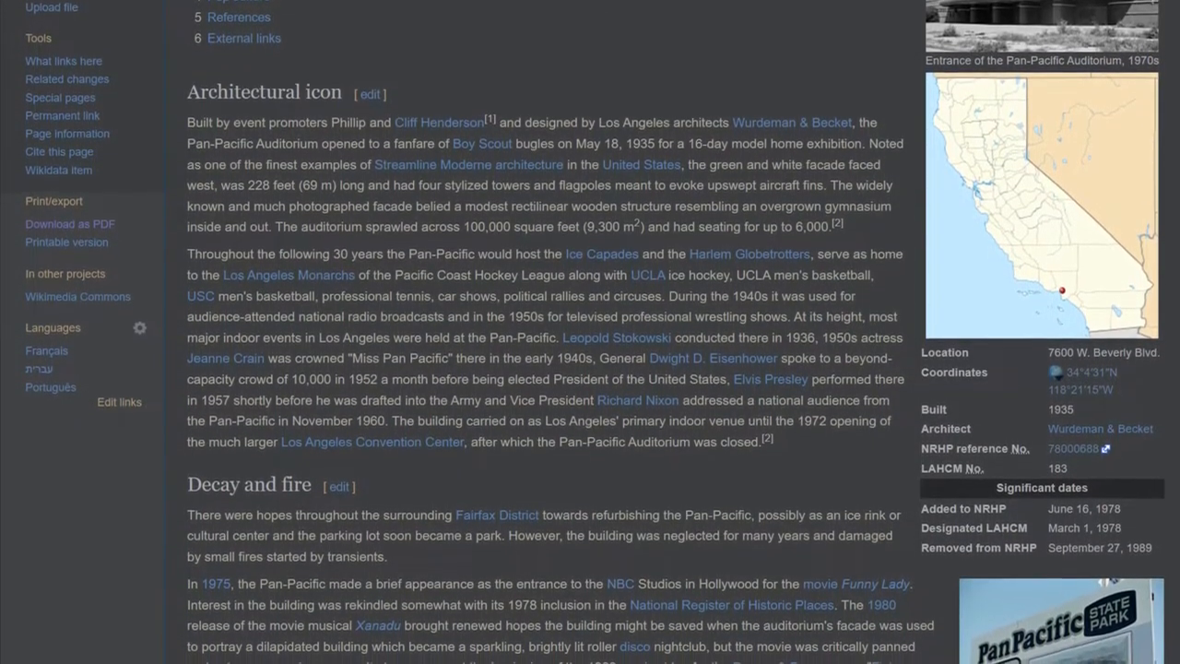
scroll("down", 3)
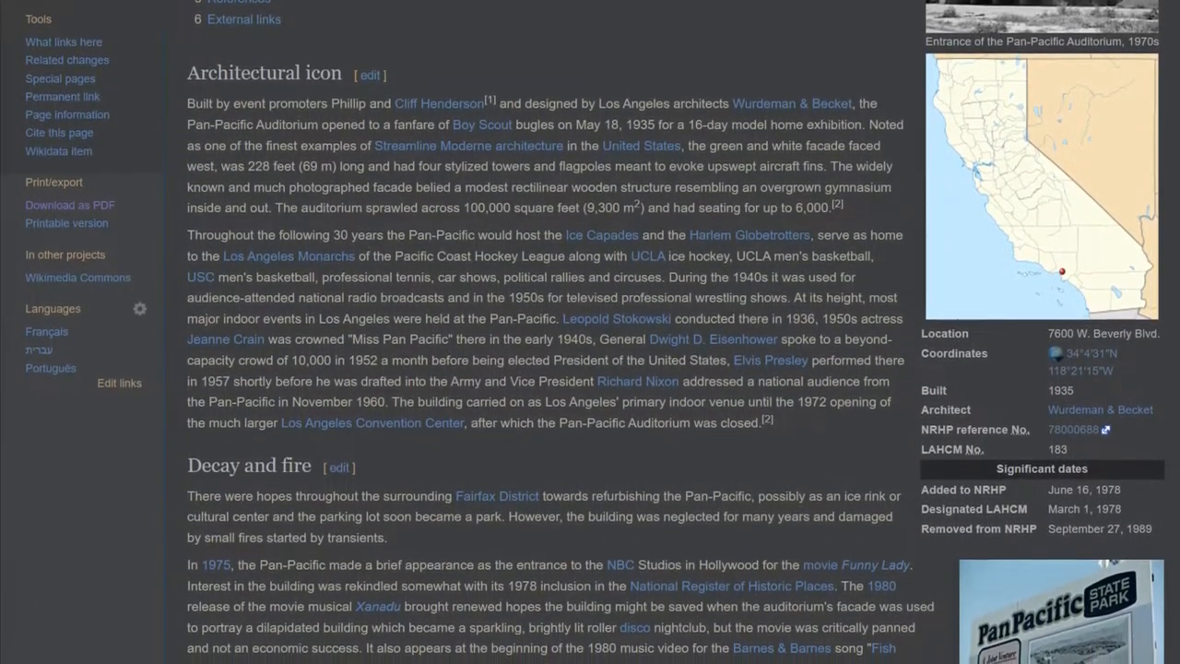
scroll("down", 3)
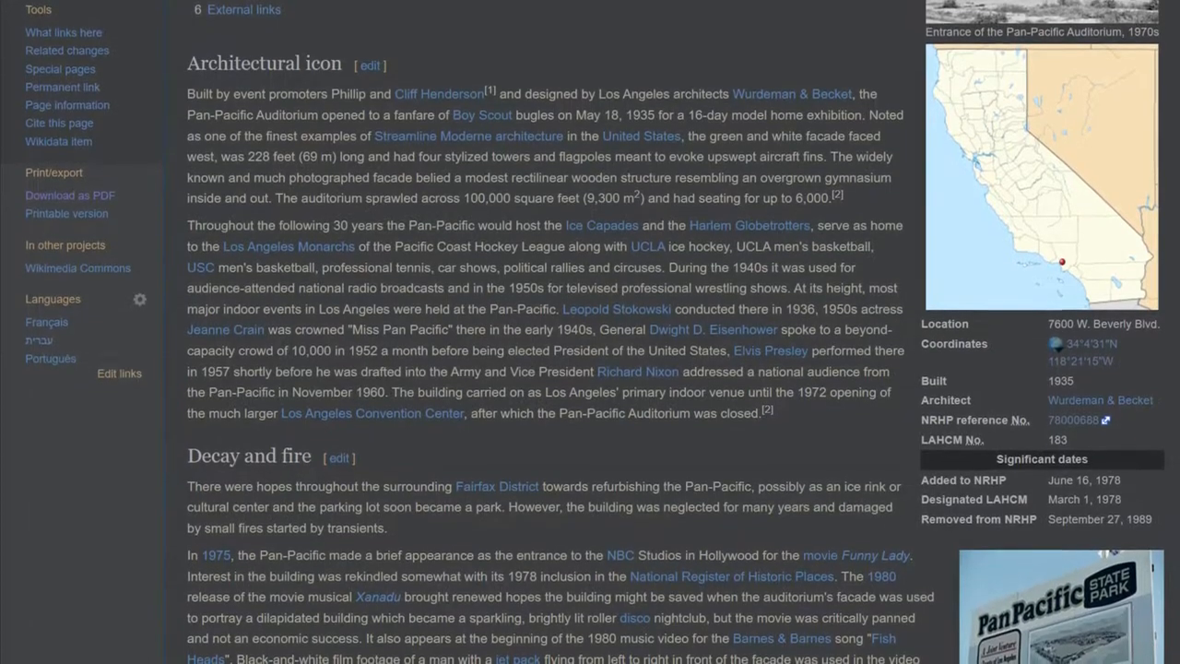
scroll("down", 3)
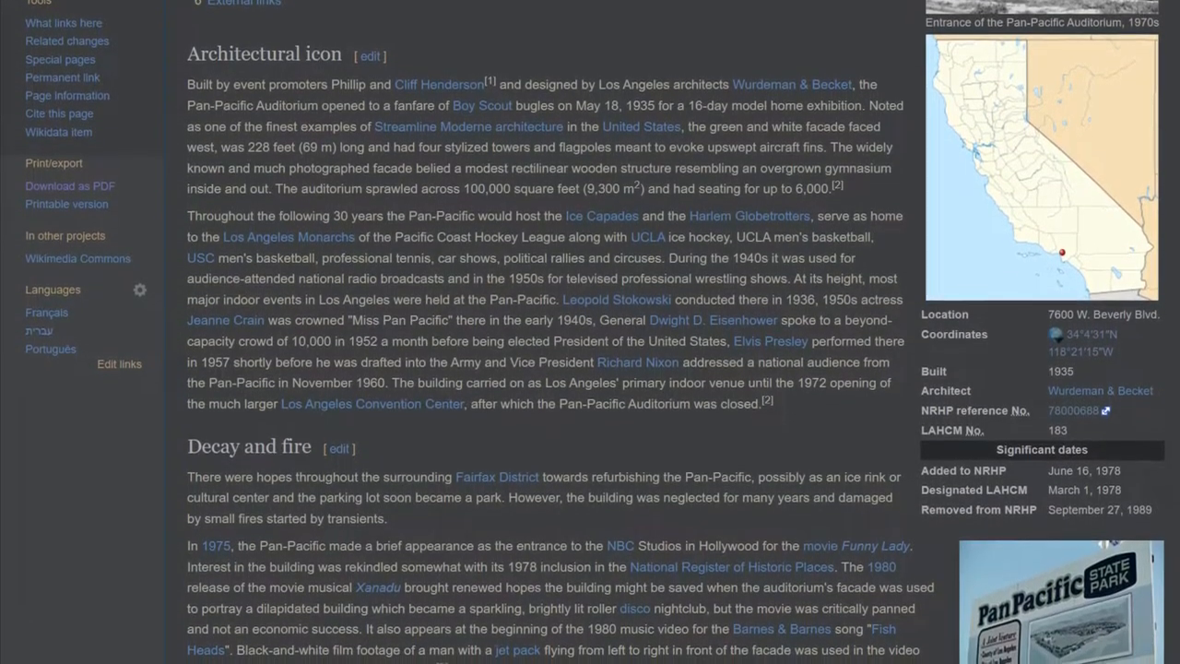
scroll("down", 3)
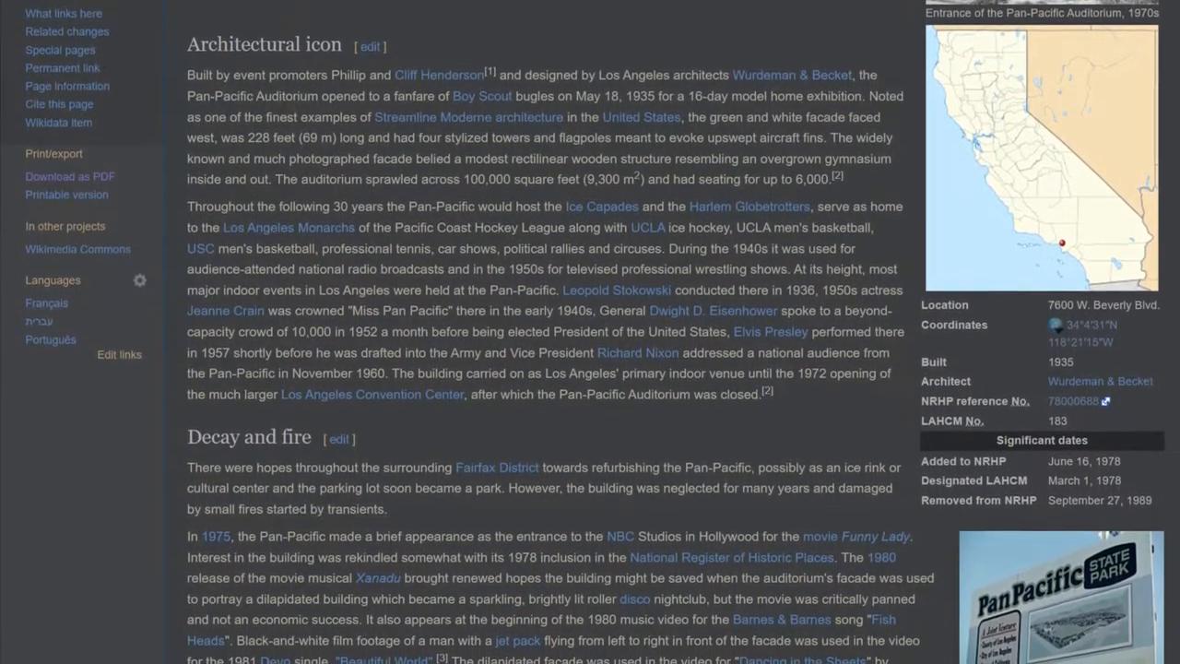
scroll("down", 3)
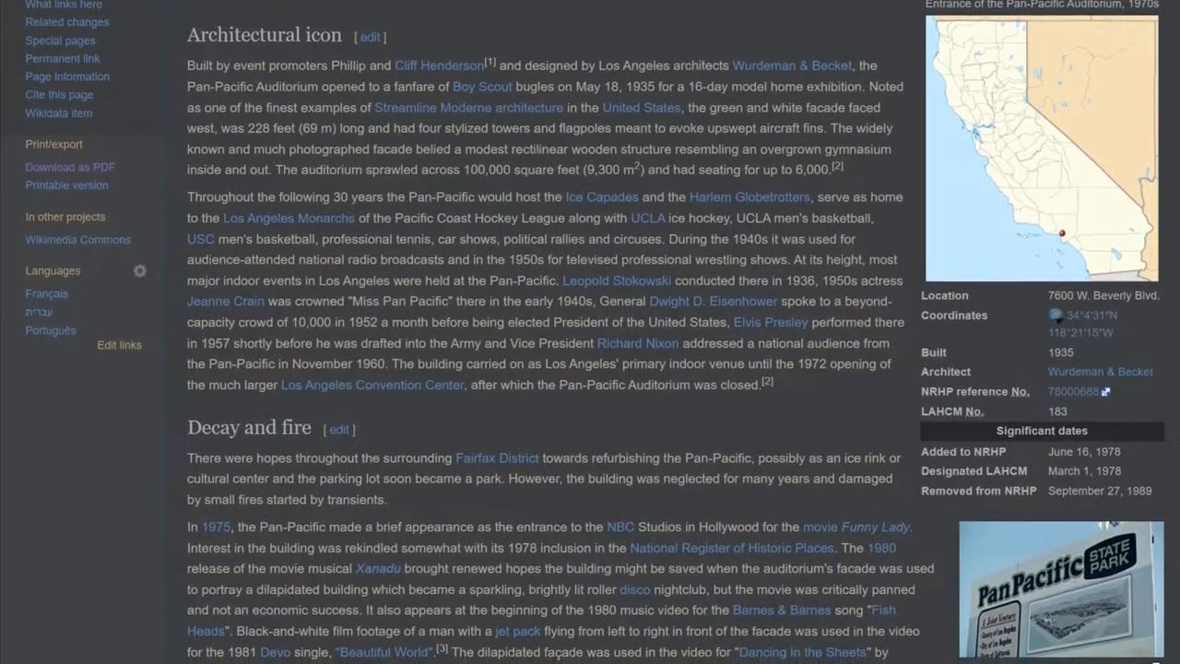
scroll("down", 3)
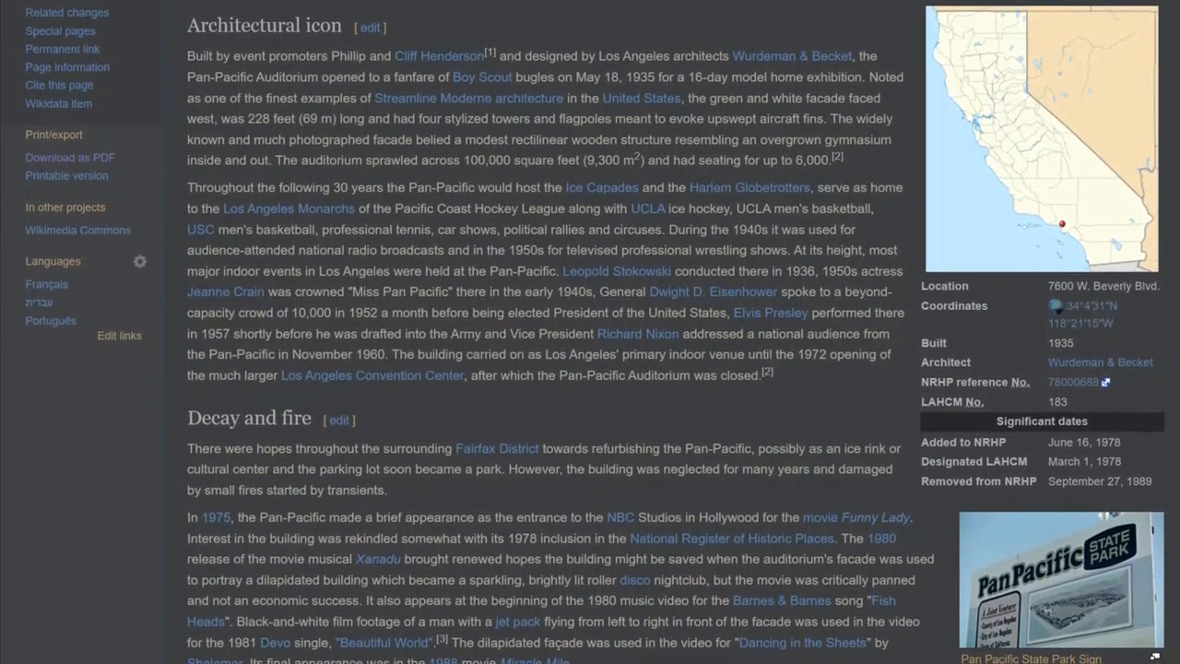
scroll("down", 3)
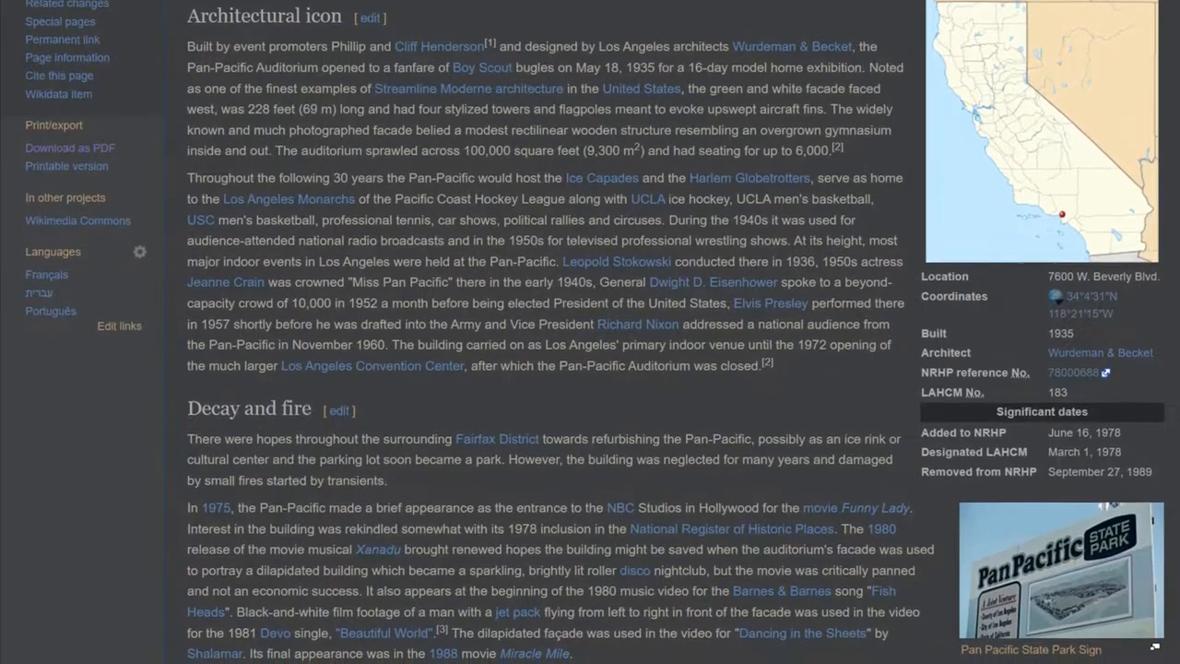
scroll("down", 3)
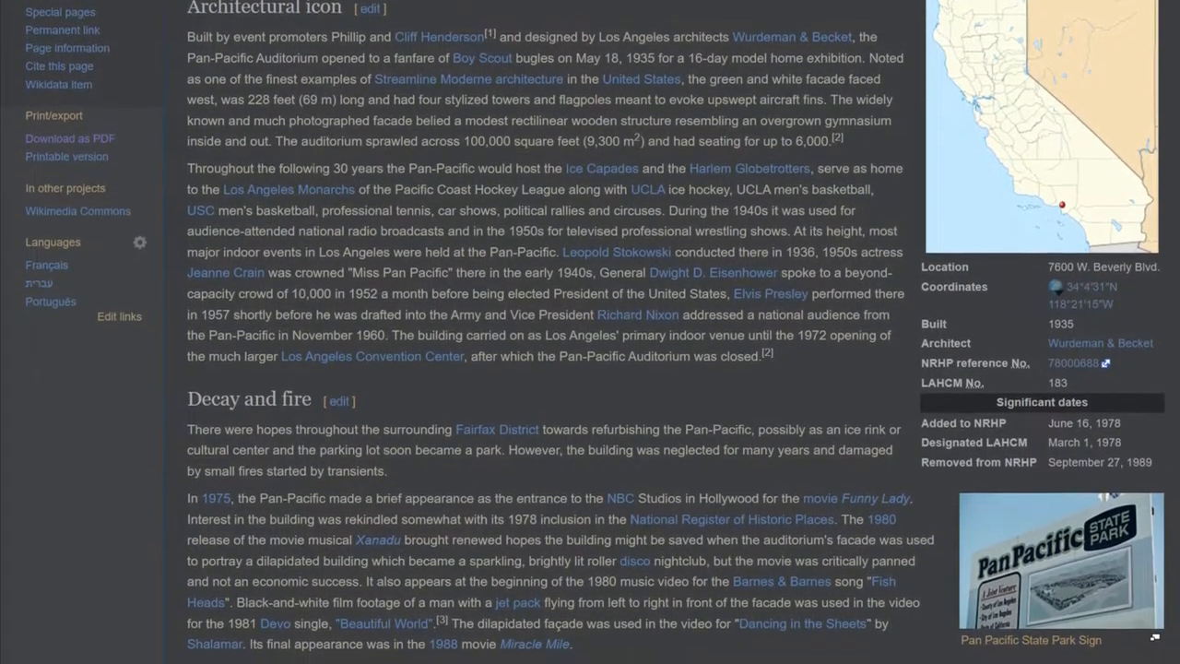
scroll("down", 3)
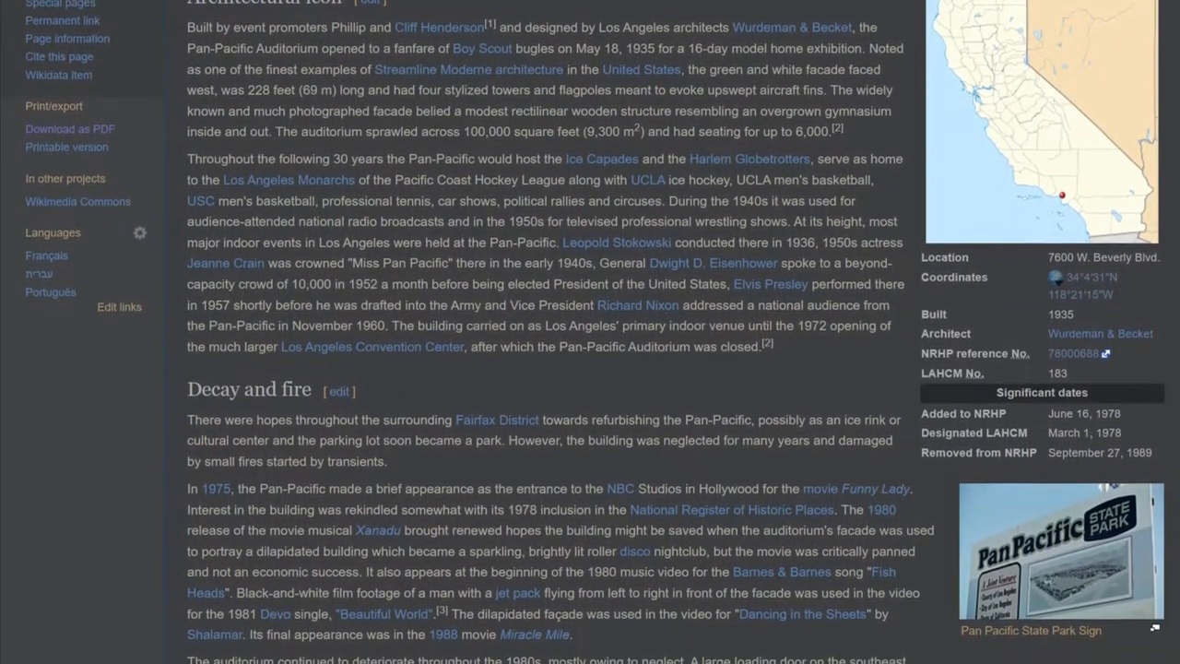
scroll("down", 3)
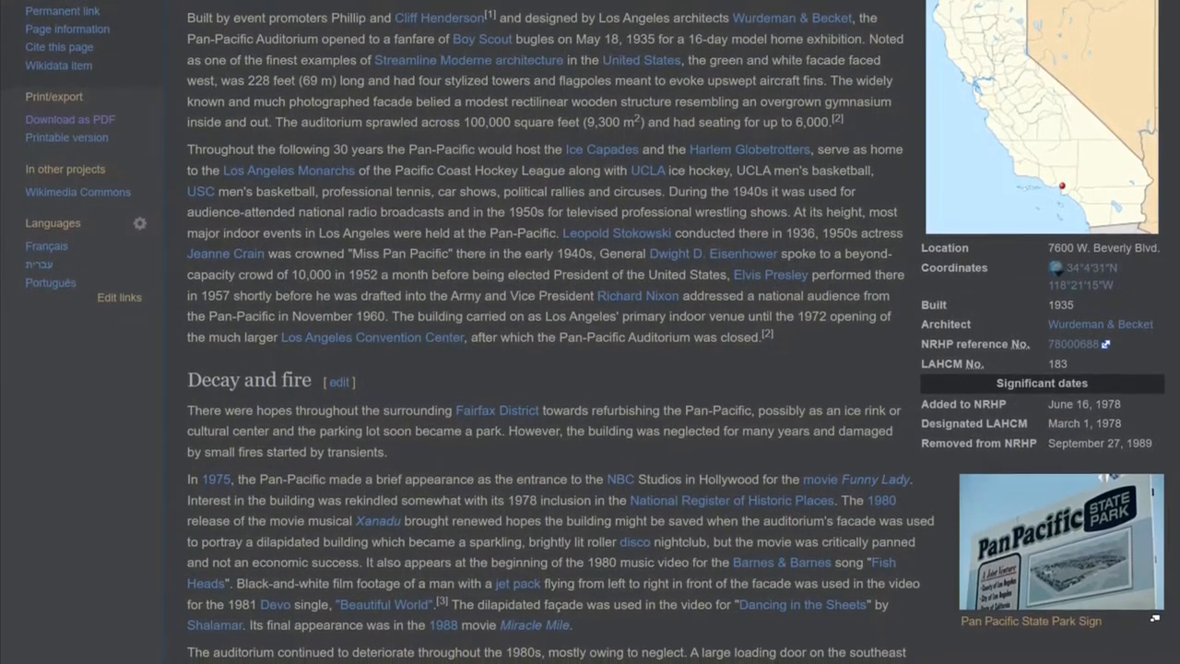
scroll("down", 3)
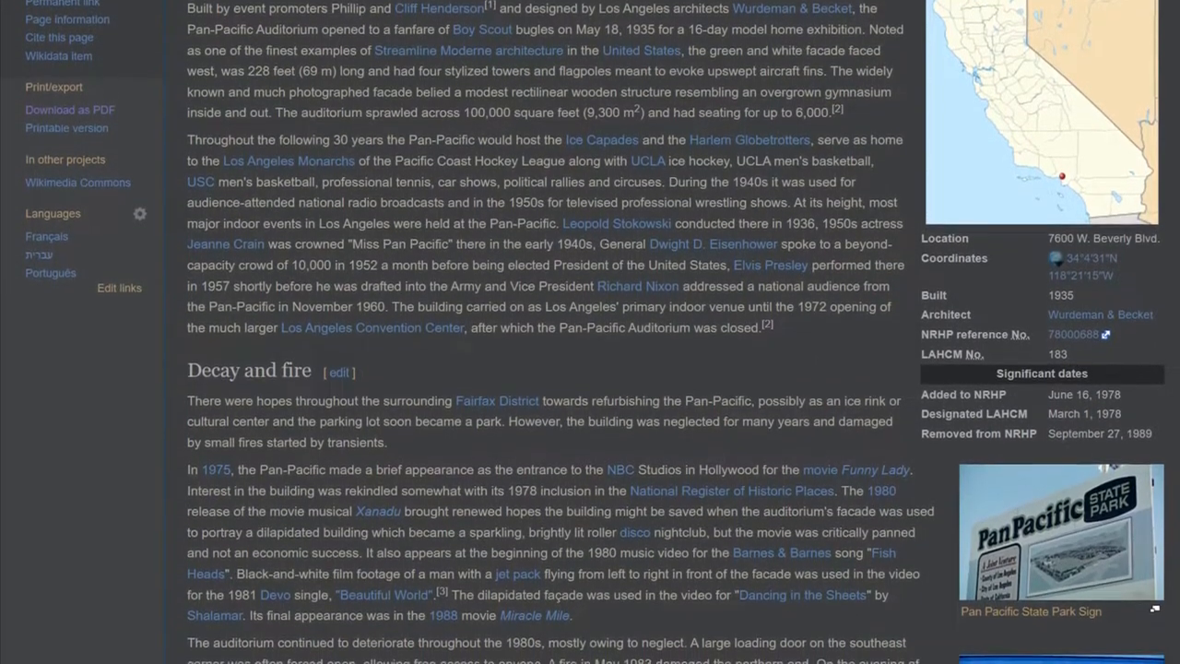
scroll("down", 3)
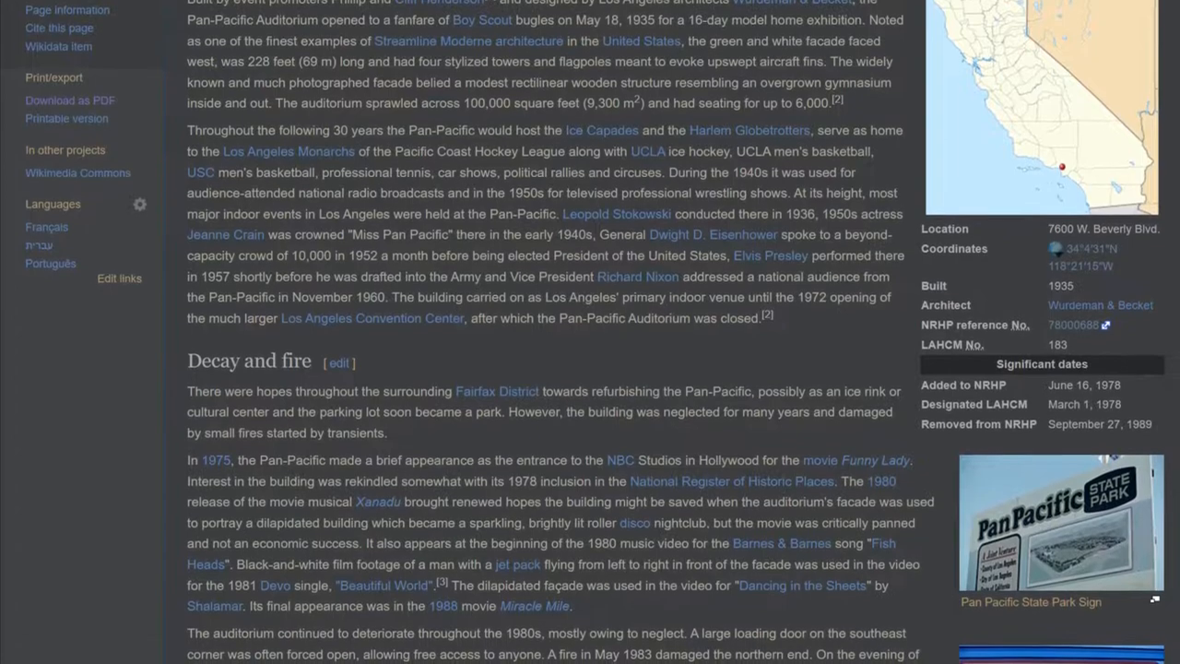
scroll("down", 3)
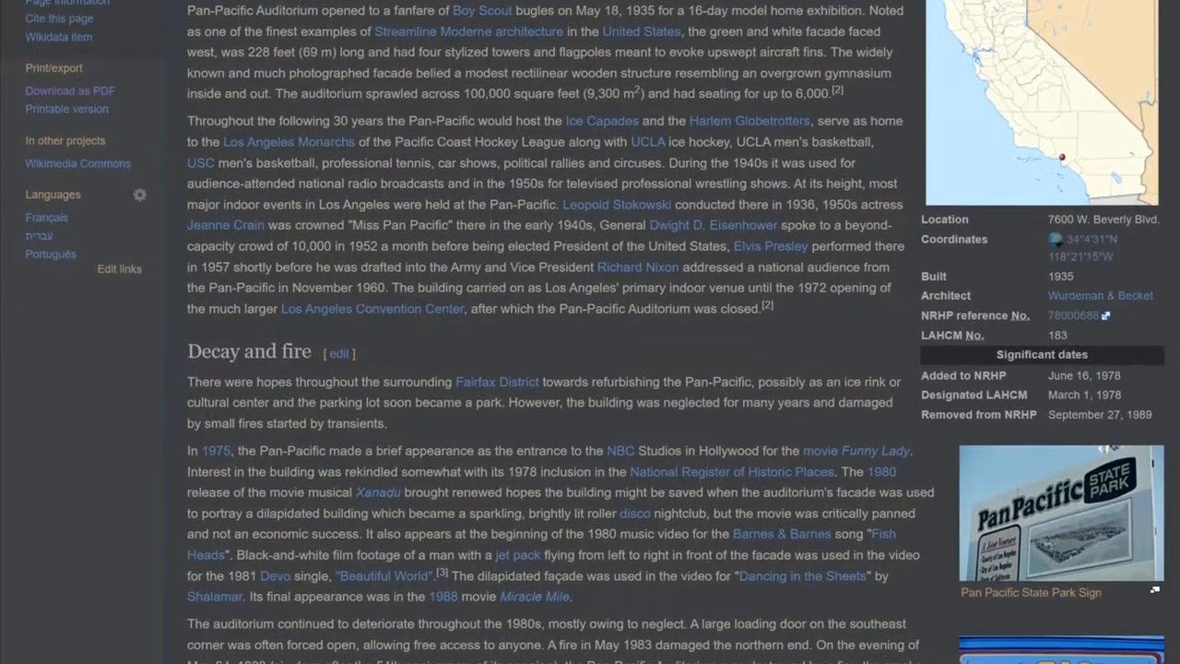
scroll("down", 3)
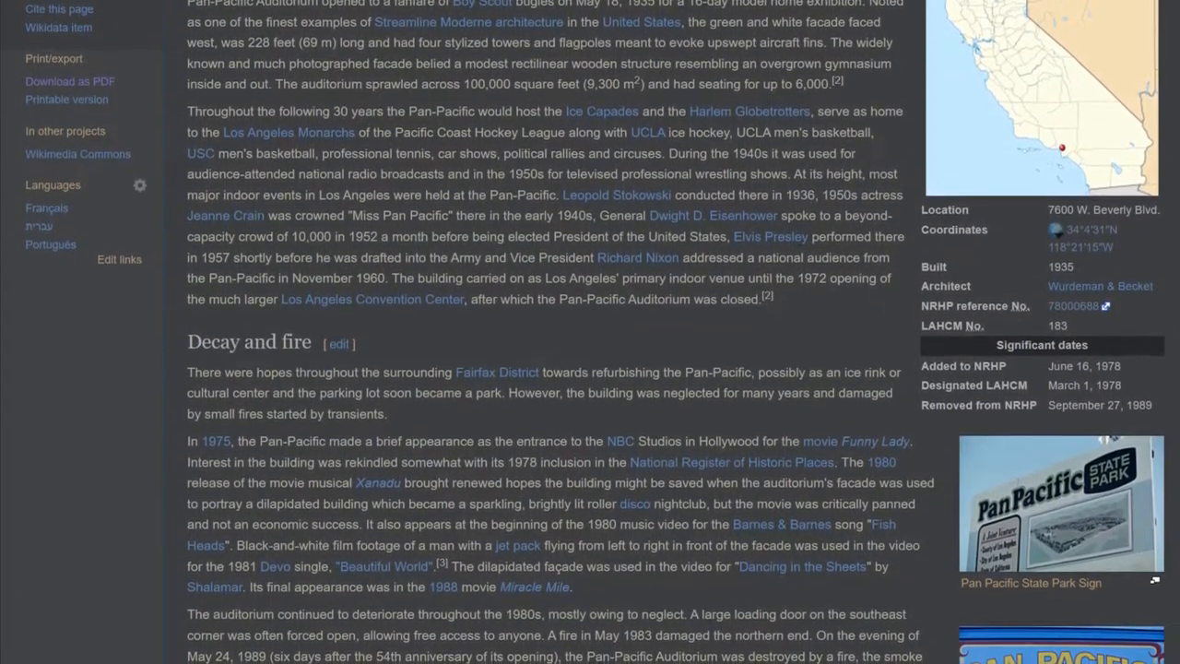
scroll("down", 3)
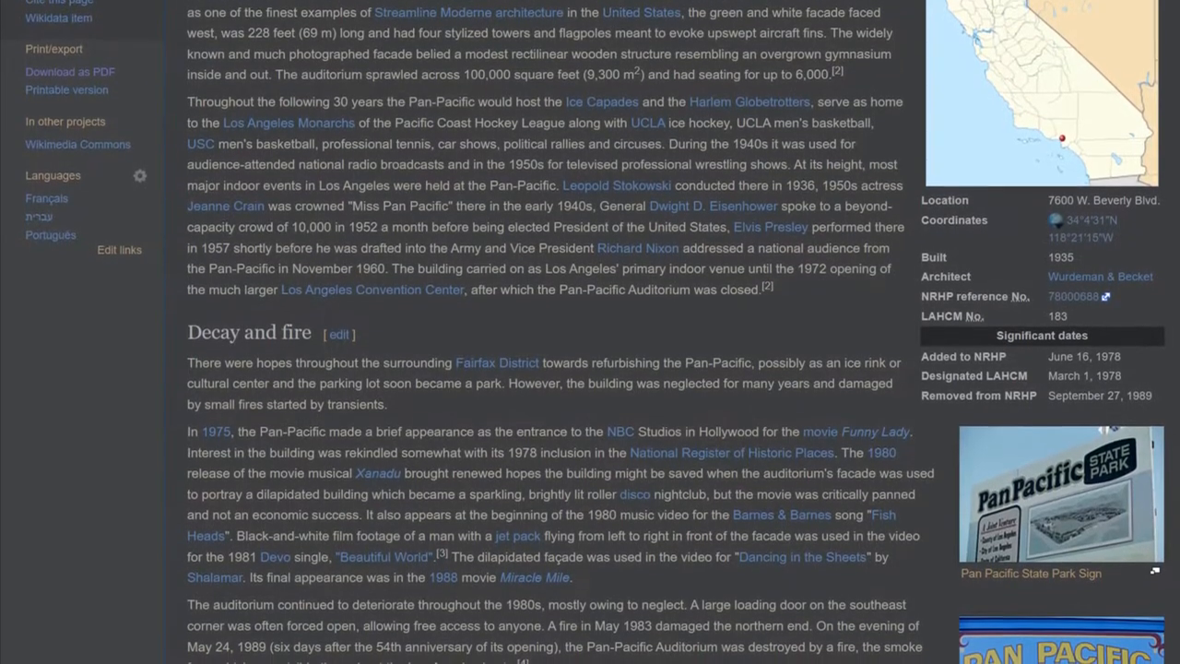
scroll("down", 3)
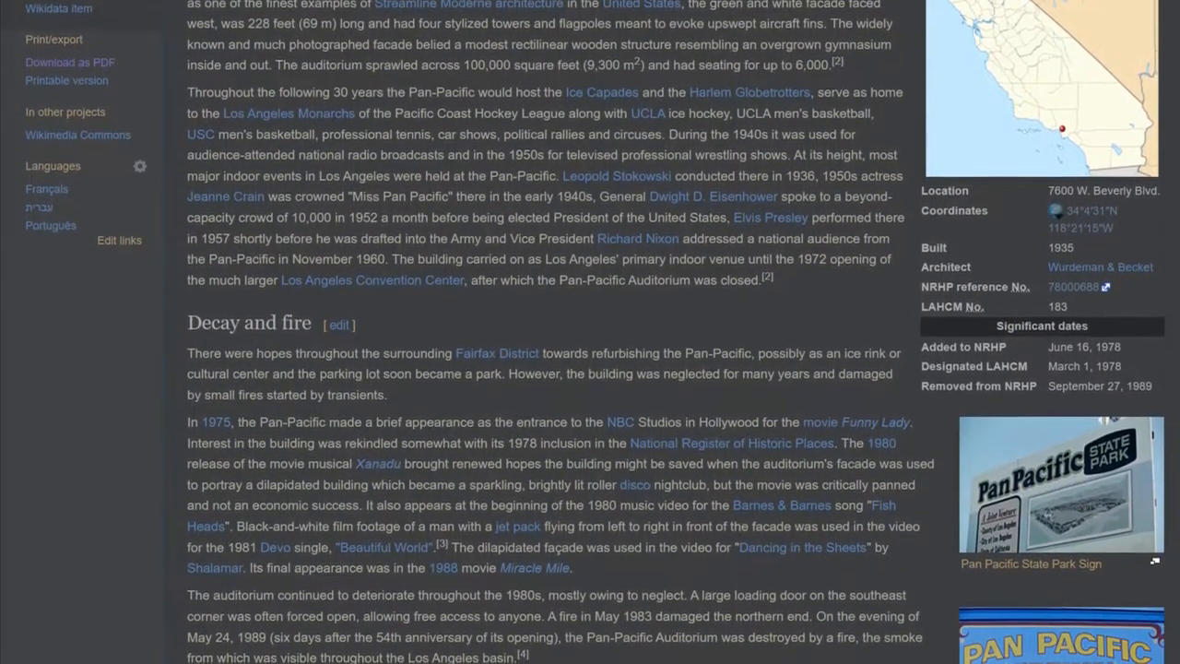
scroll("down", 3)
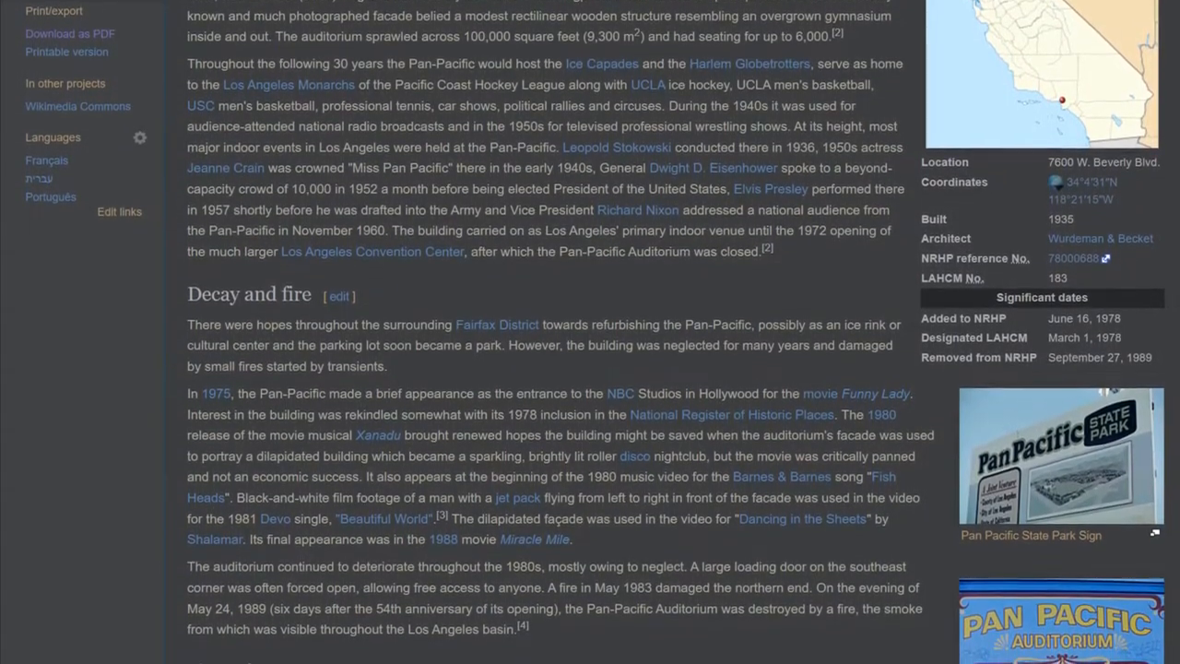
scroll("down", 3)
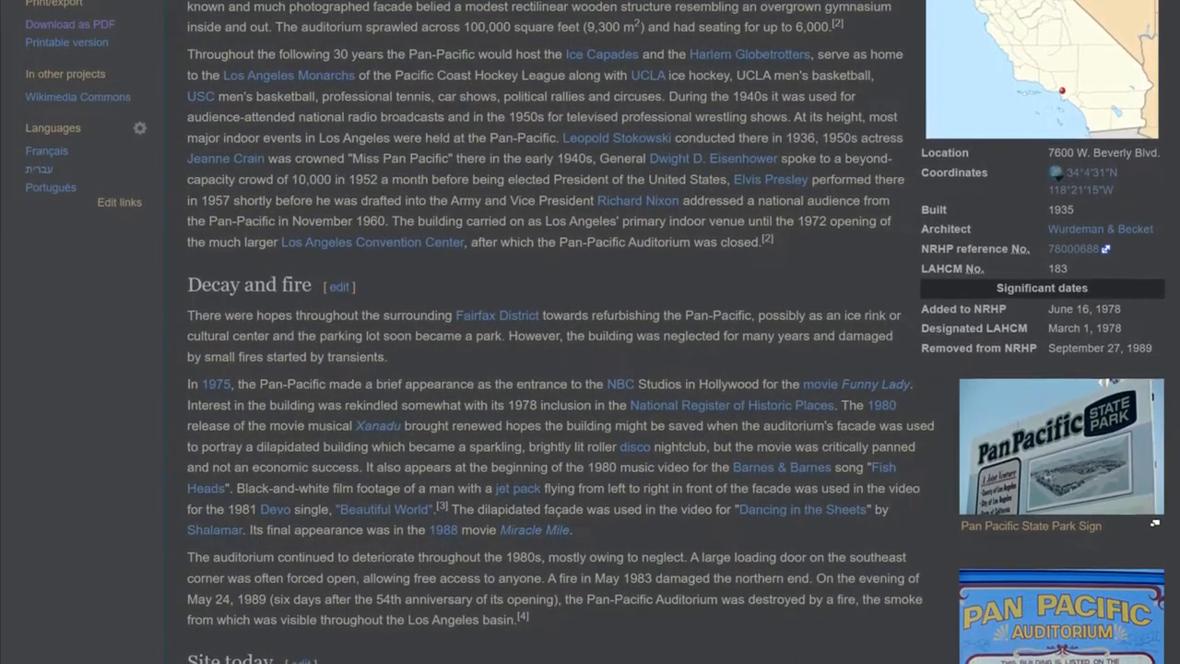
scroll("down", 3)
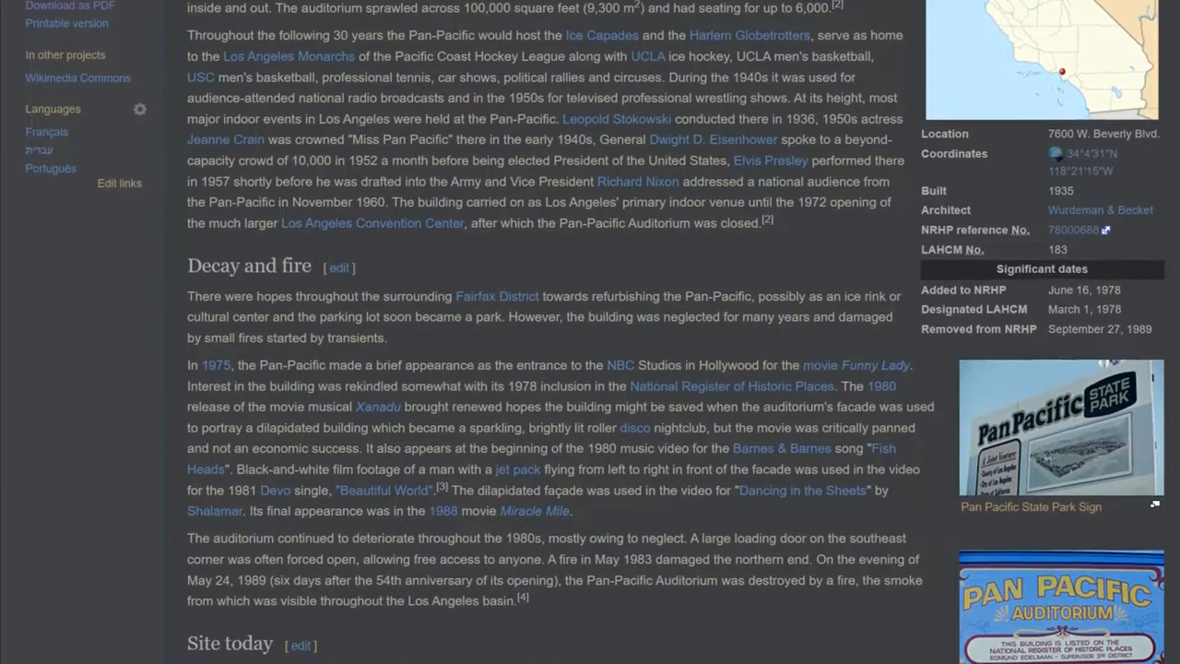
scroll("down", 3)
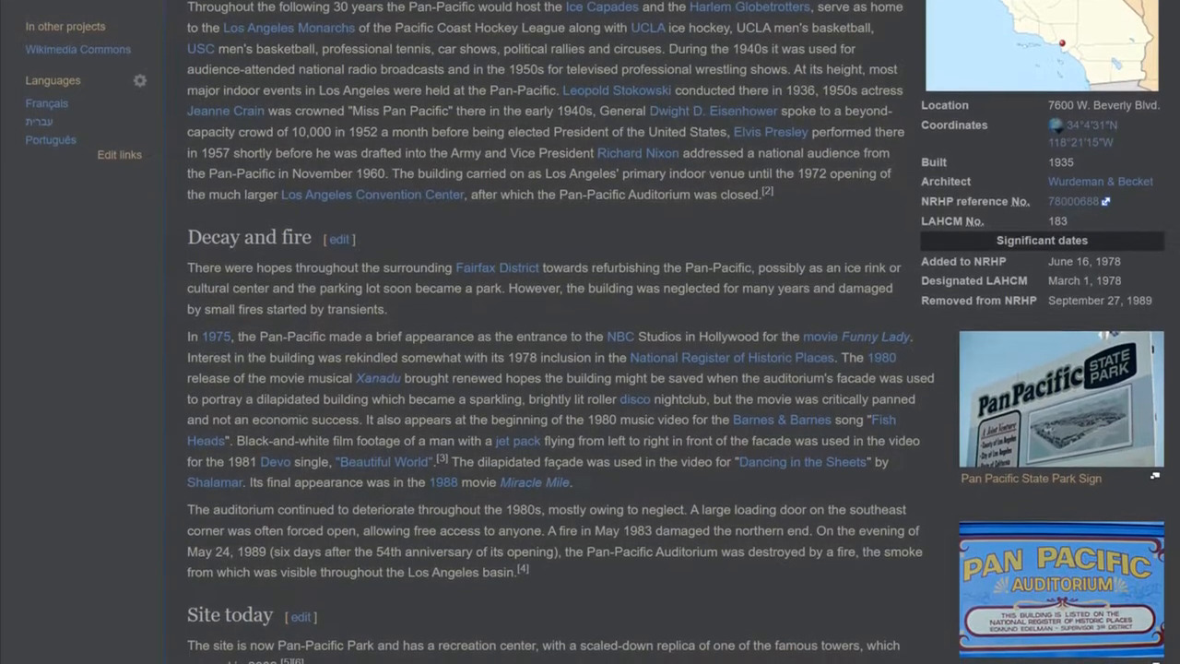
scroll("down", 3)
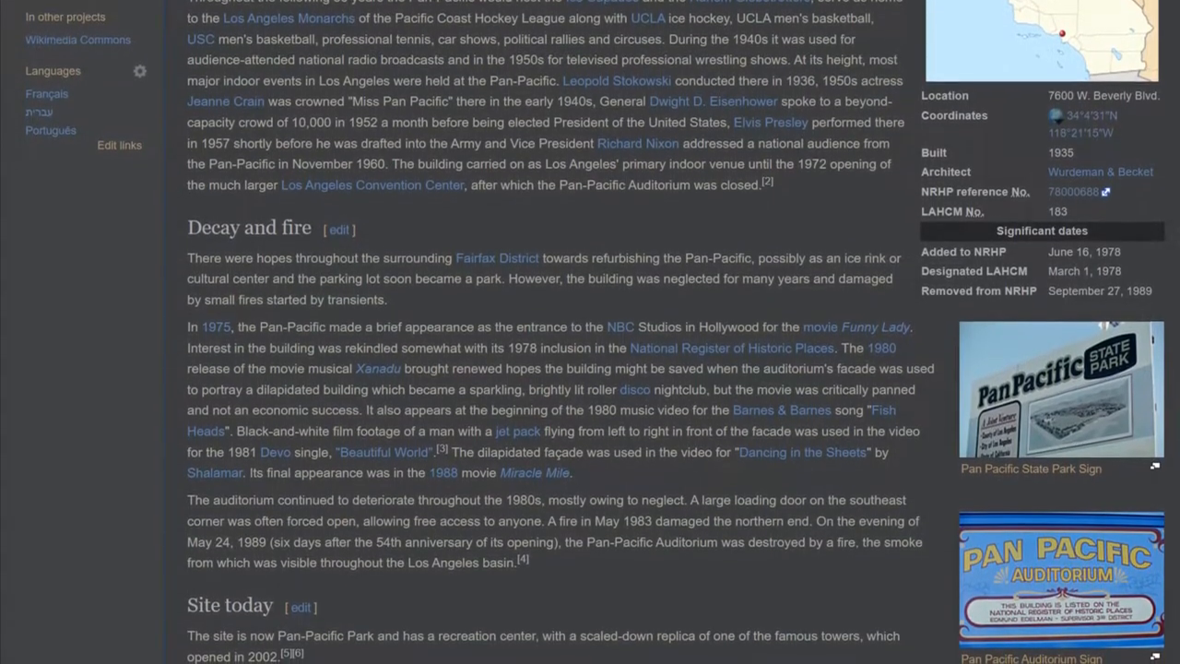
scroll("up", 3)
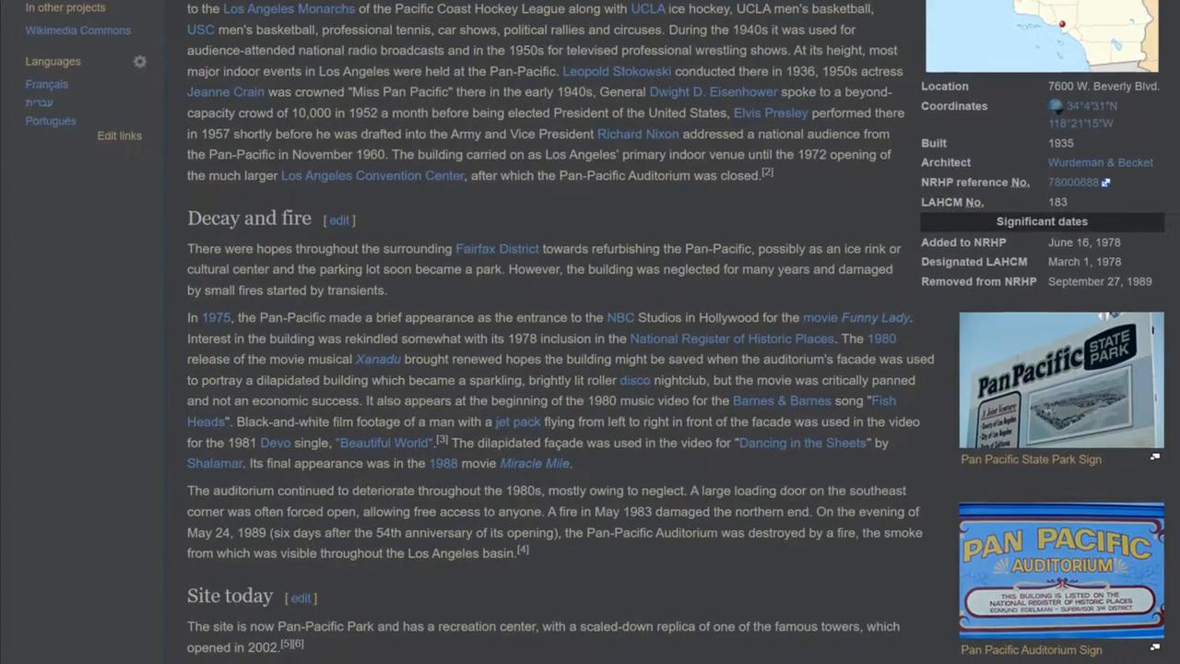
scroll("down", 3)
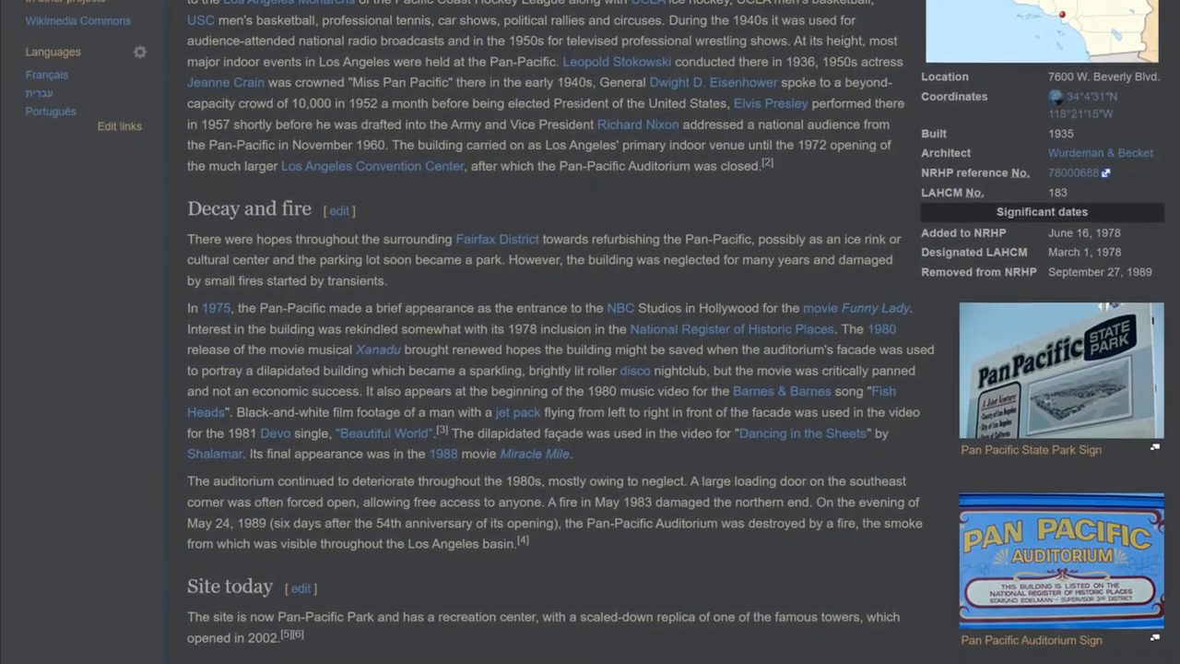
scroll("down", 3)
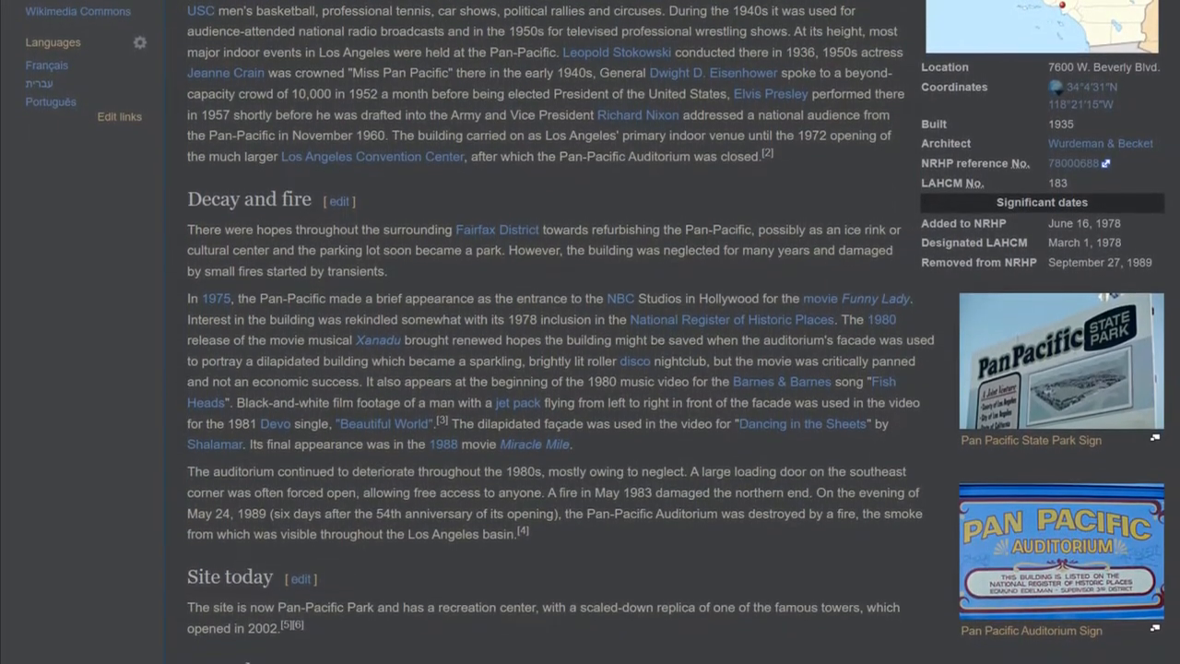
scroll("down", 3)
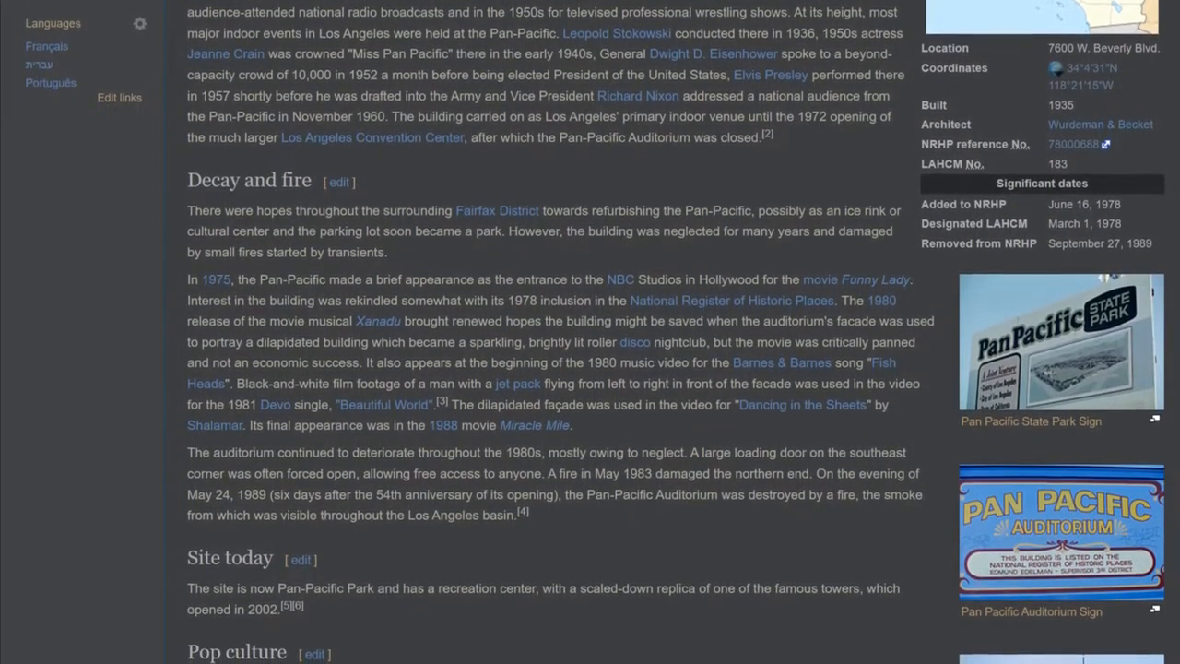
scroll("down", 3)
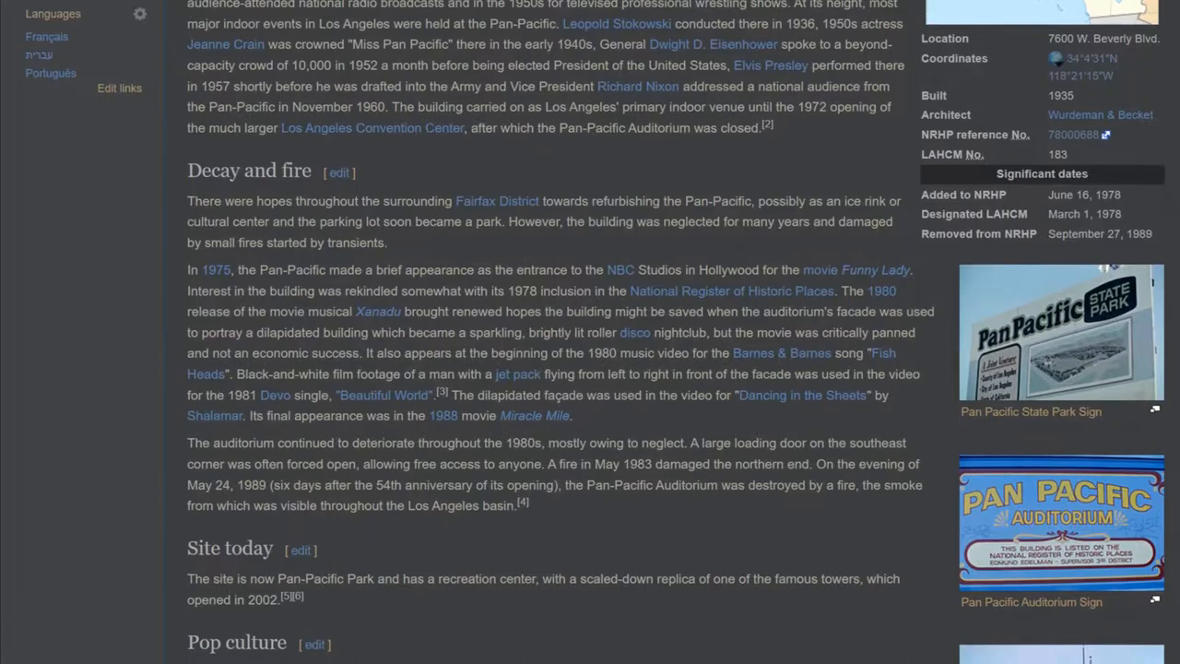
scroll("down", 3)
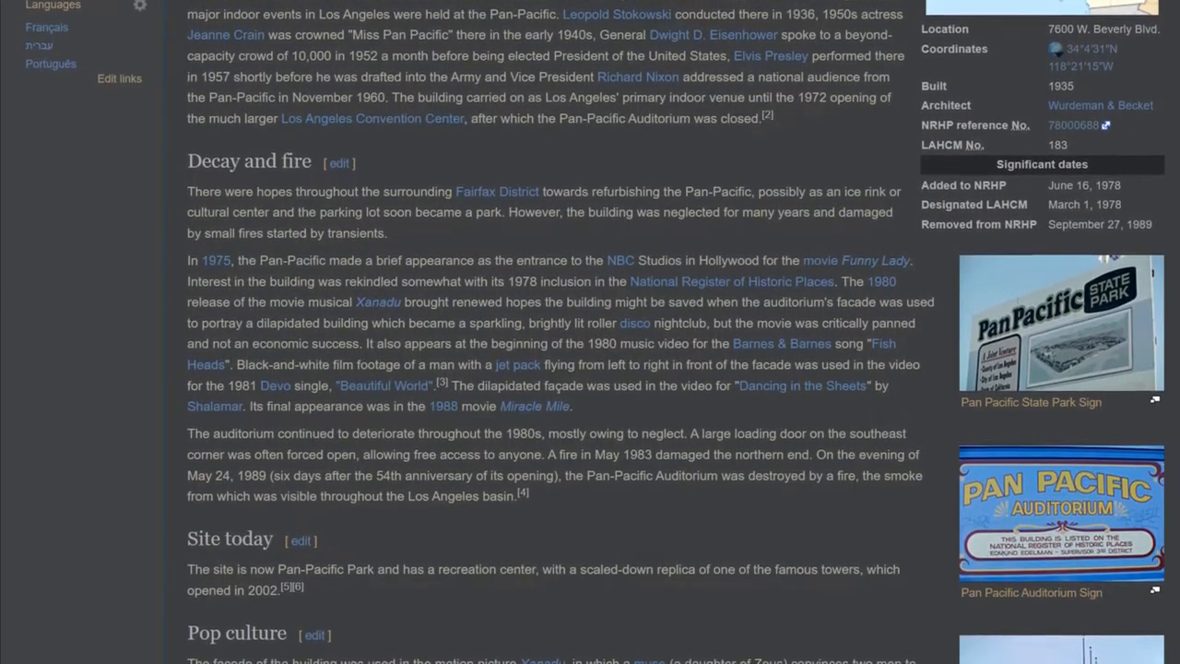
scroll("down", 3)
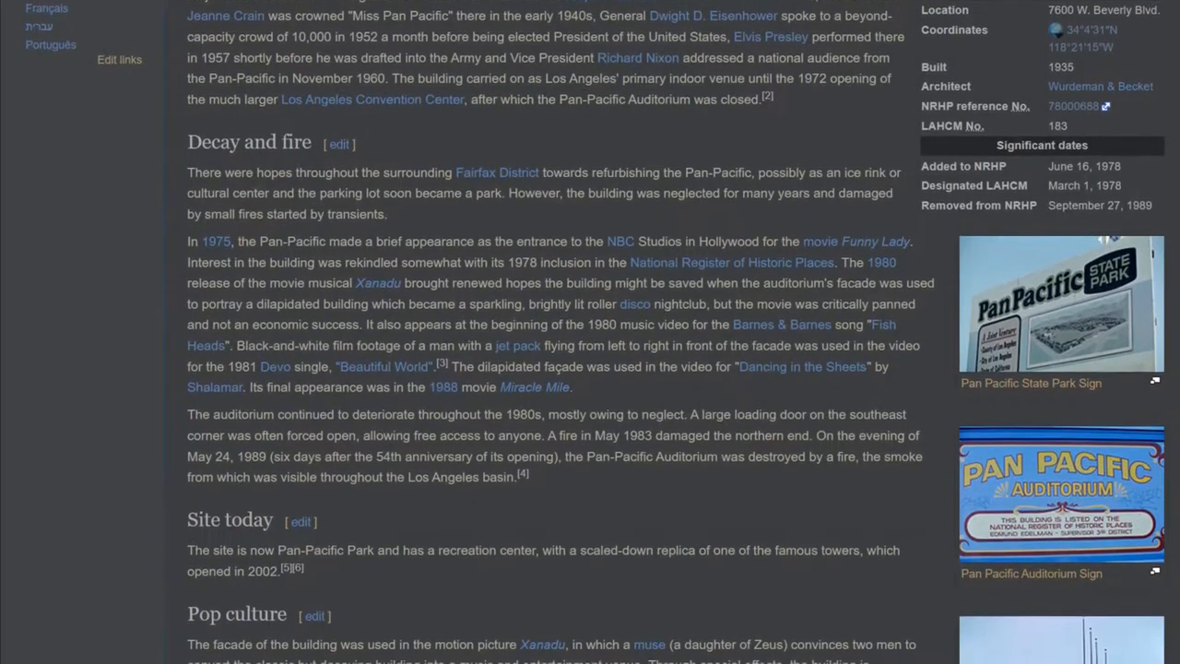
scroll("down", 3)
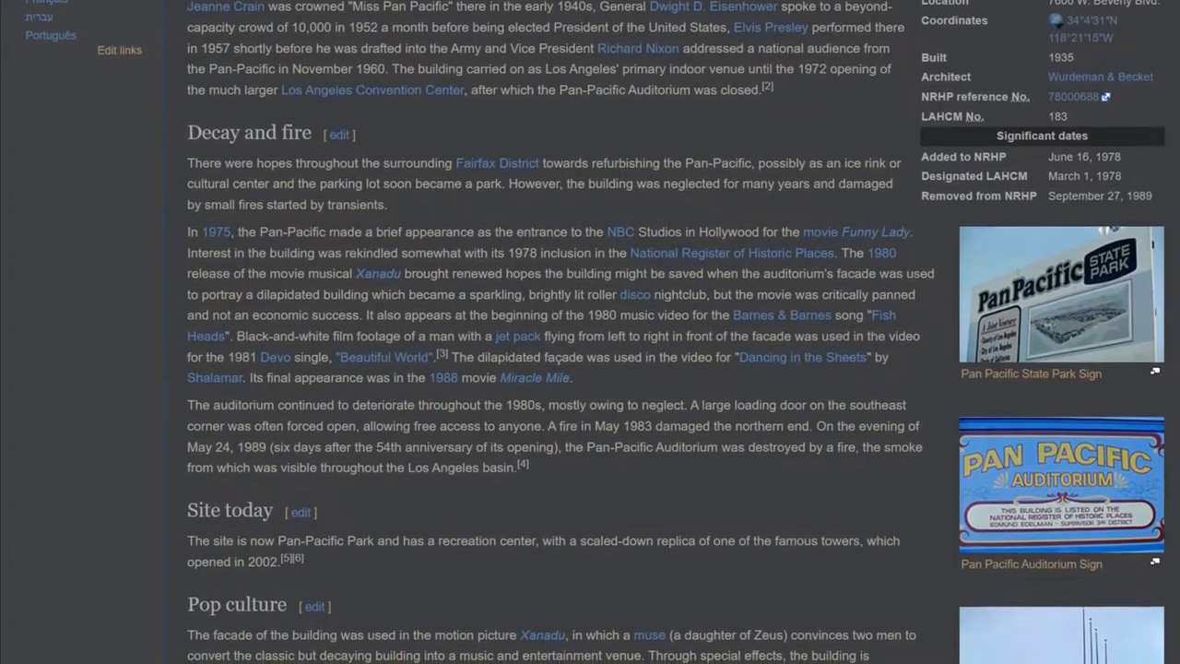
scroll("down", 3)
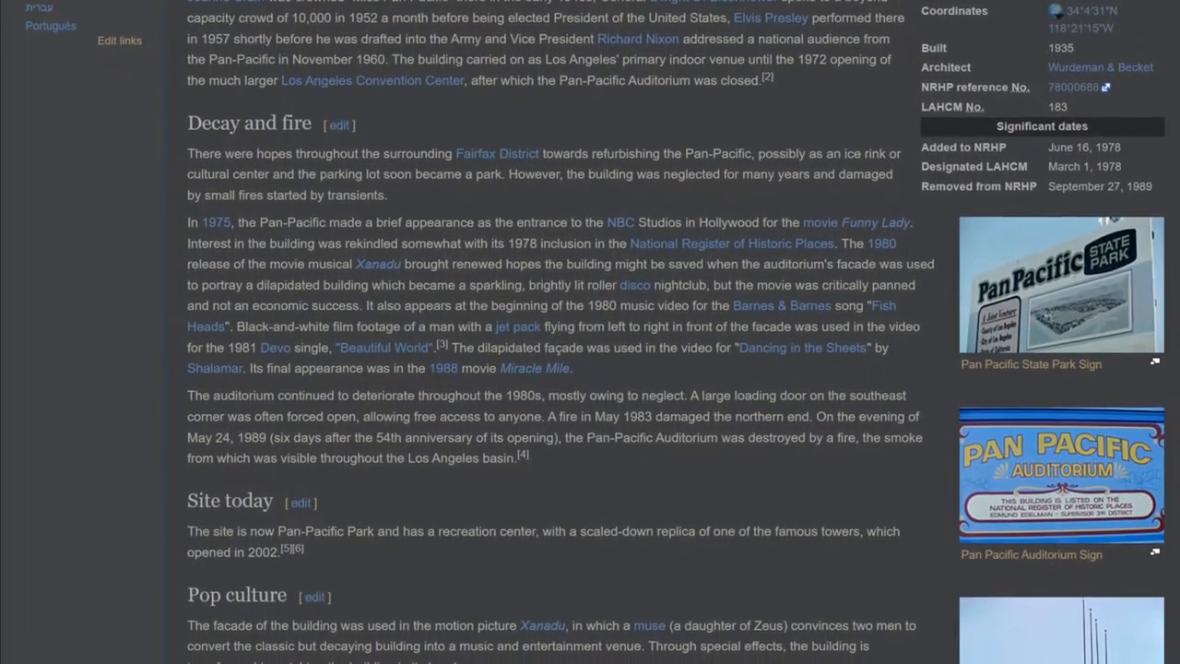
scroll("down", 3)
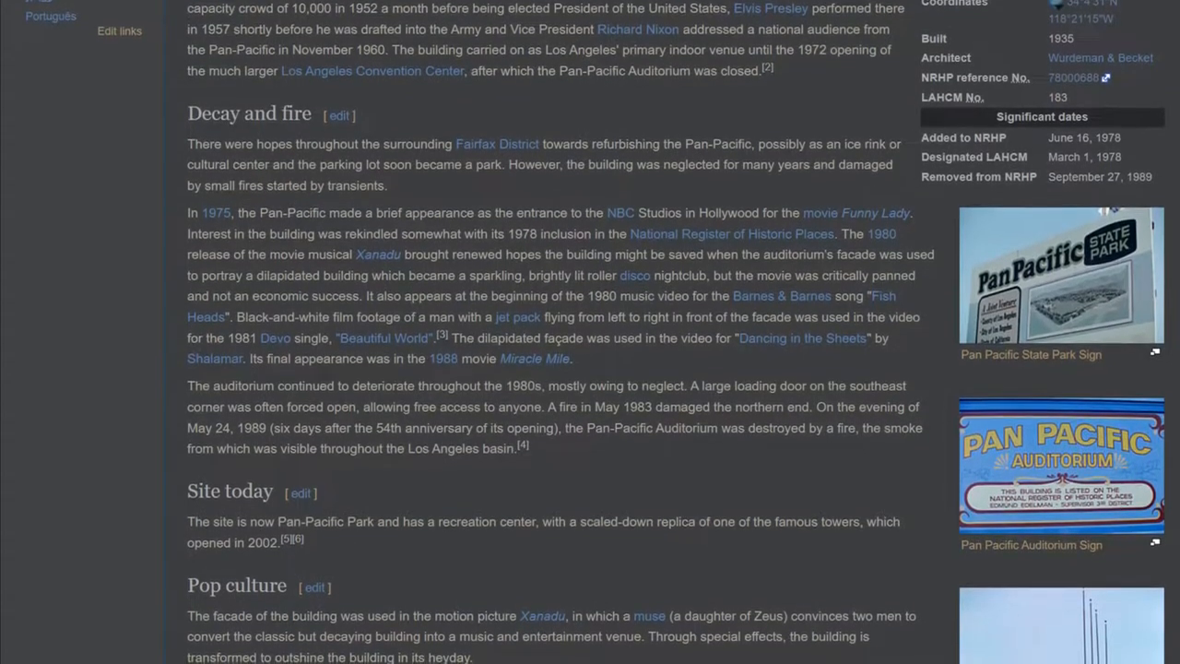
scroll("down", 3)
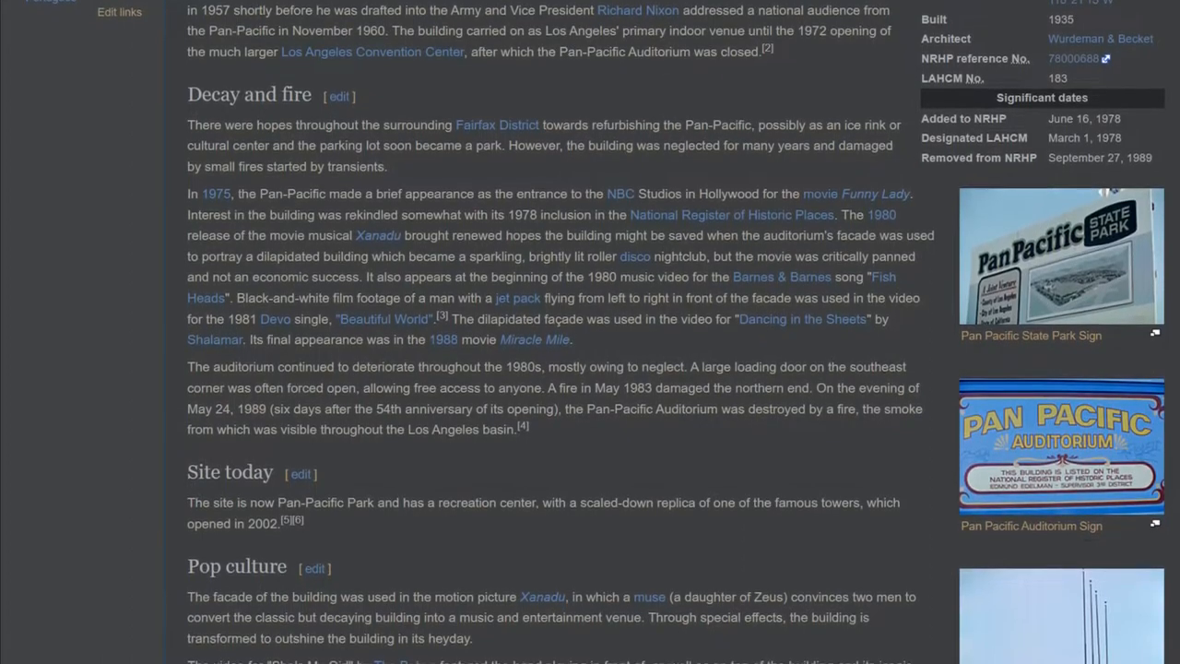
scroll("down", 3)
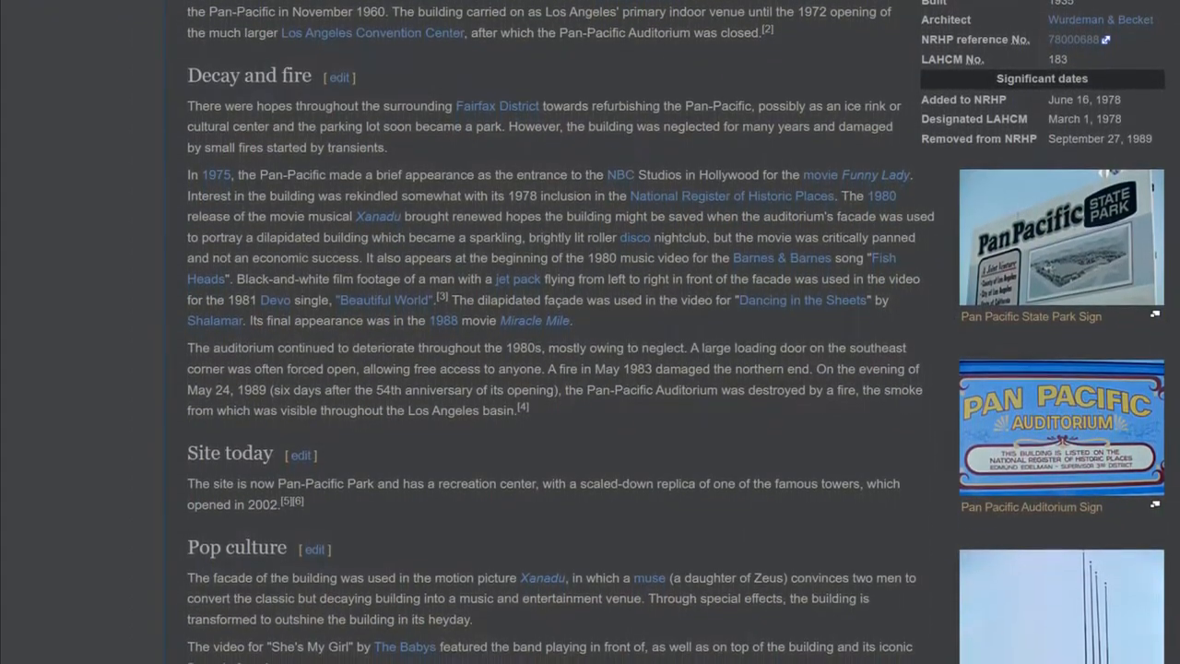
scroll("down", 3)
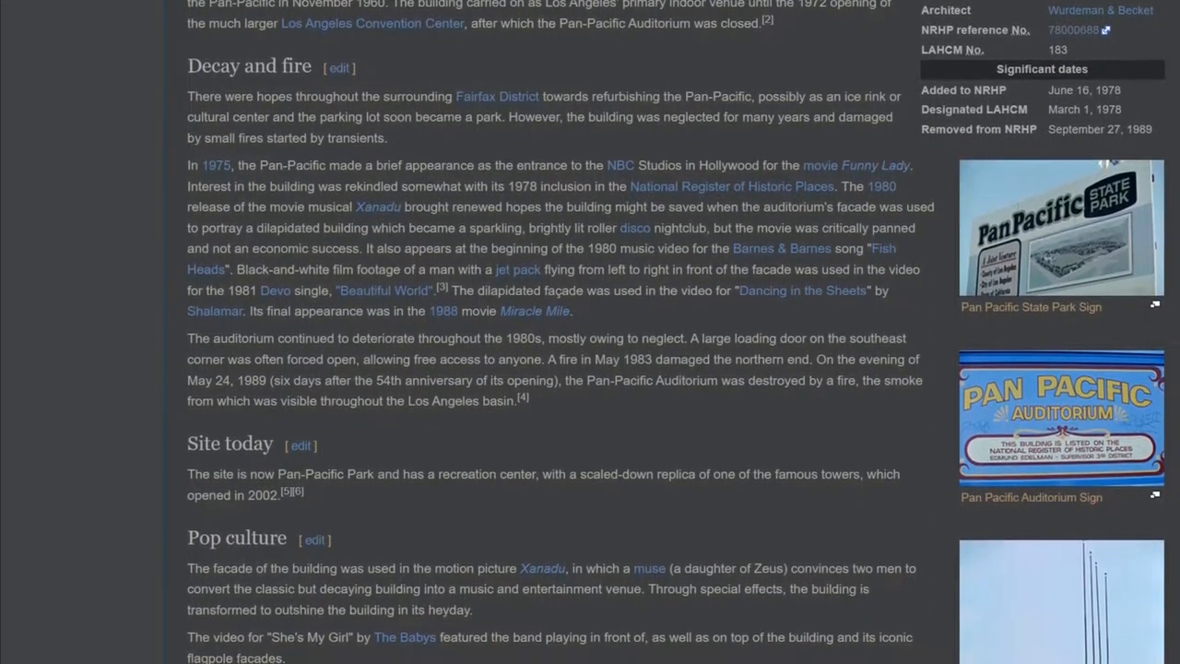
scroll("up", 3)
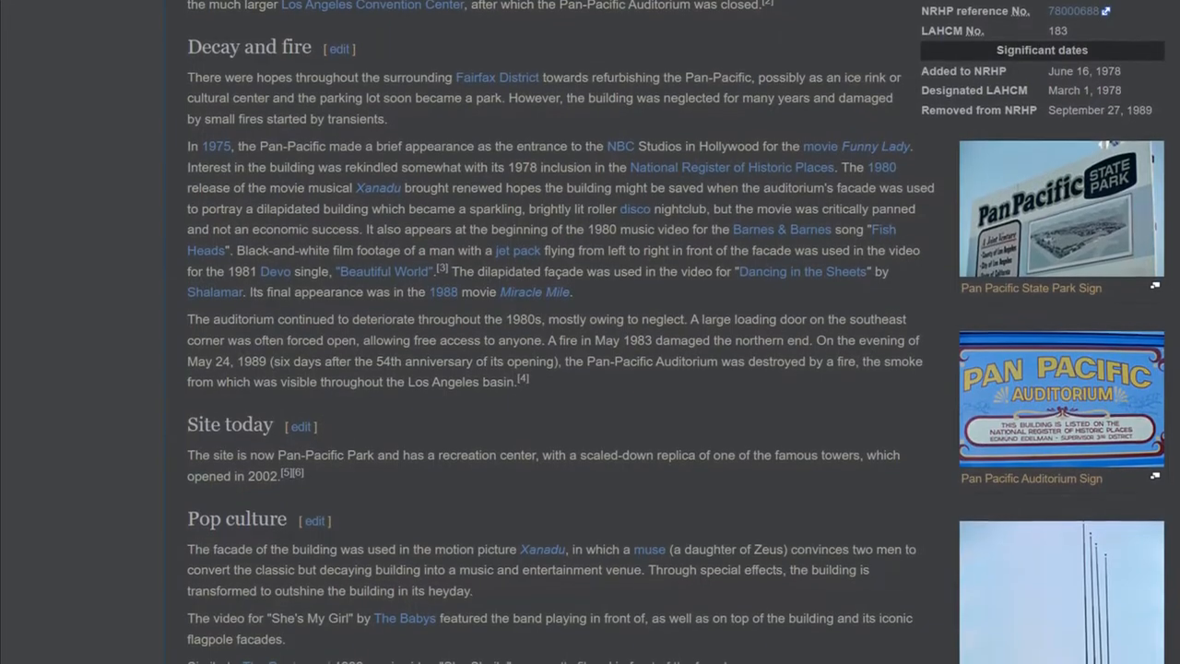
scroll("down", 3)
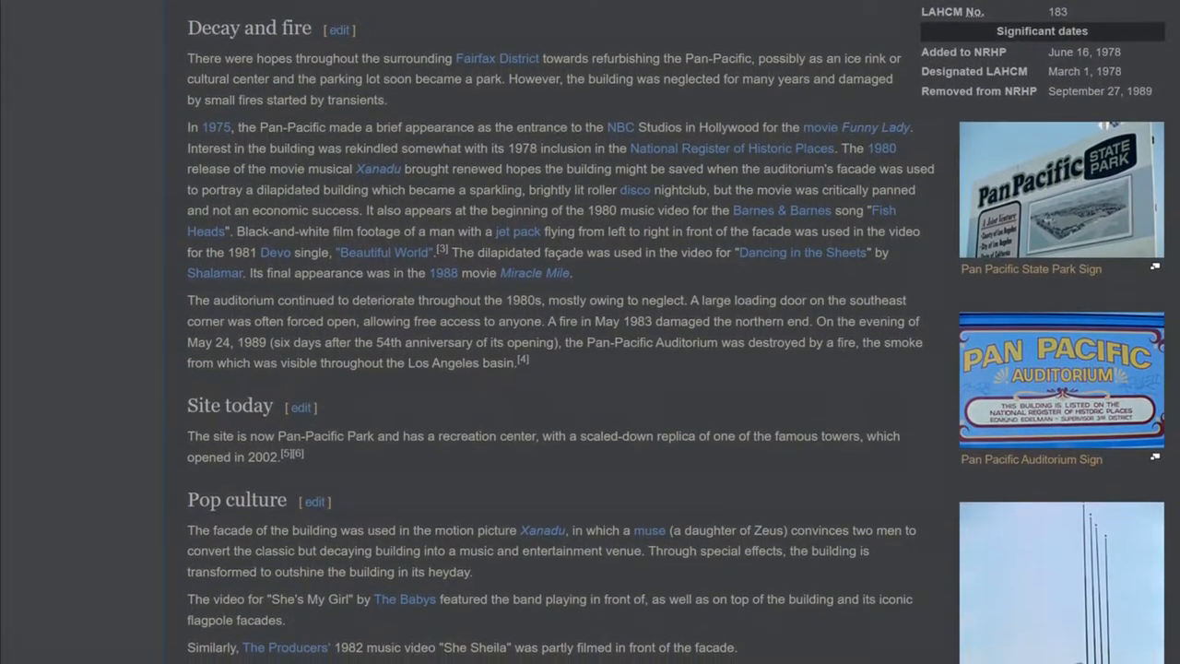
scroll("down", 3)
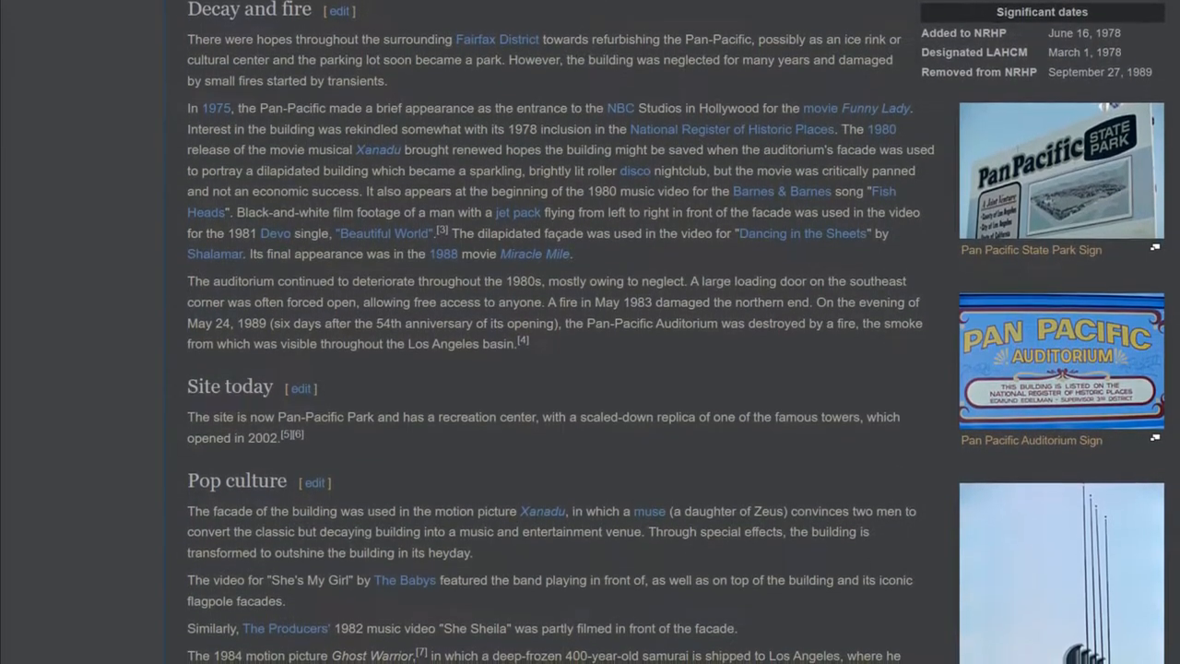
scroll("up", 3)
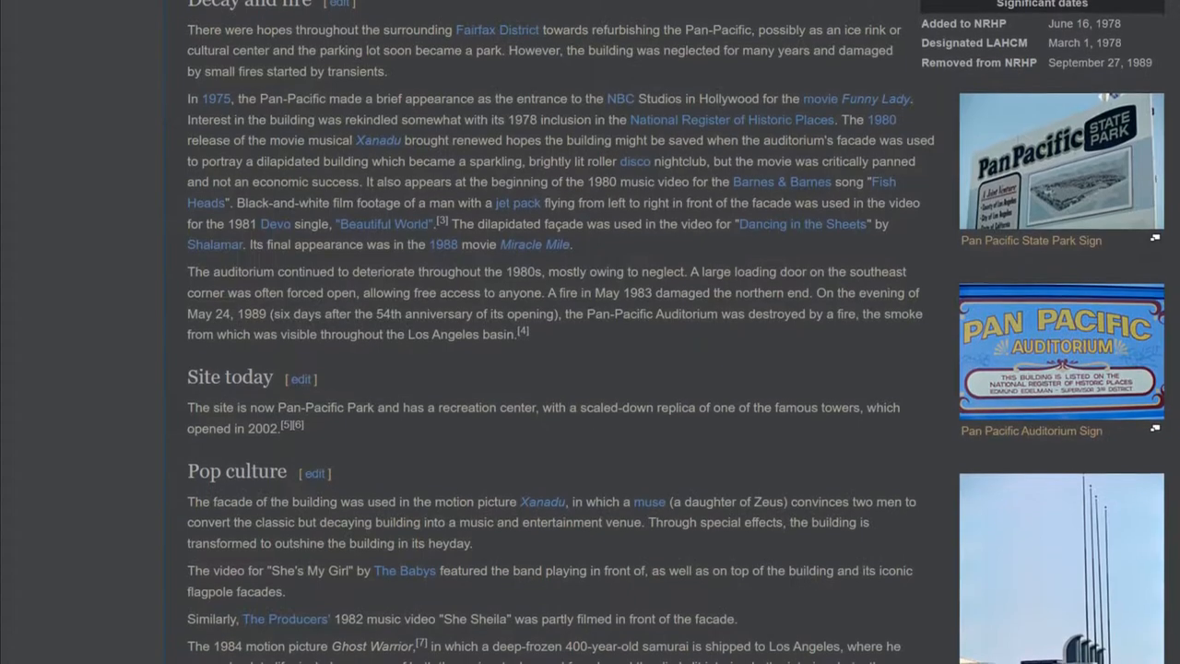
scroll("up", 3)
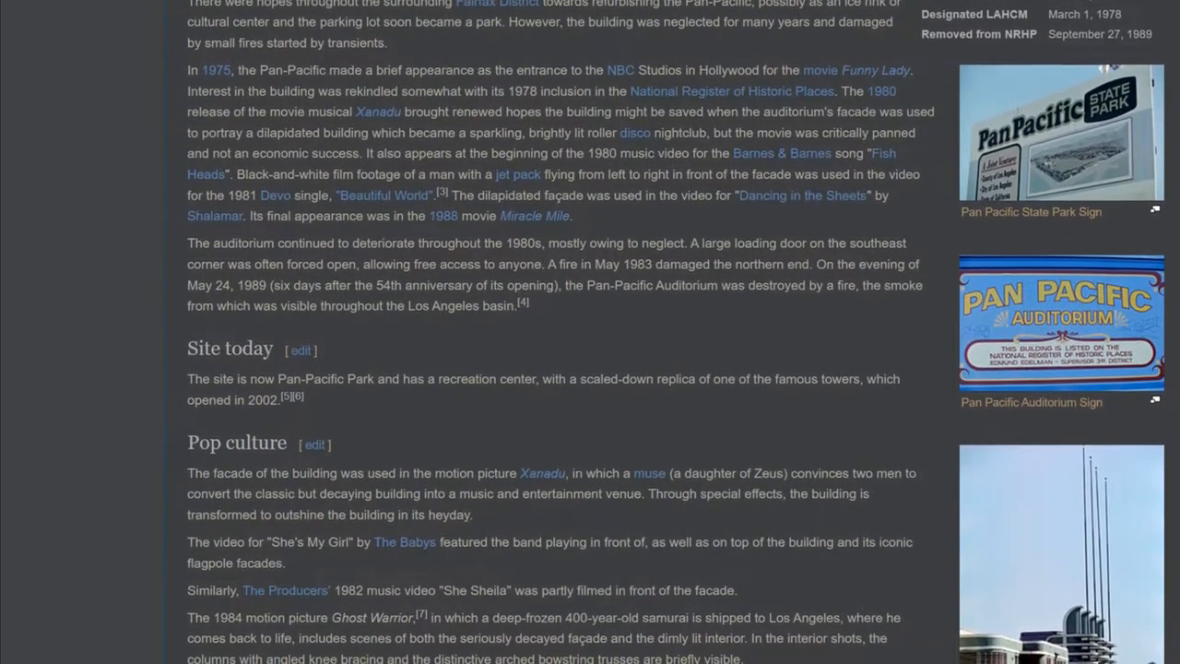
scroll("down", 3)
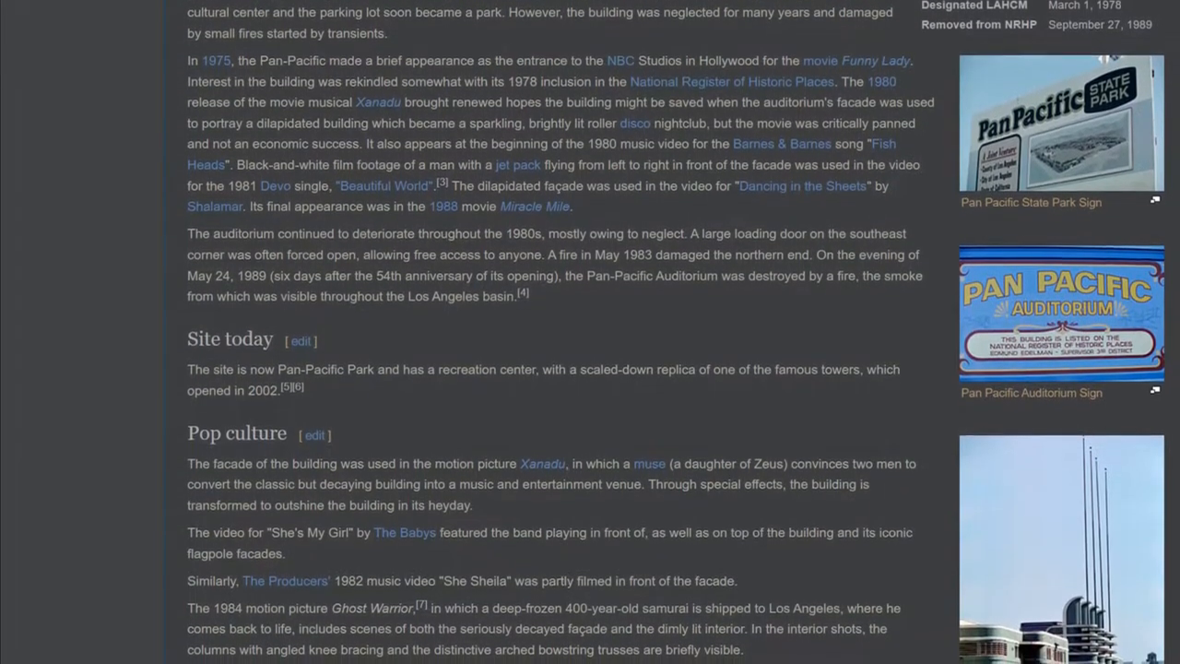
scroll("down", 3)
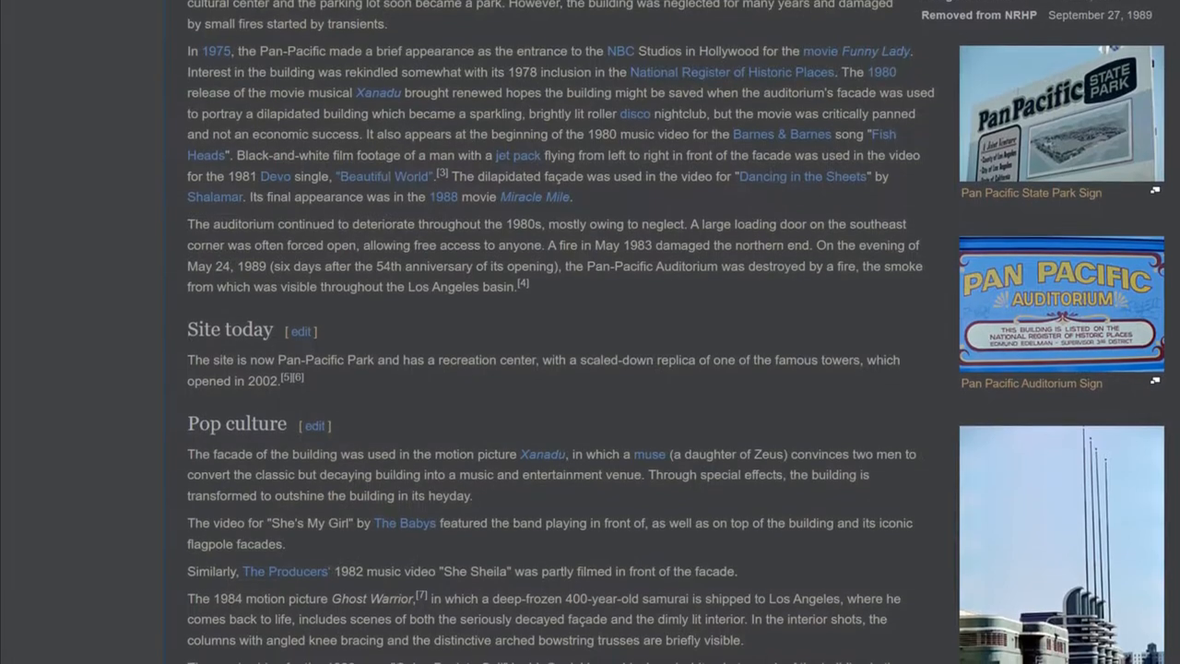
scroll("down", 3)
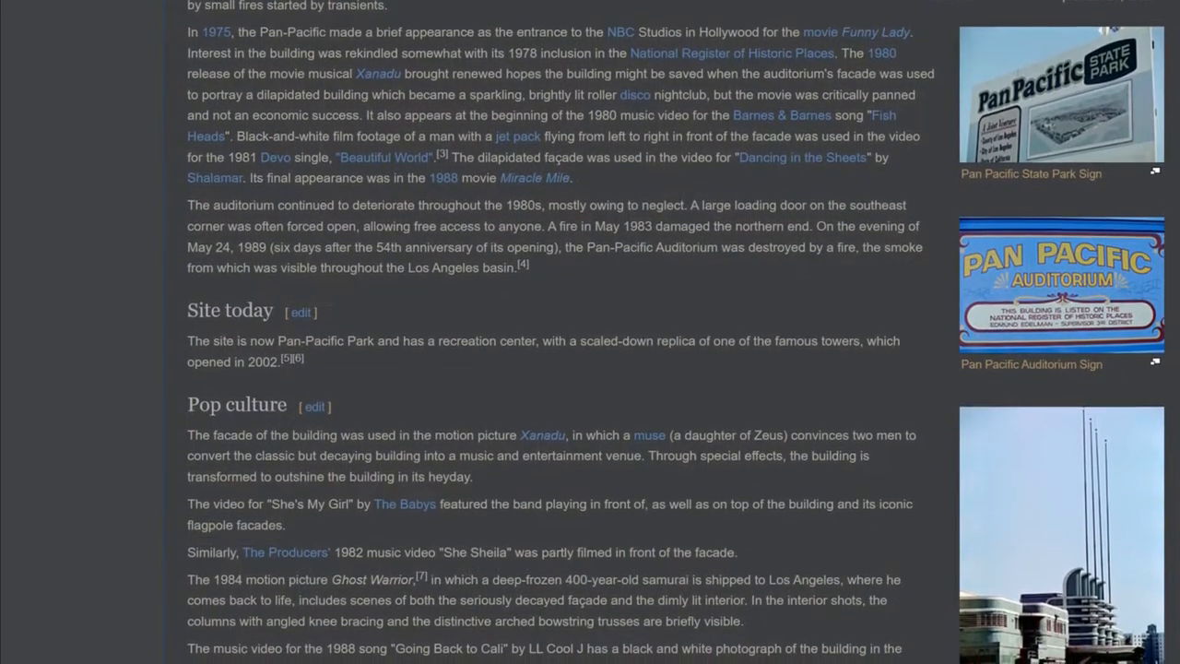
scroll("up", 3)
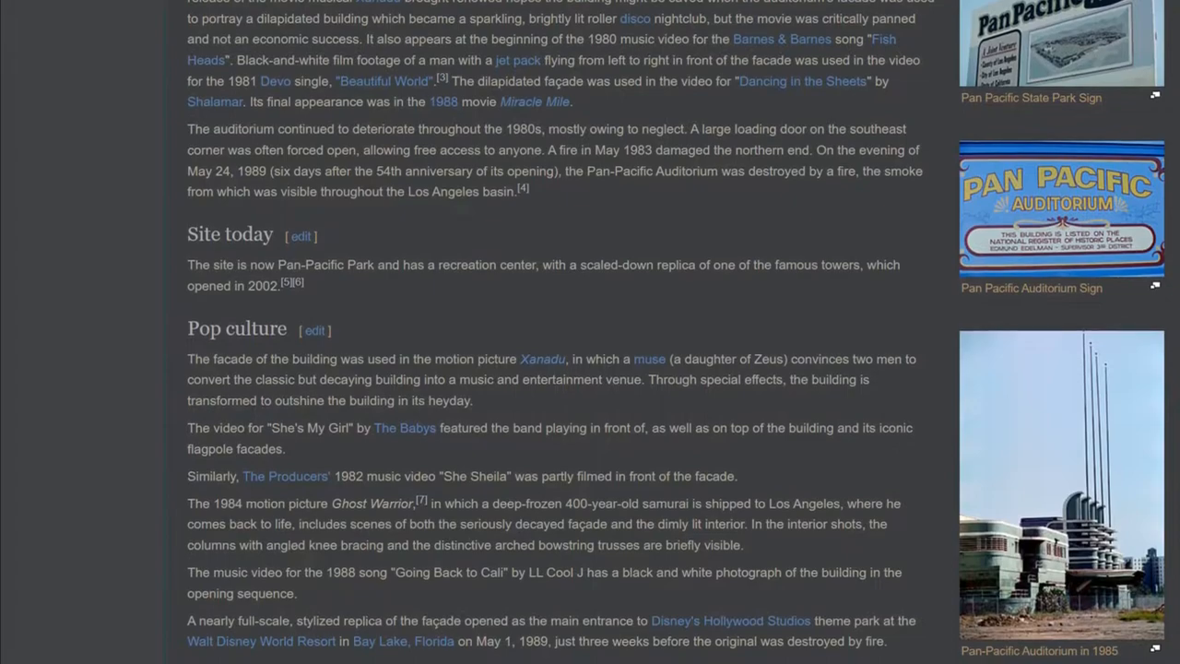
scroll("down", 3)
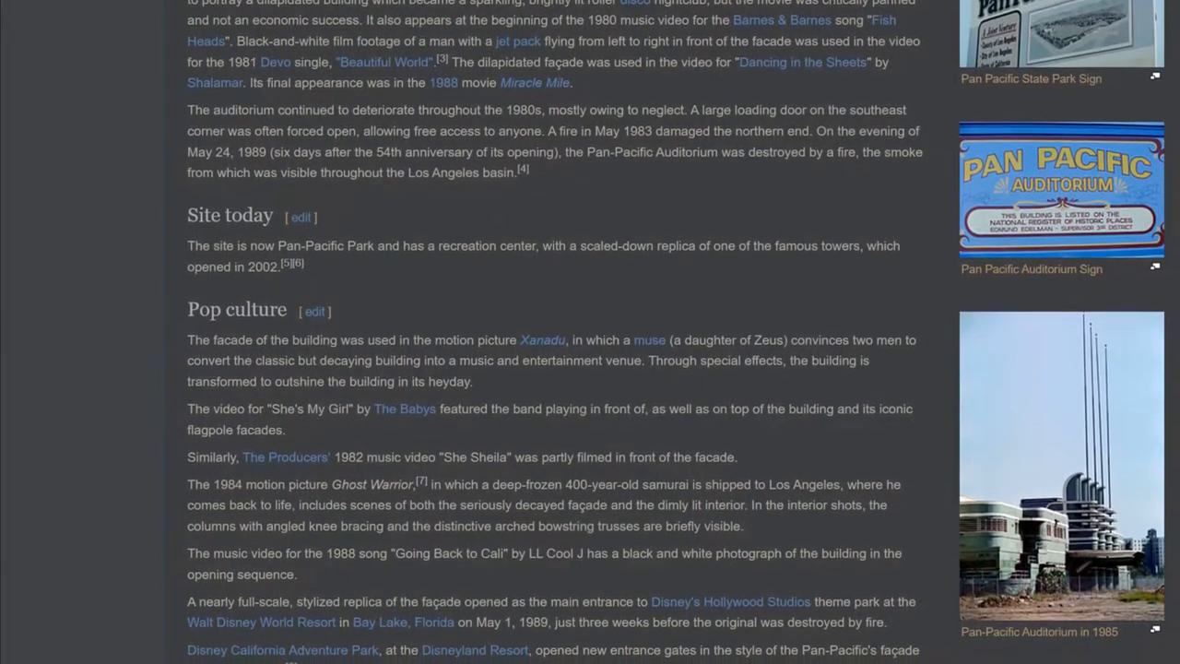
scroll("down", 3)
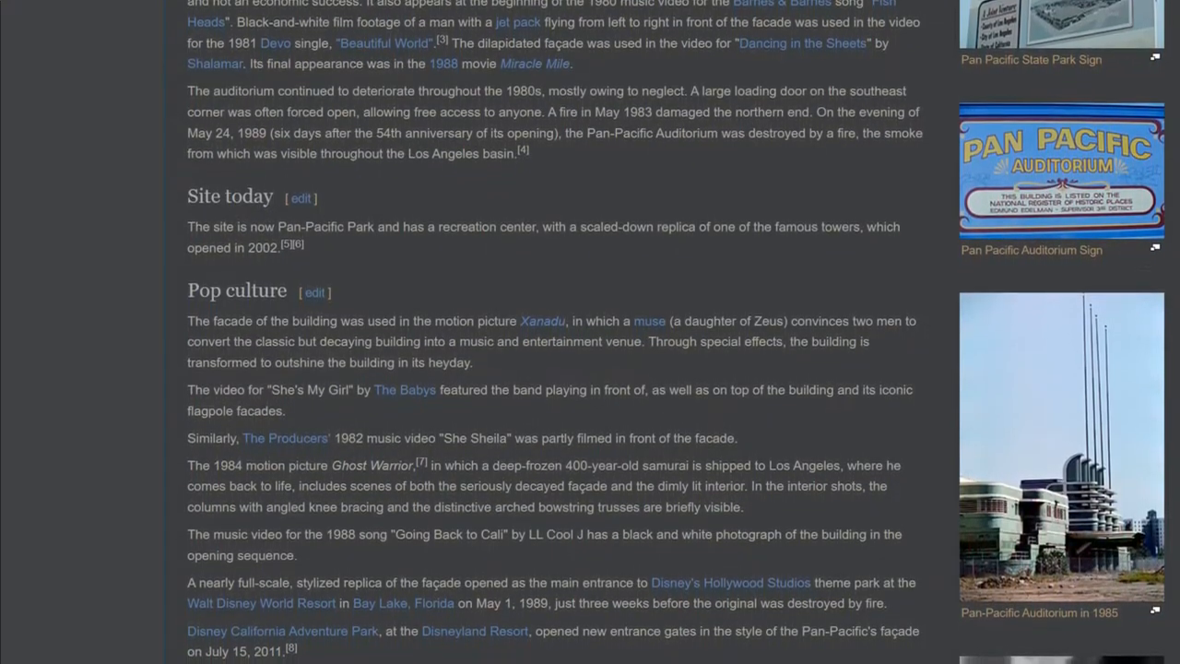
scroll("up", 3)
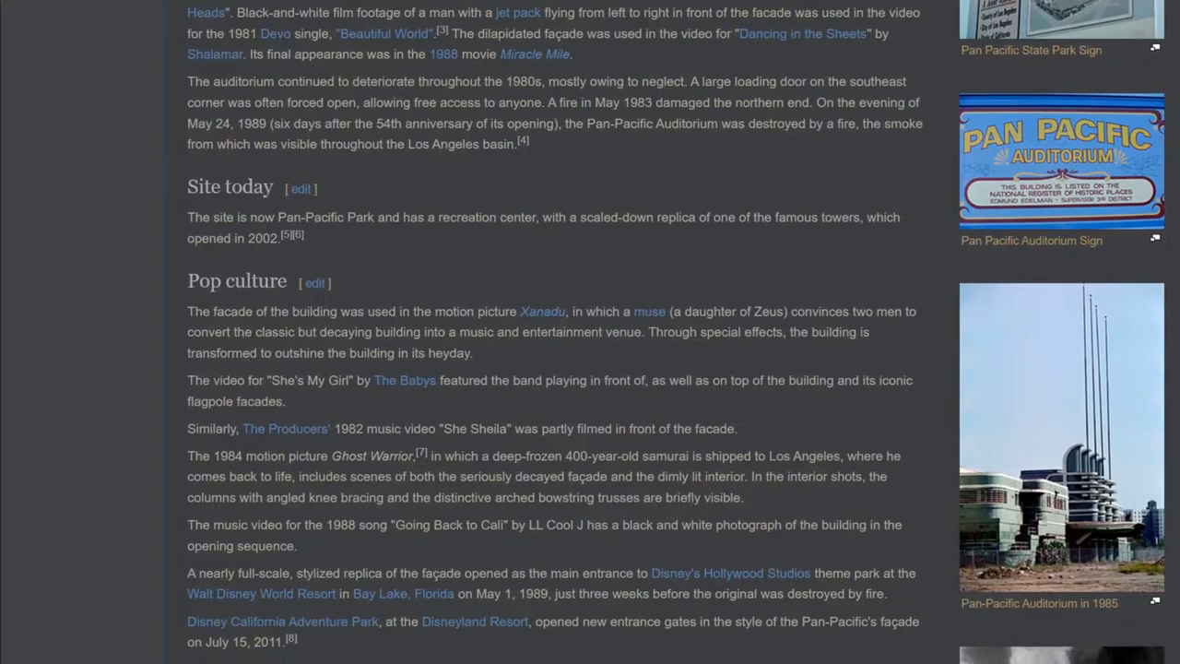
scroll("down", 3)
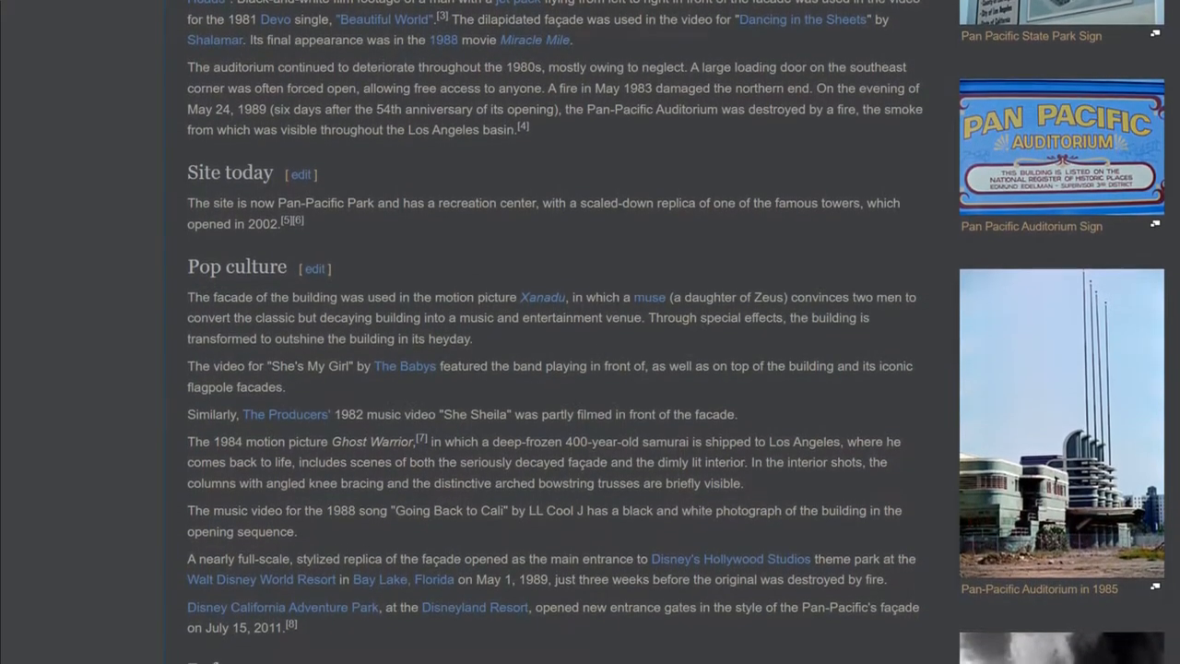
scroll("down", 3)
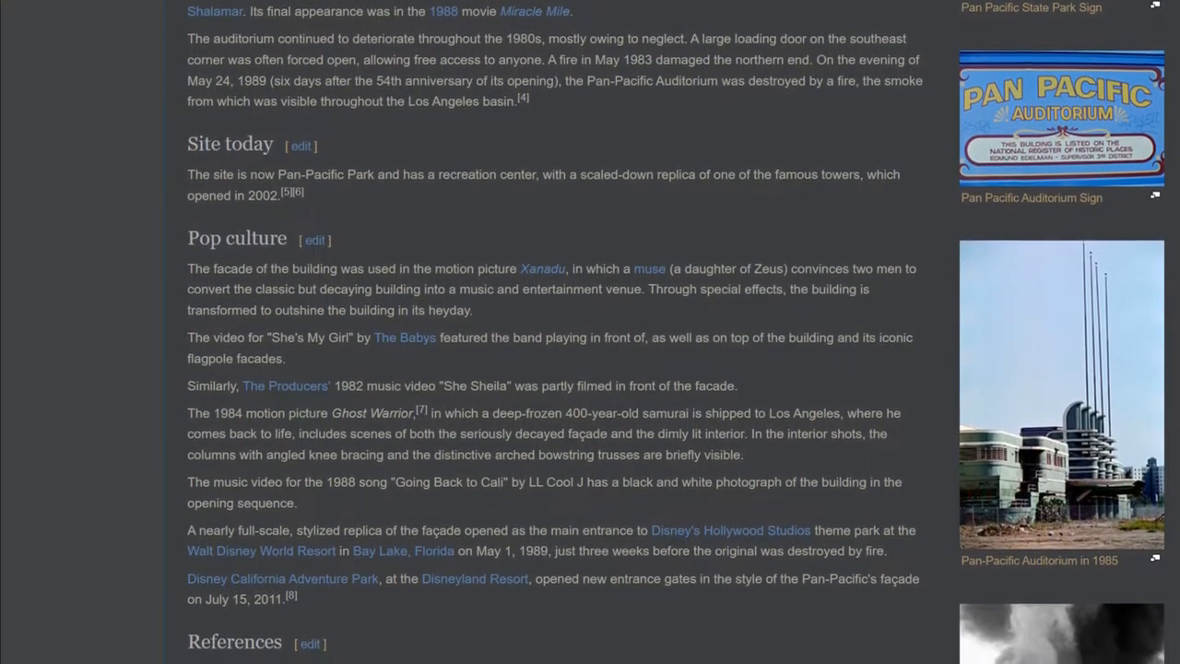
scroll("down", 3)
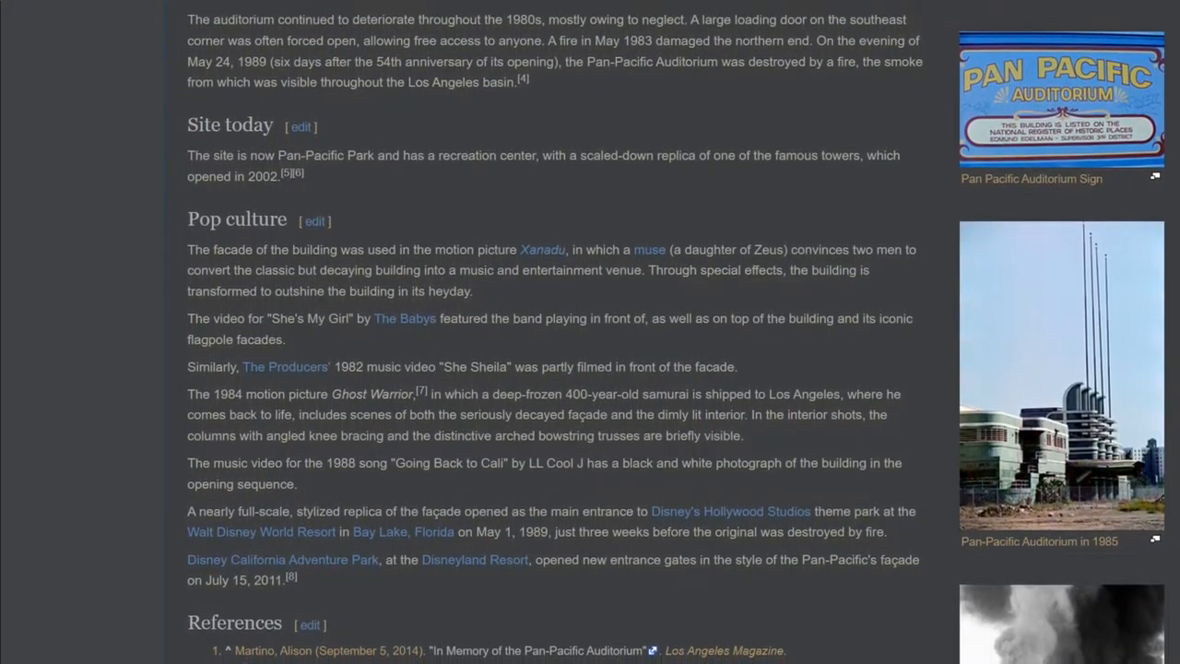
scroll("down", 3)
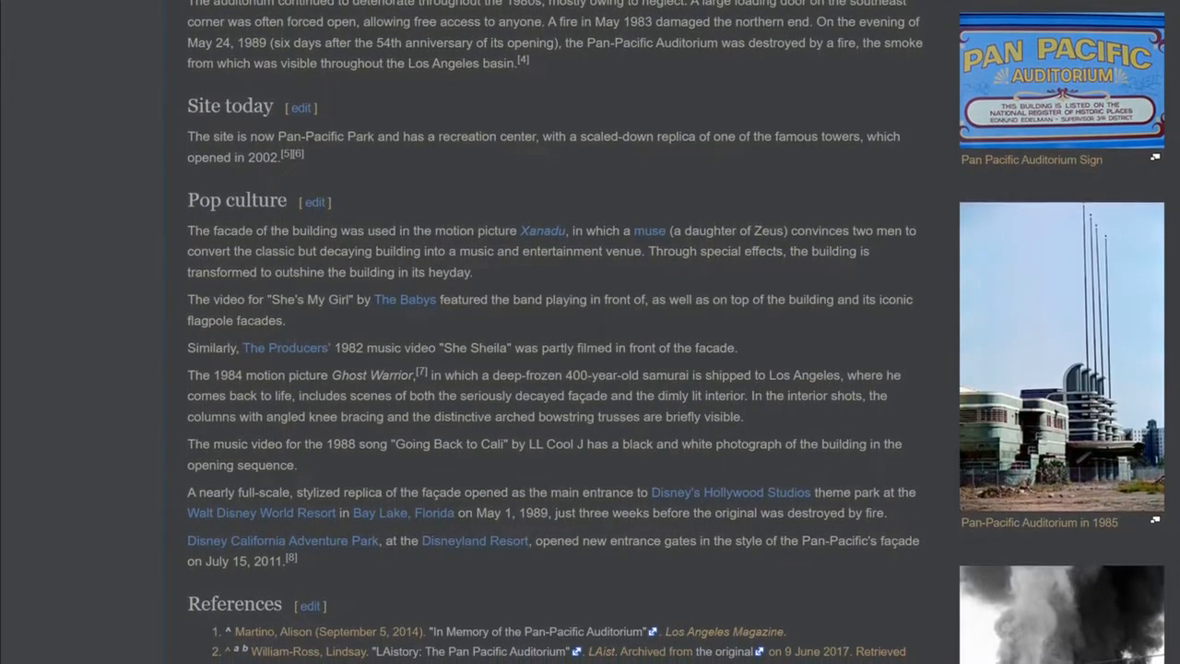
scroll("down", 3)
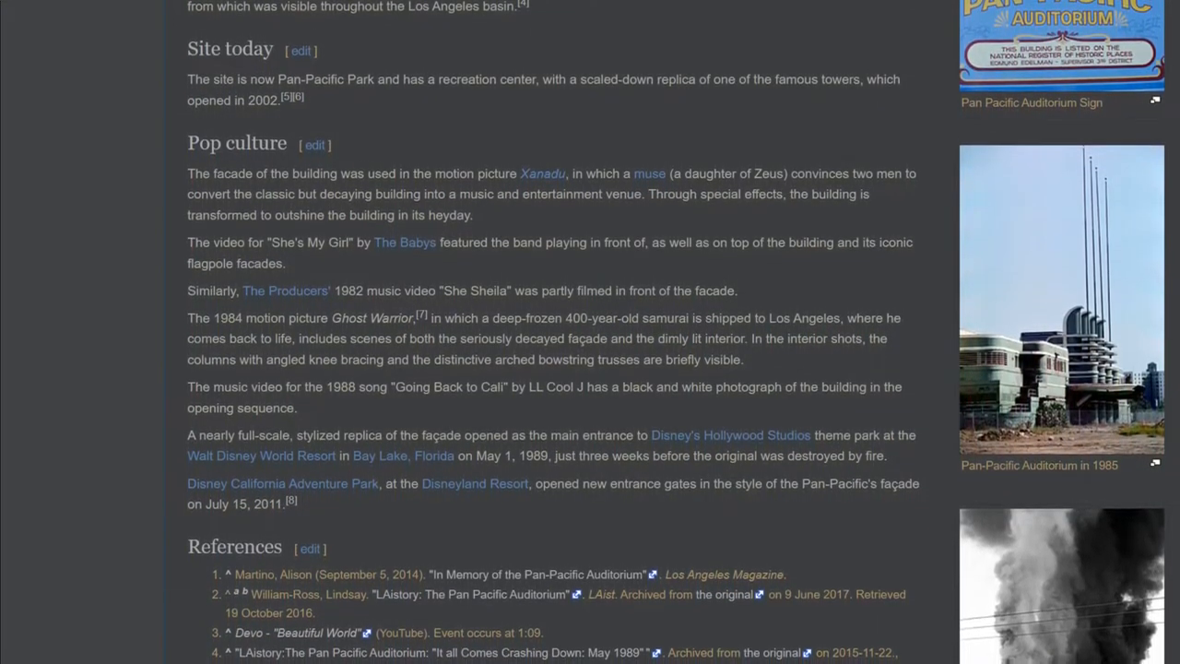
scroll("down", 3)
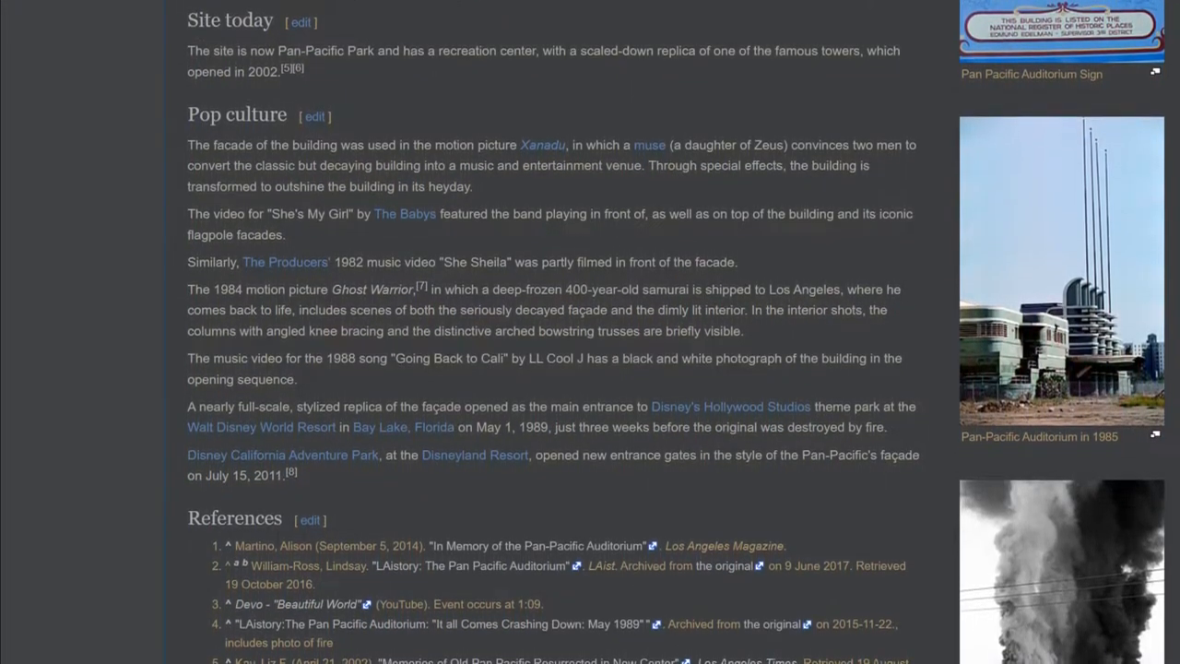
scroll("up", 3)
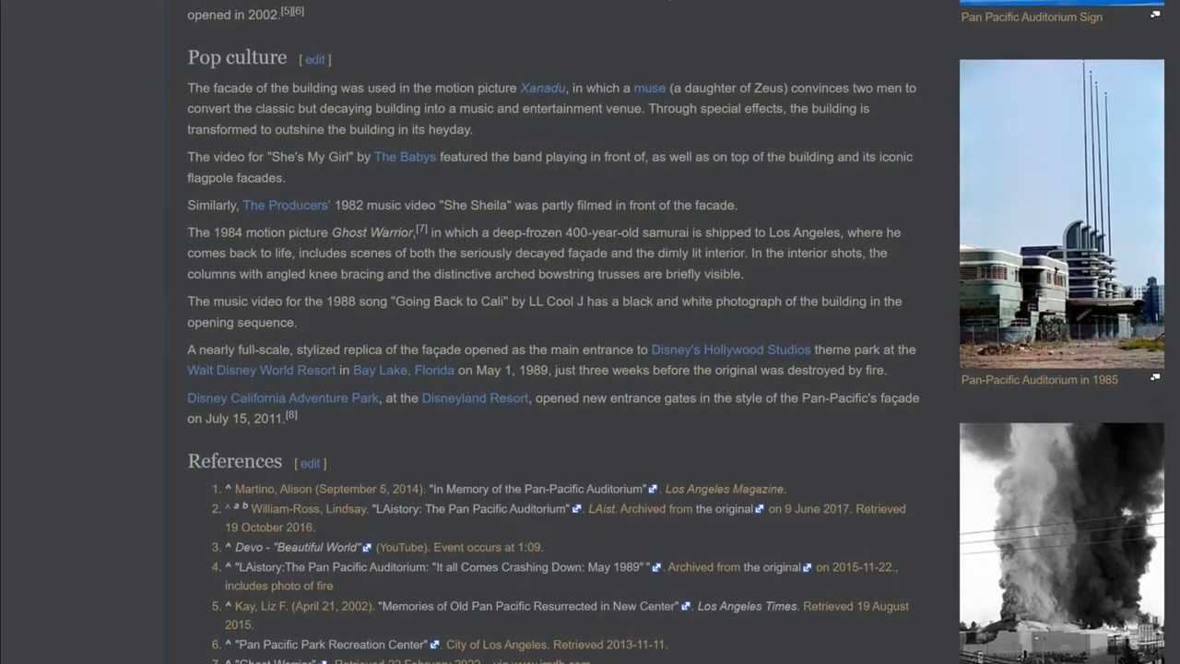
scroll("down", 3)
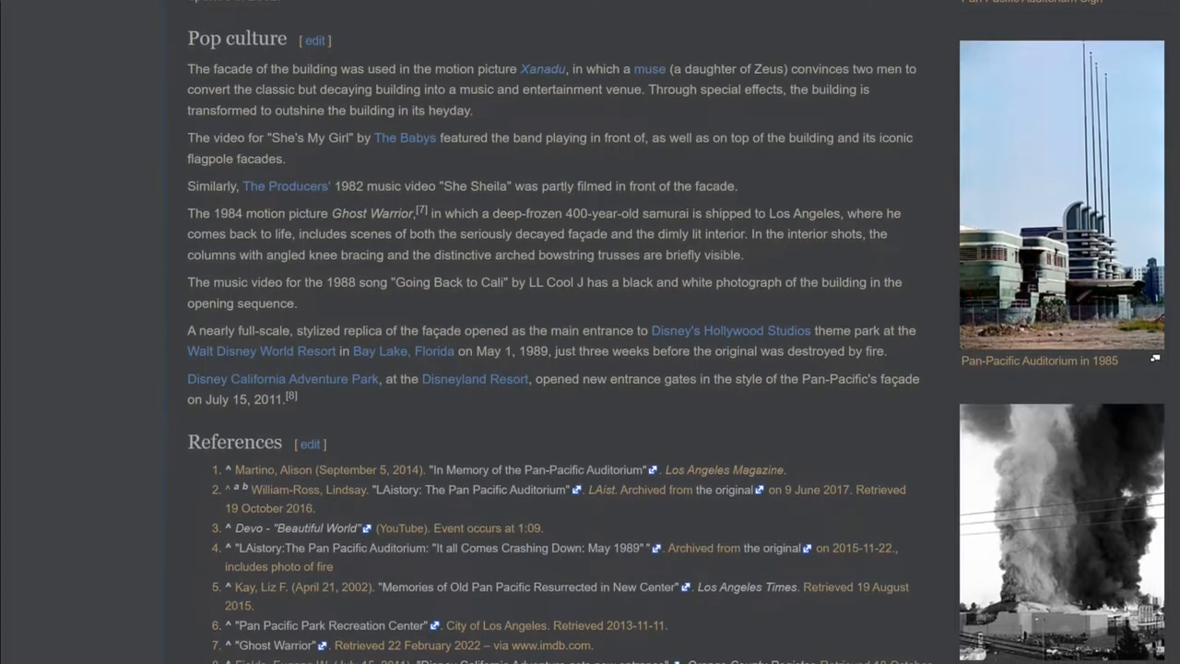
scroll("down", 3)
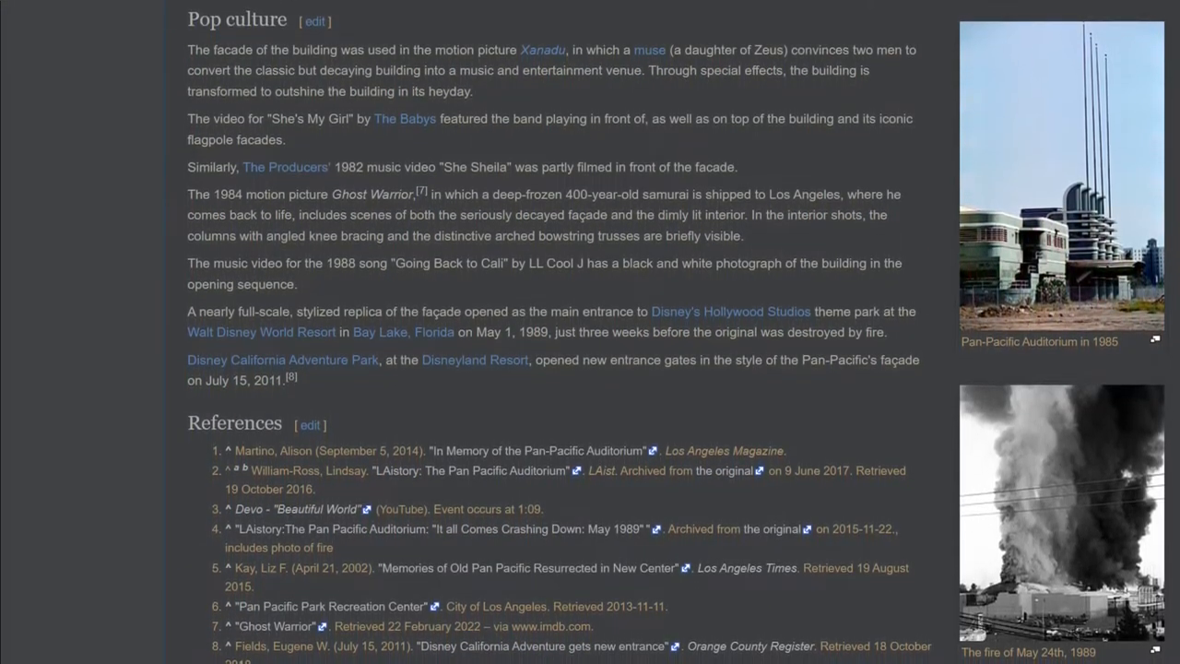
scroll("down", 3)
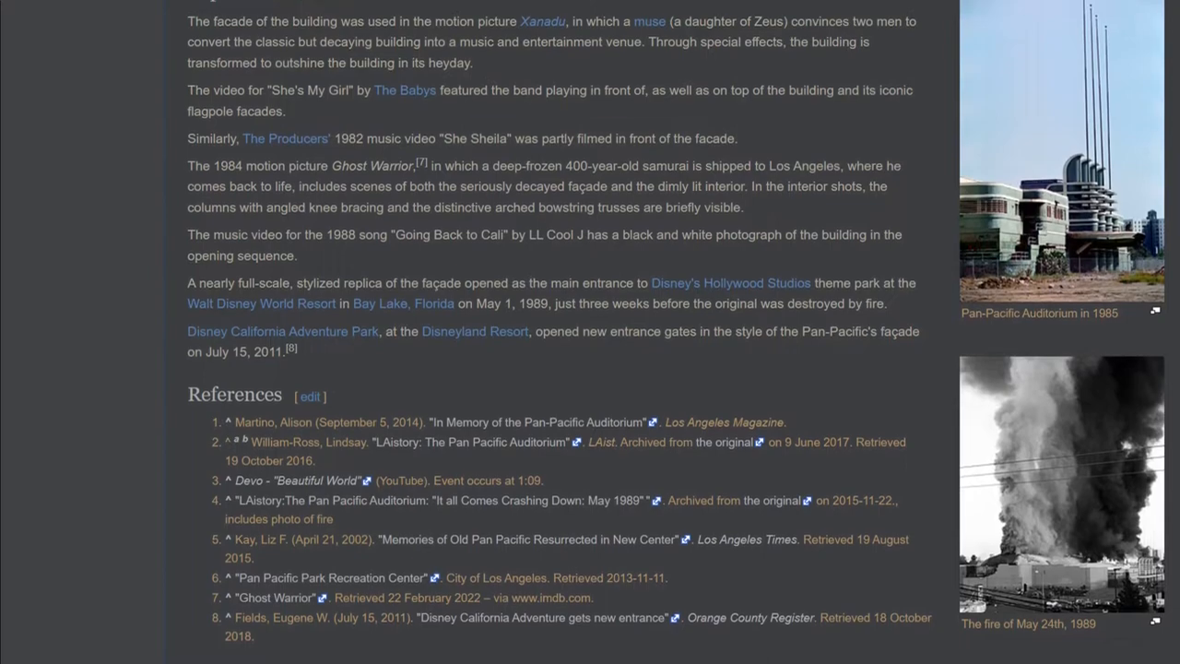
scroll("down", 3)
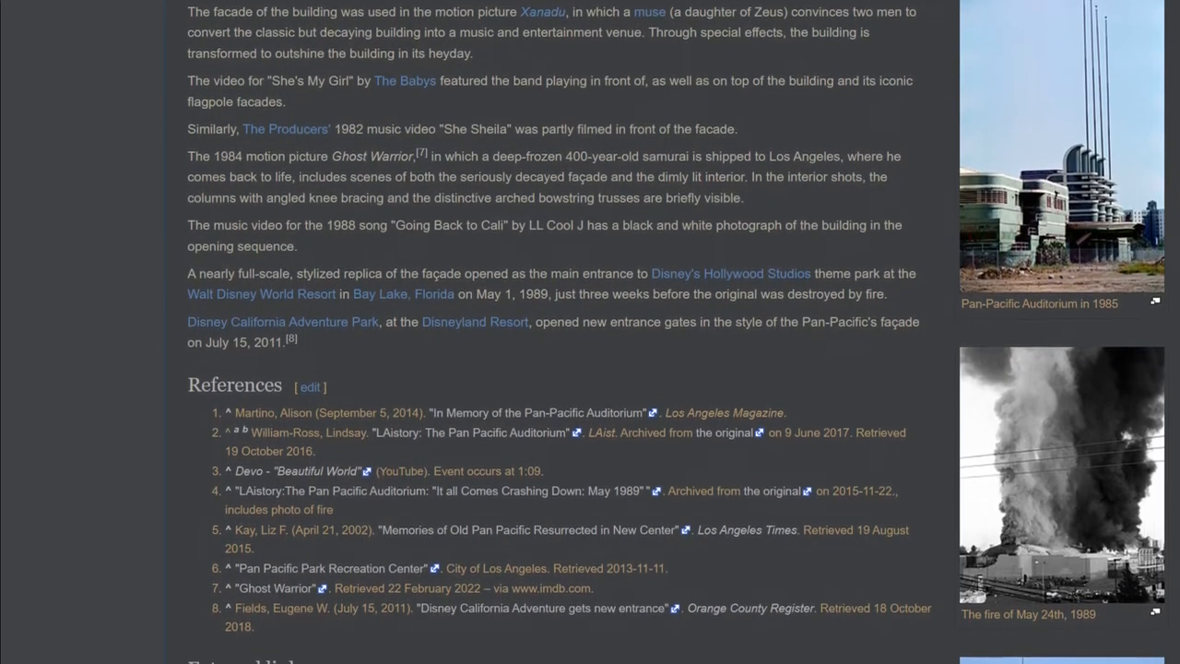
scroll("down", 3)
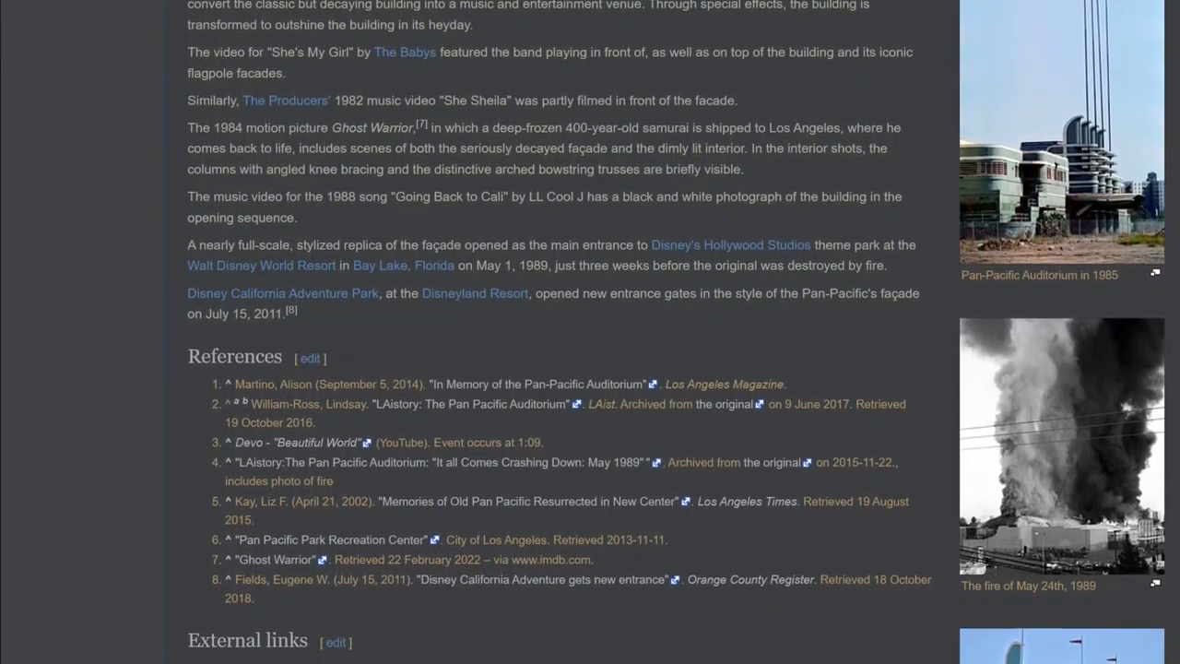
scroll("down", 3)
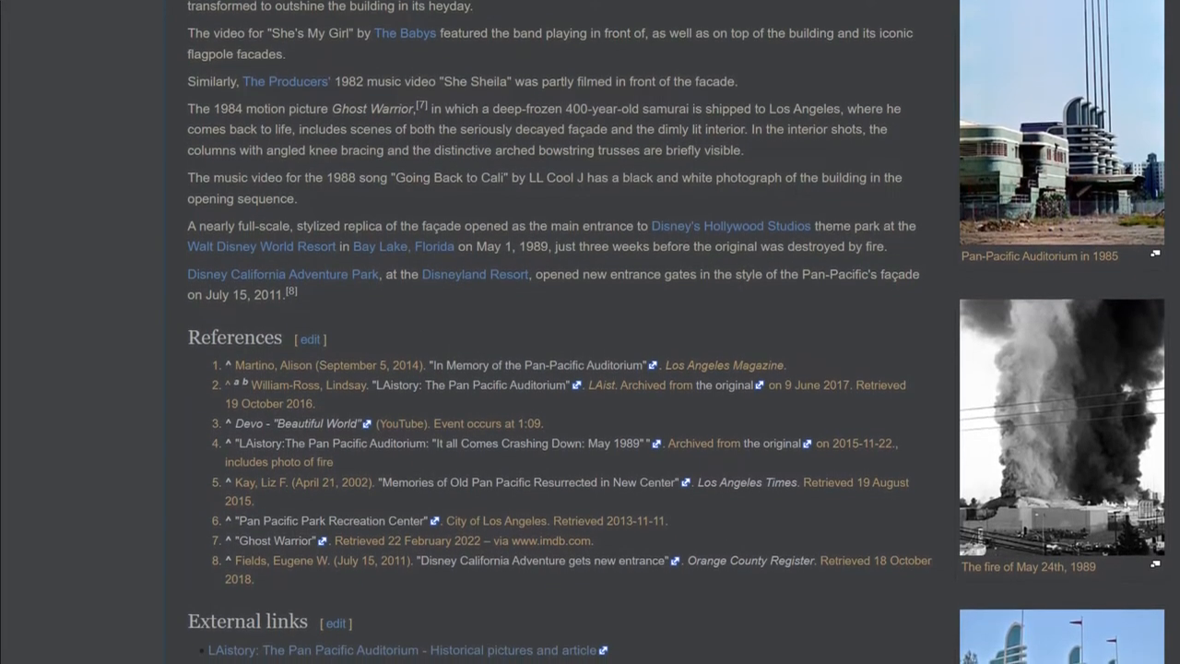
scroll("down", 3)
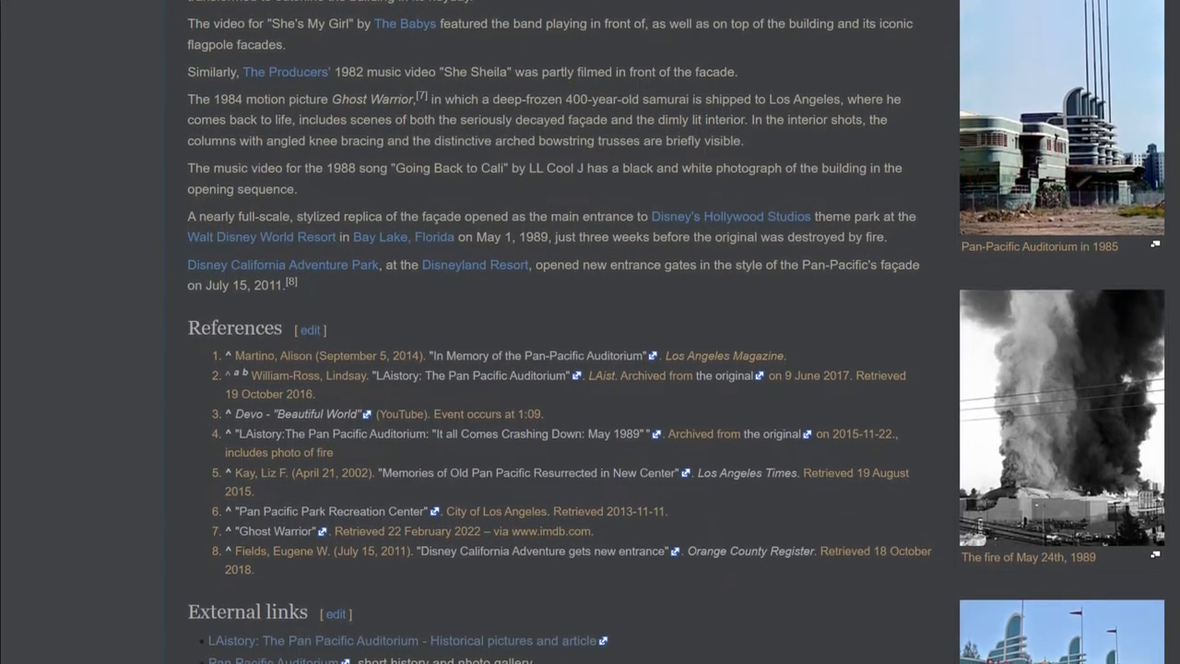
scroll("up", 3)
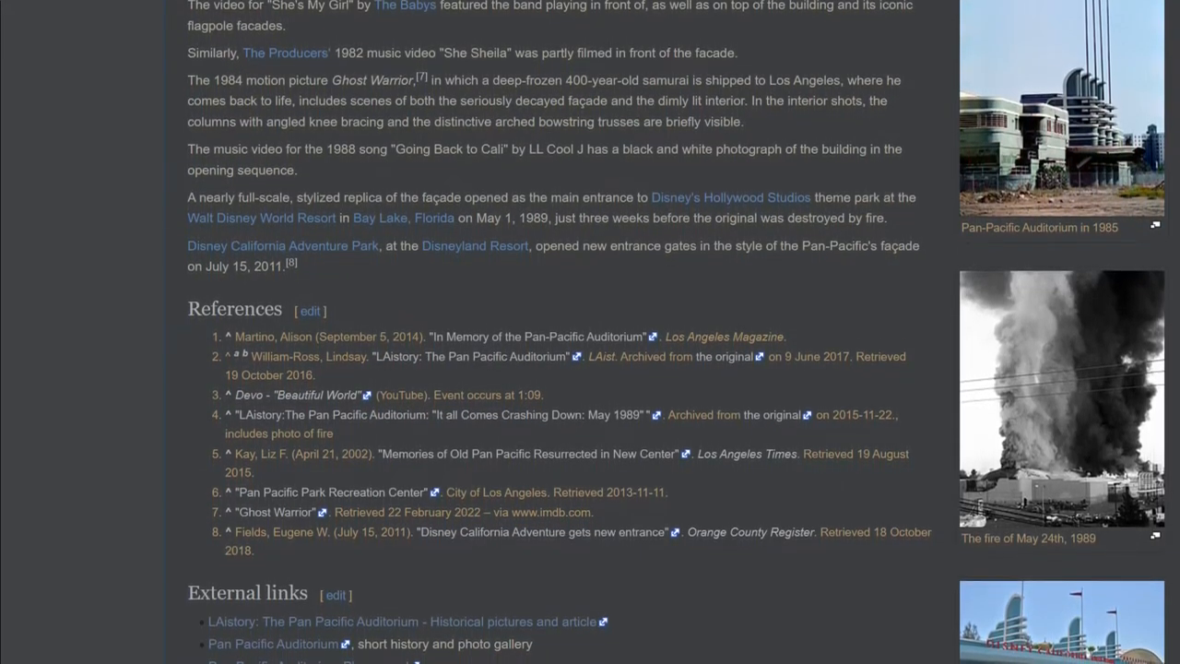
scroll("down", 3)
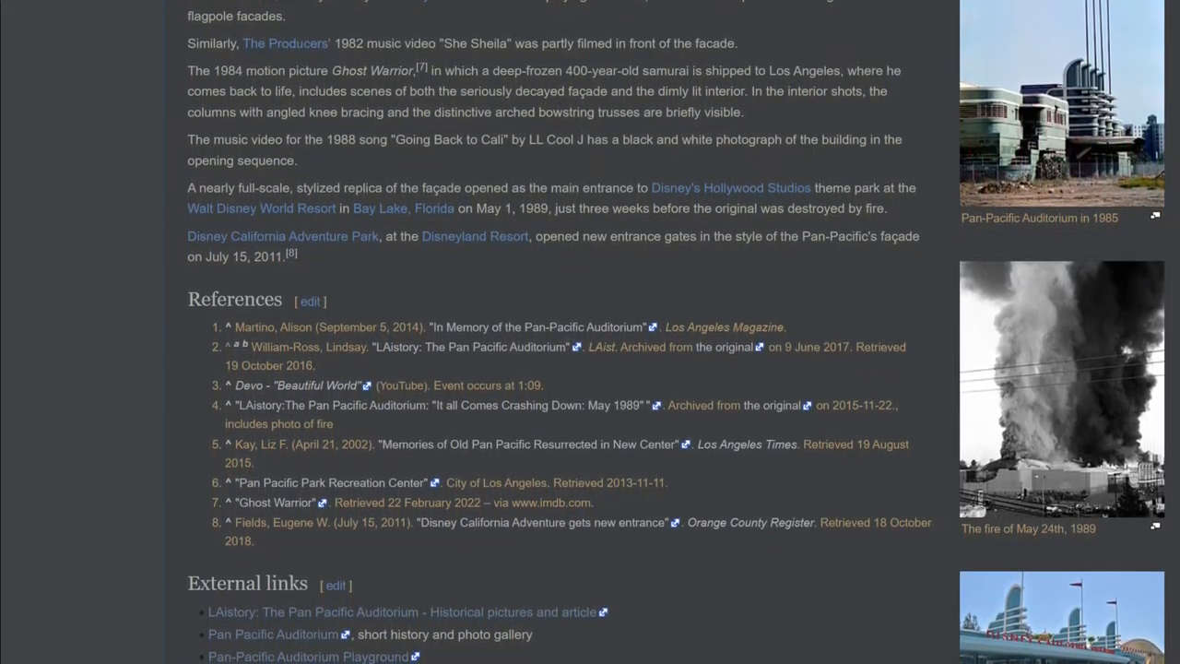
scroll("up", 3)
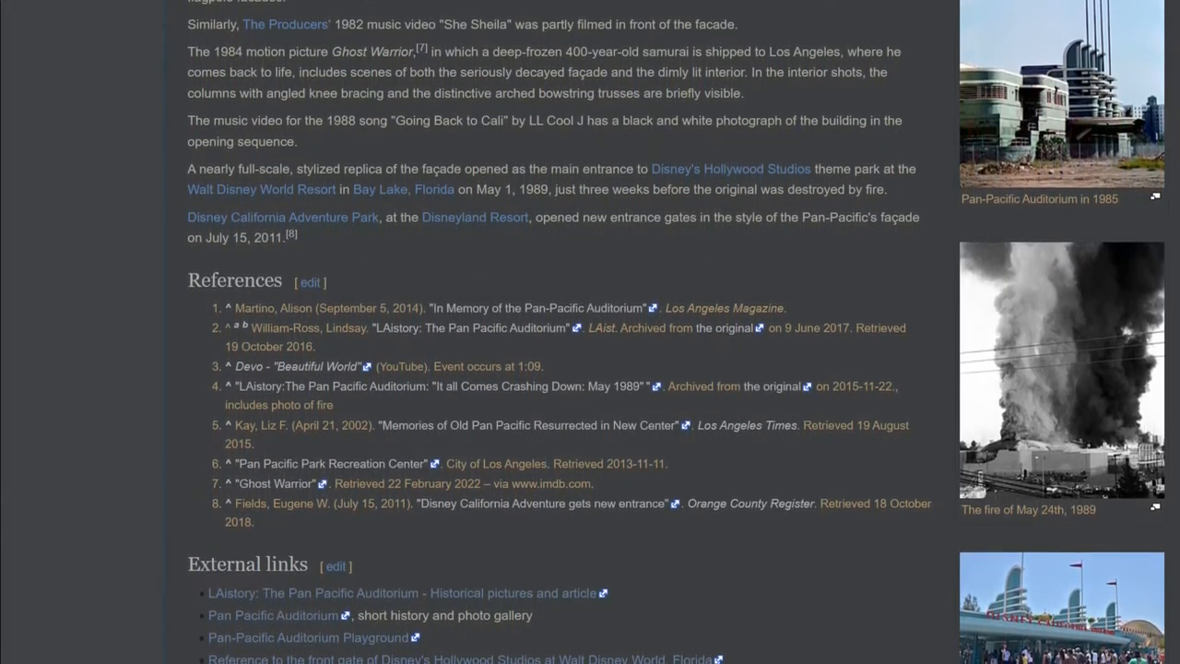
scroll("up", 3)
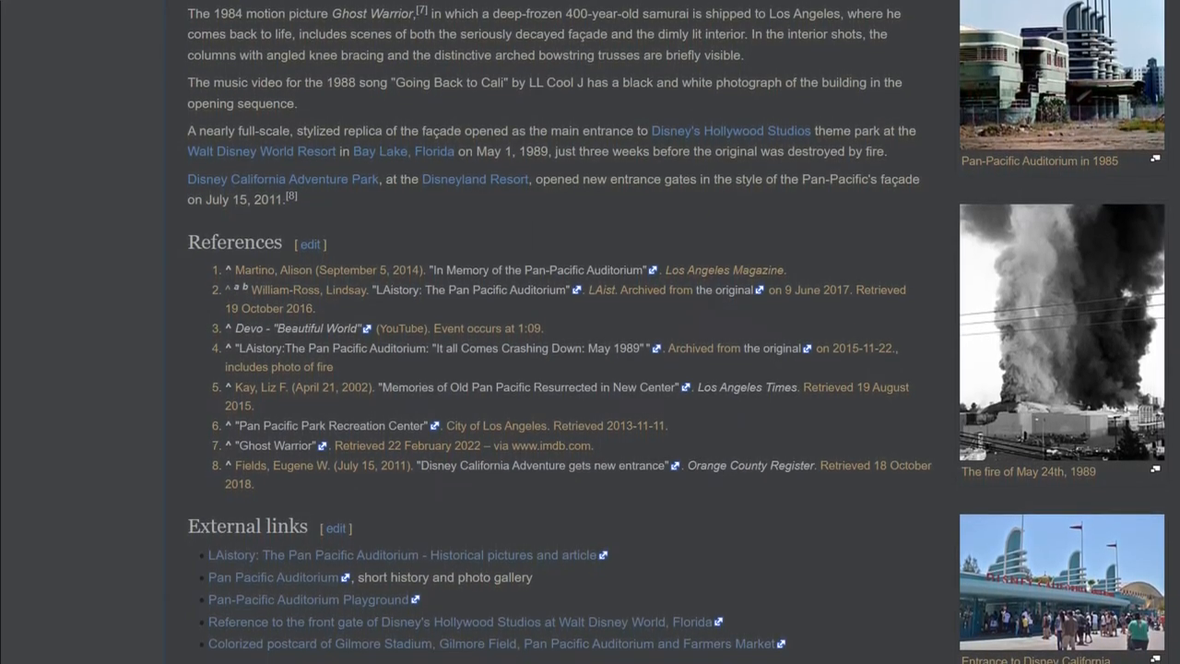
scroll("up", 3)
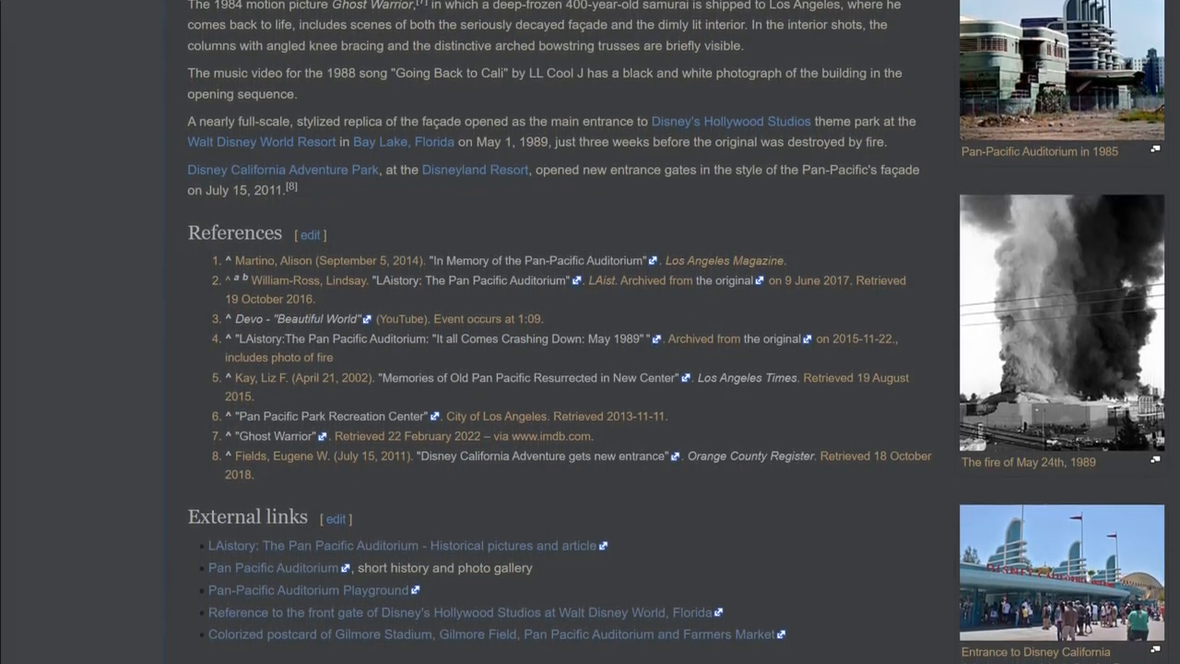
scroll("down", 3)
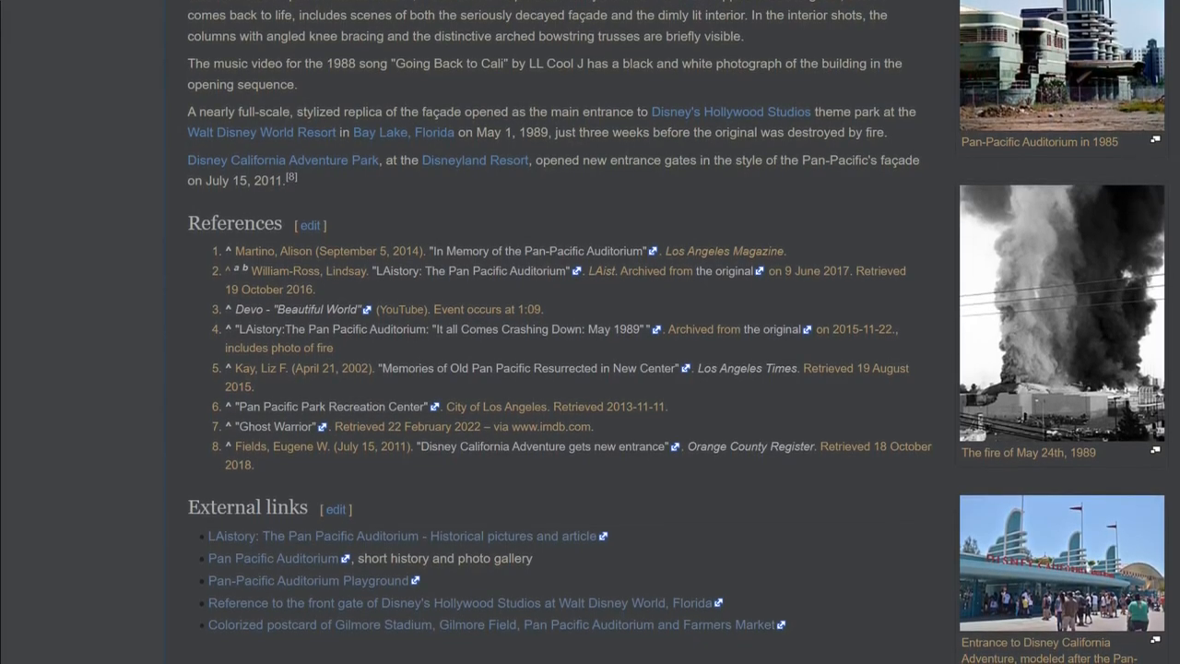
scroll("up", 3)
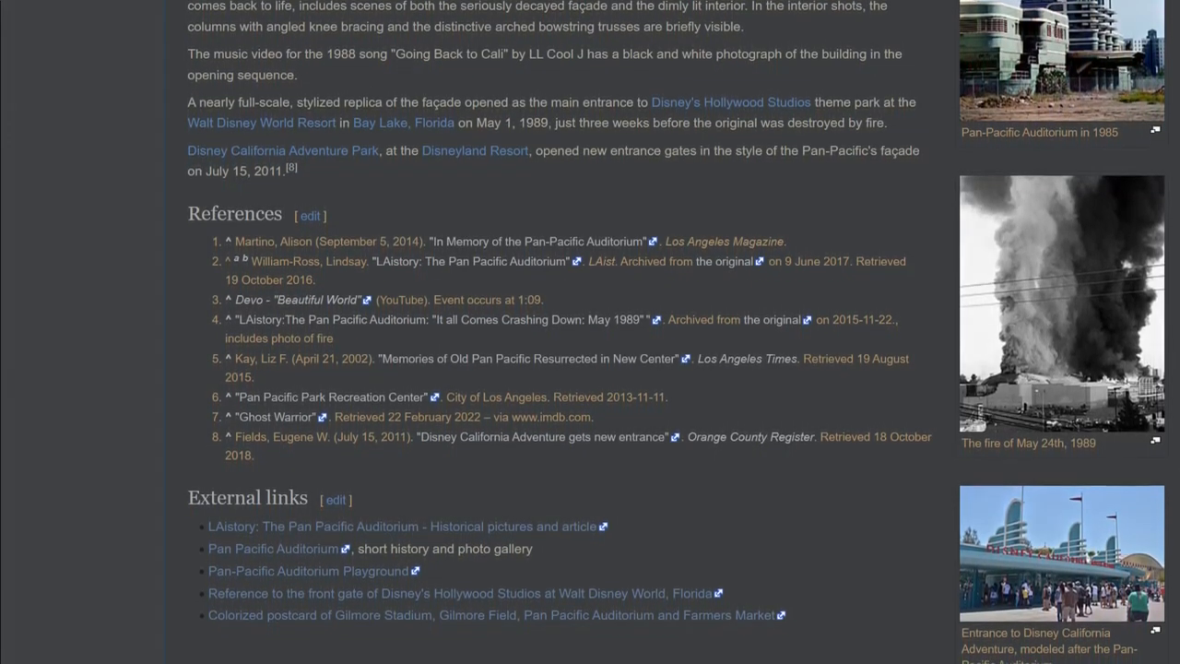